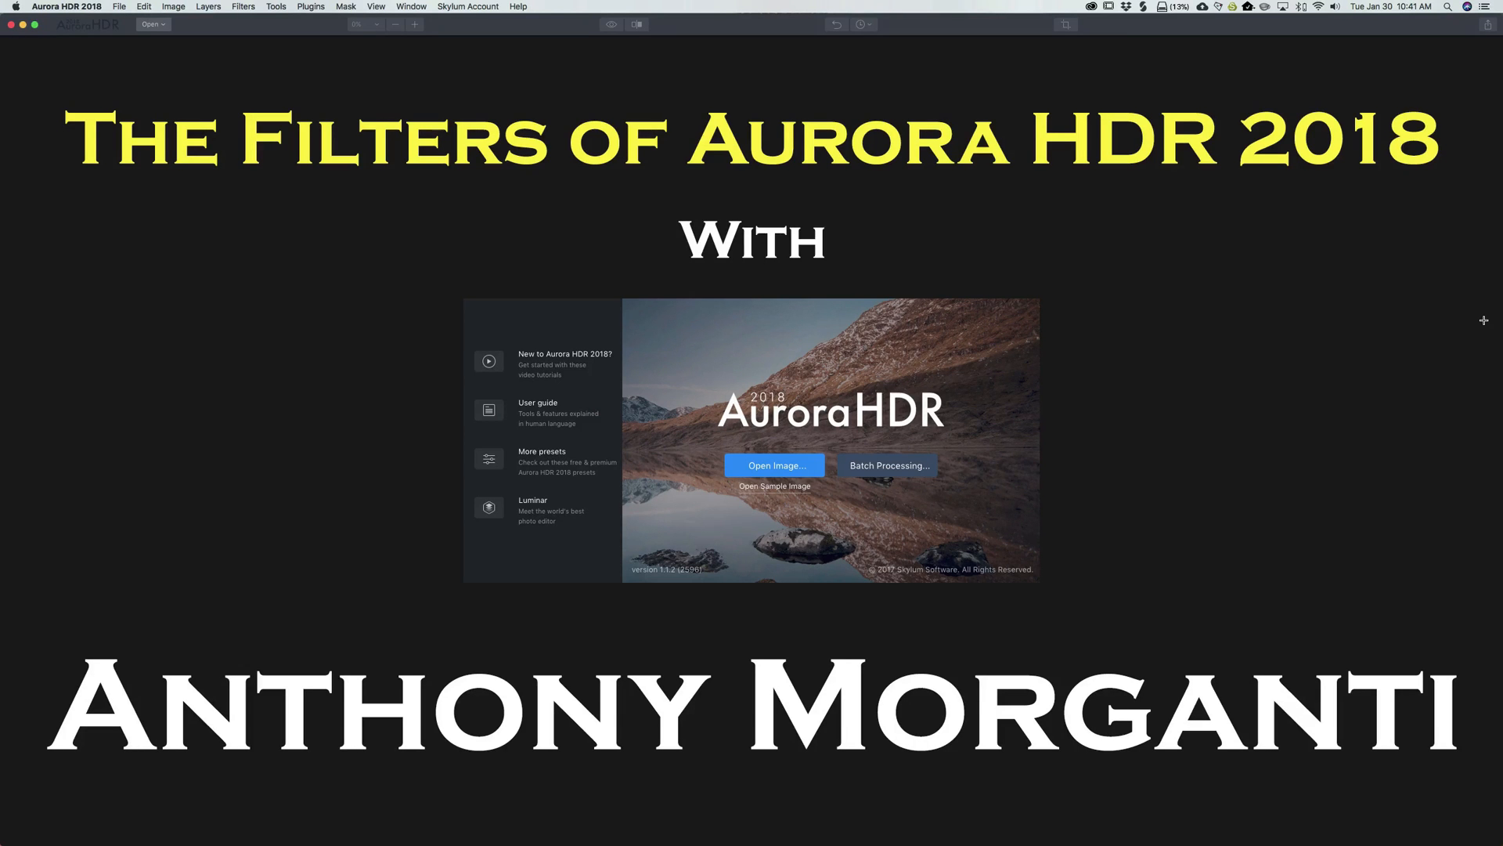
- Add the HDR Details Boost filter to the open church interior photo
left_click(773, 466)
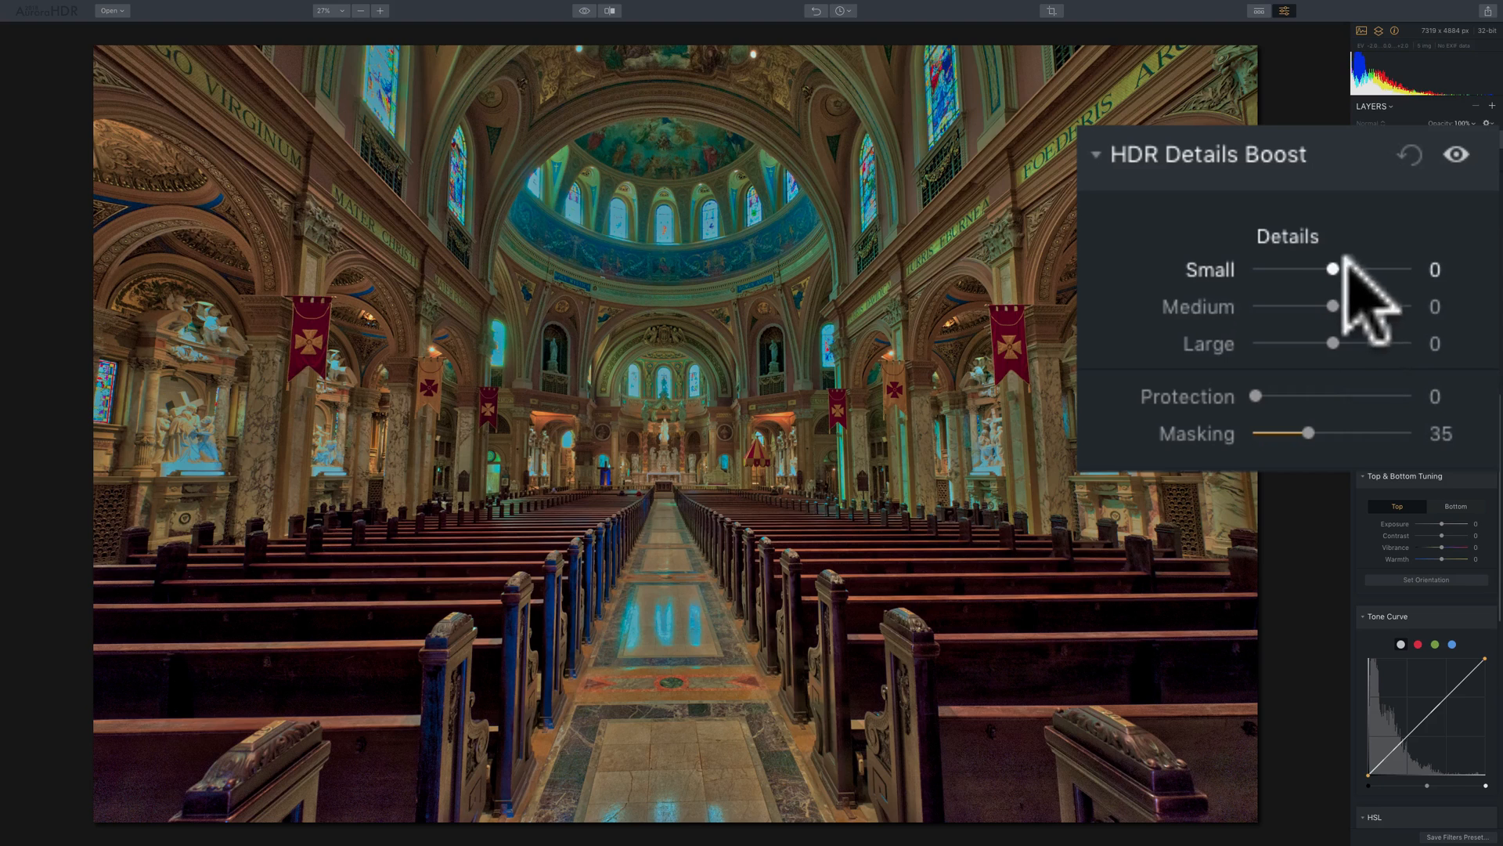
mouse_move(1356, 317)
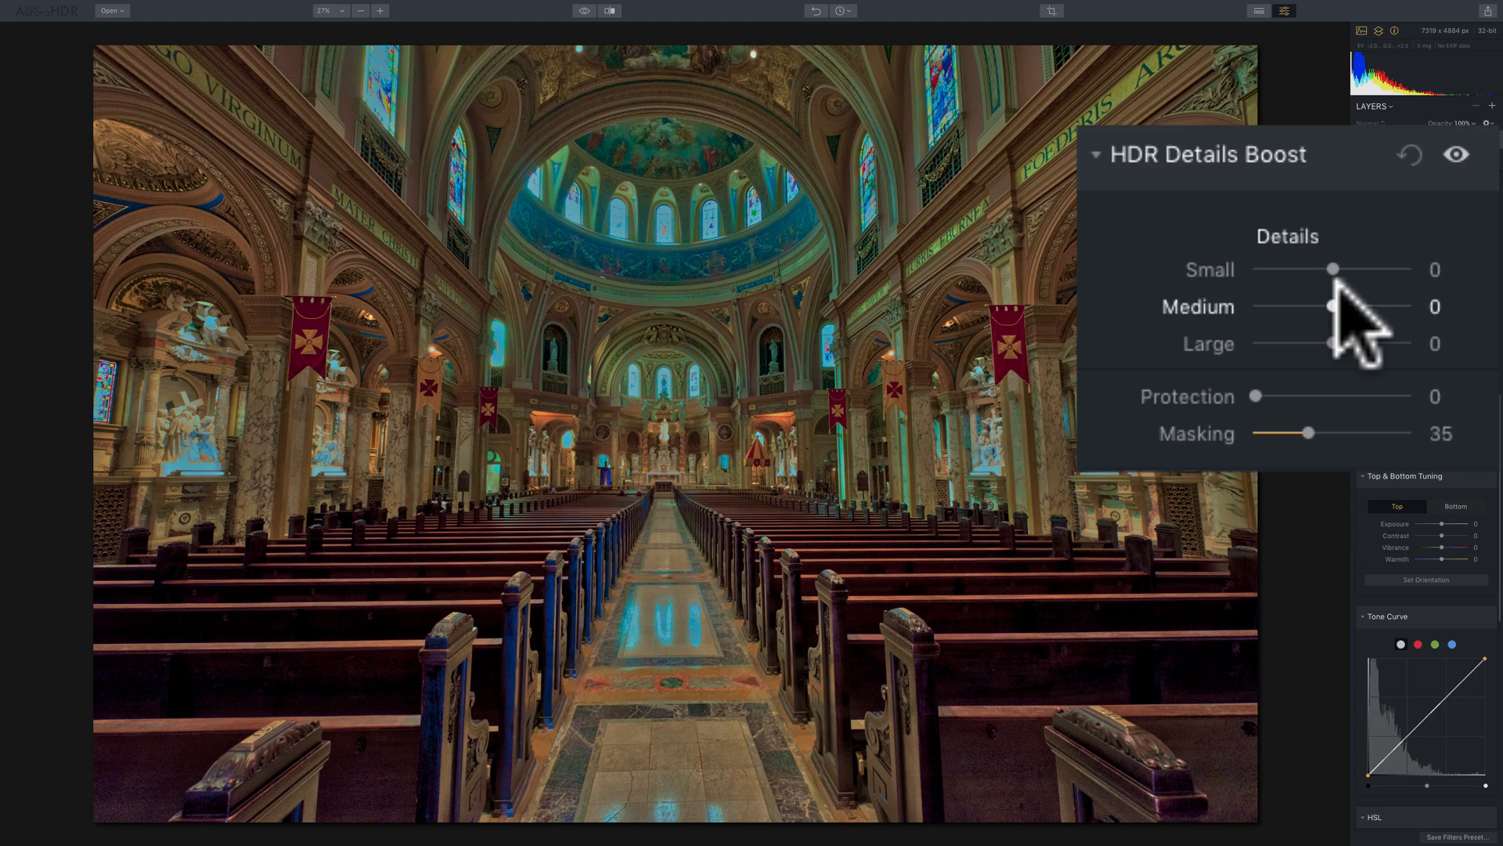
mouse_move(1331, 288)
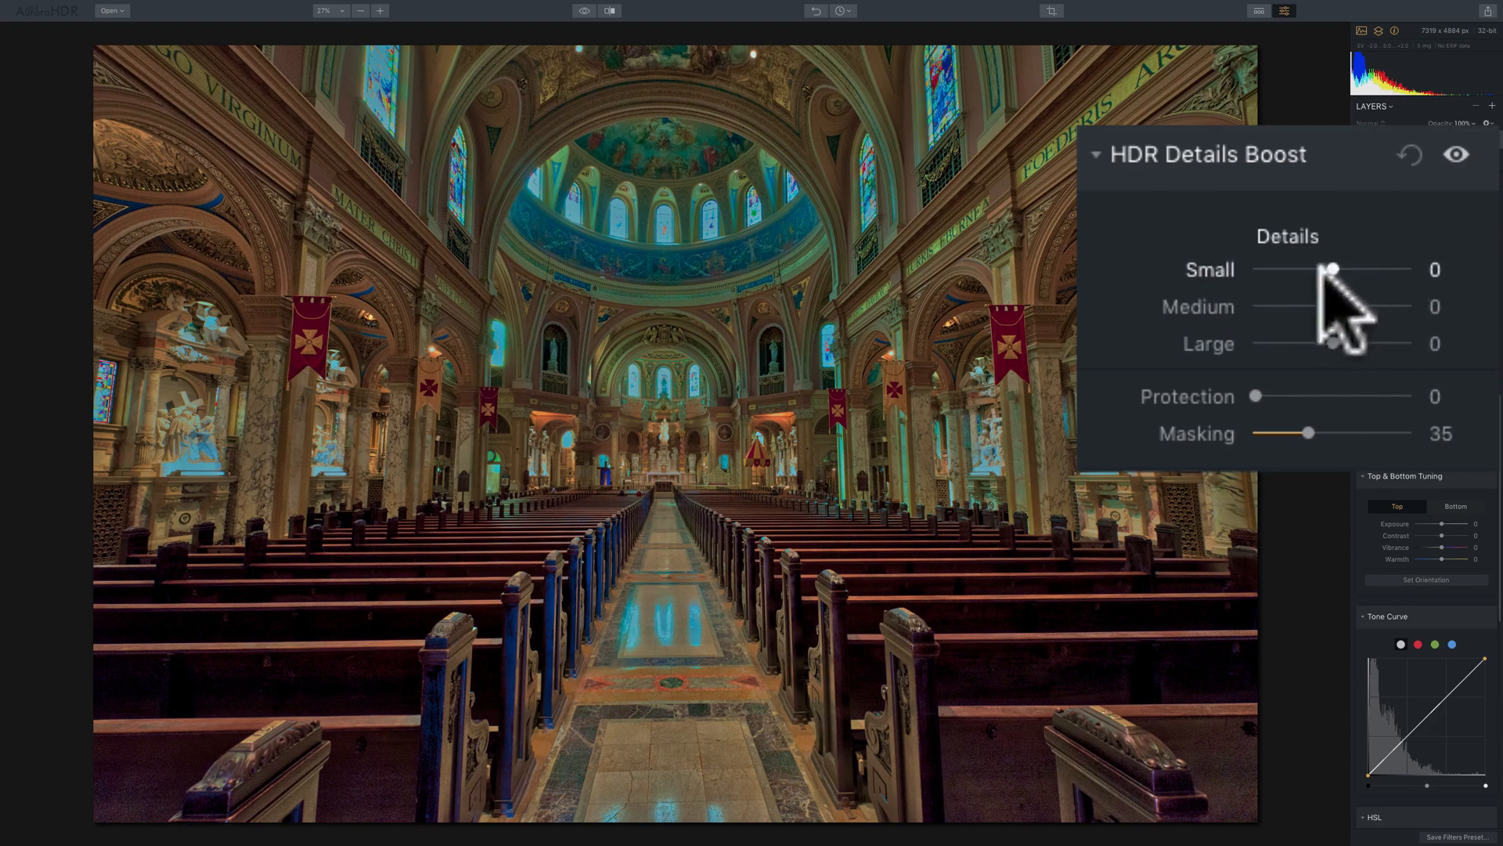
mouse_move(1332, 307)
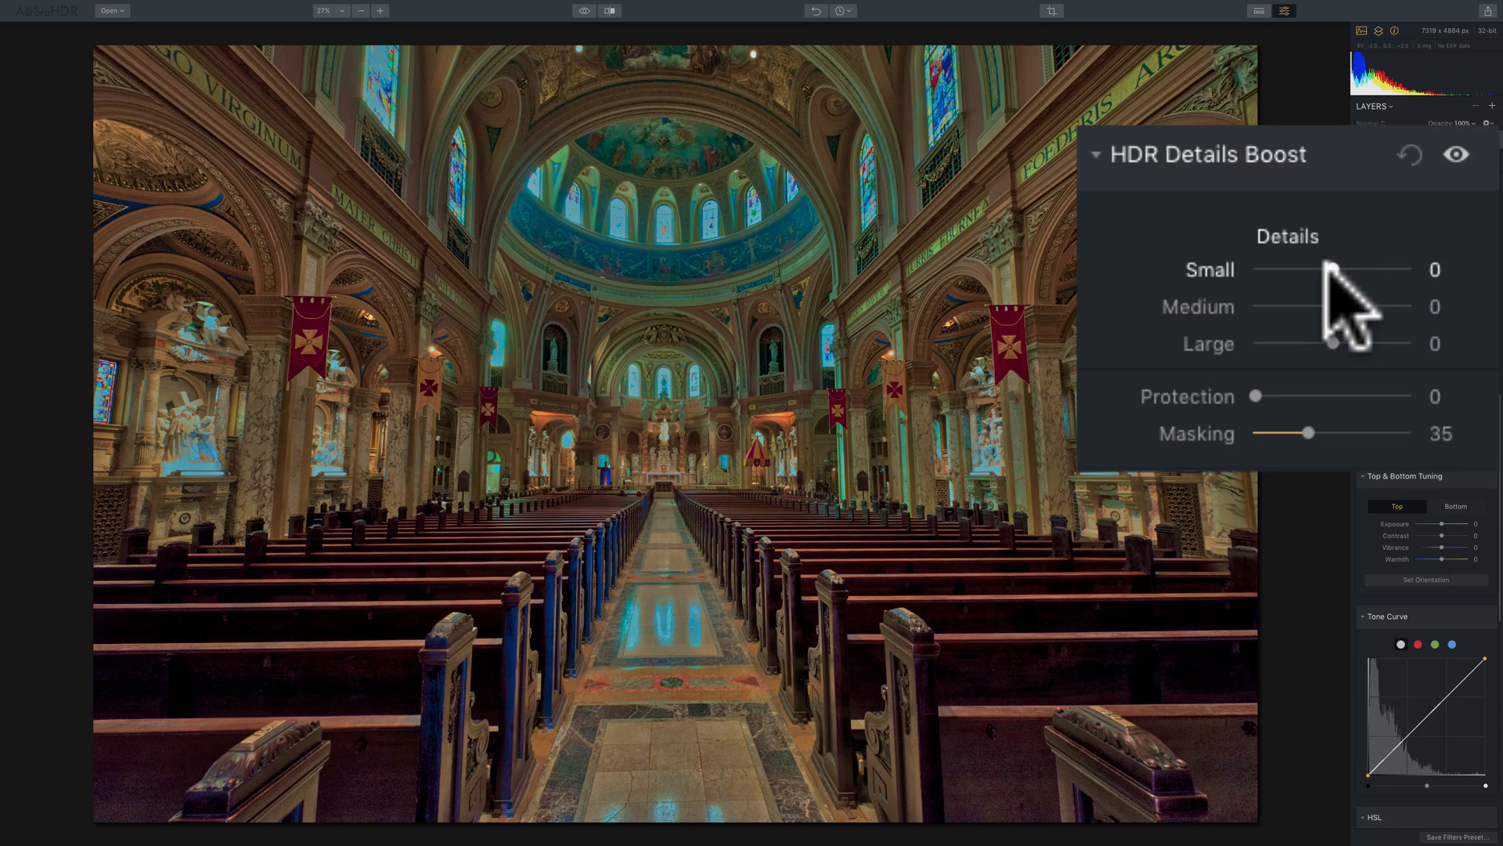
- Try Small detail at +100 on the church photo, then return it to 0
left_click_drag(1331, 270, 1408, 269)
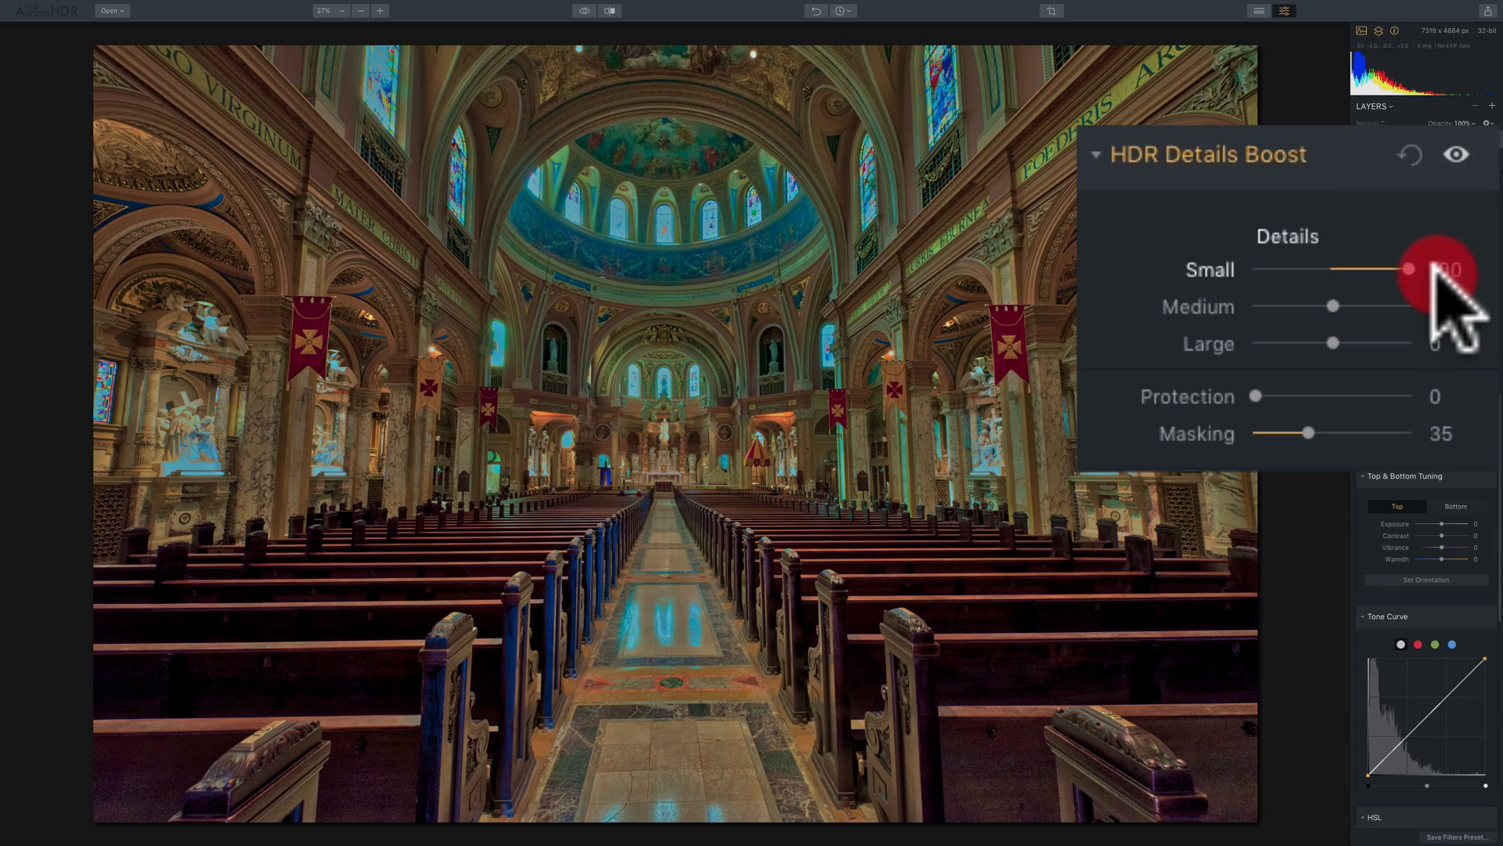
left_click_drag(1428, 268, 1406, 268)
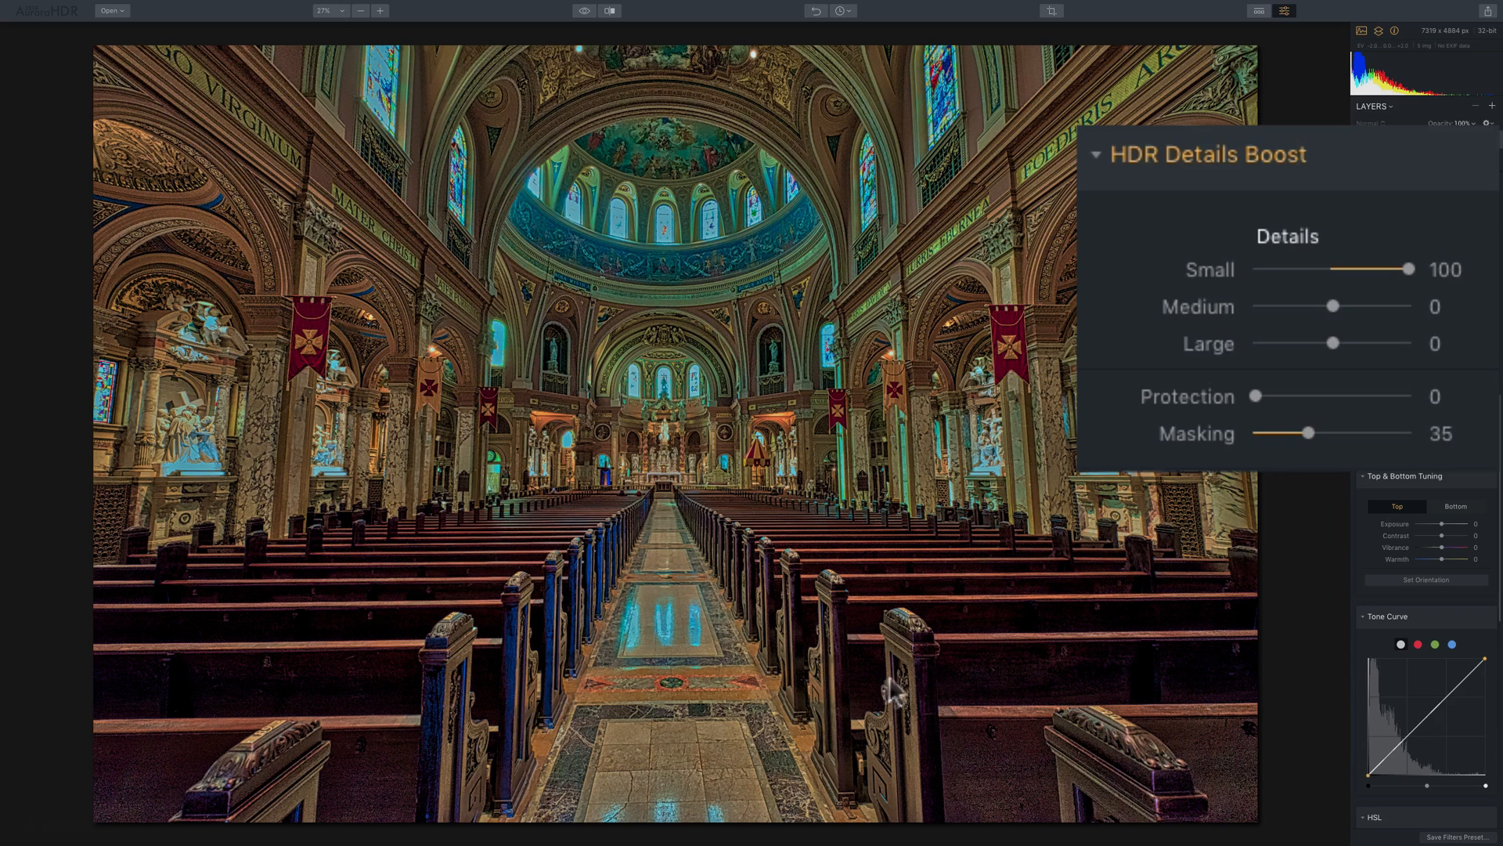
mouse_move(733, 426)
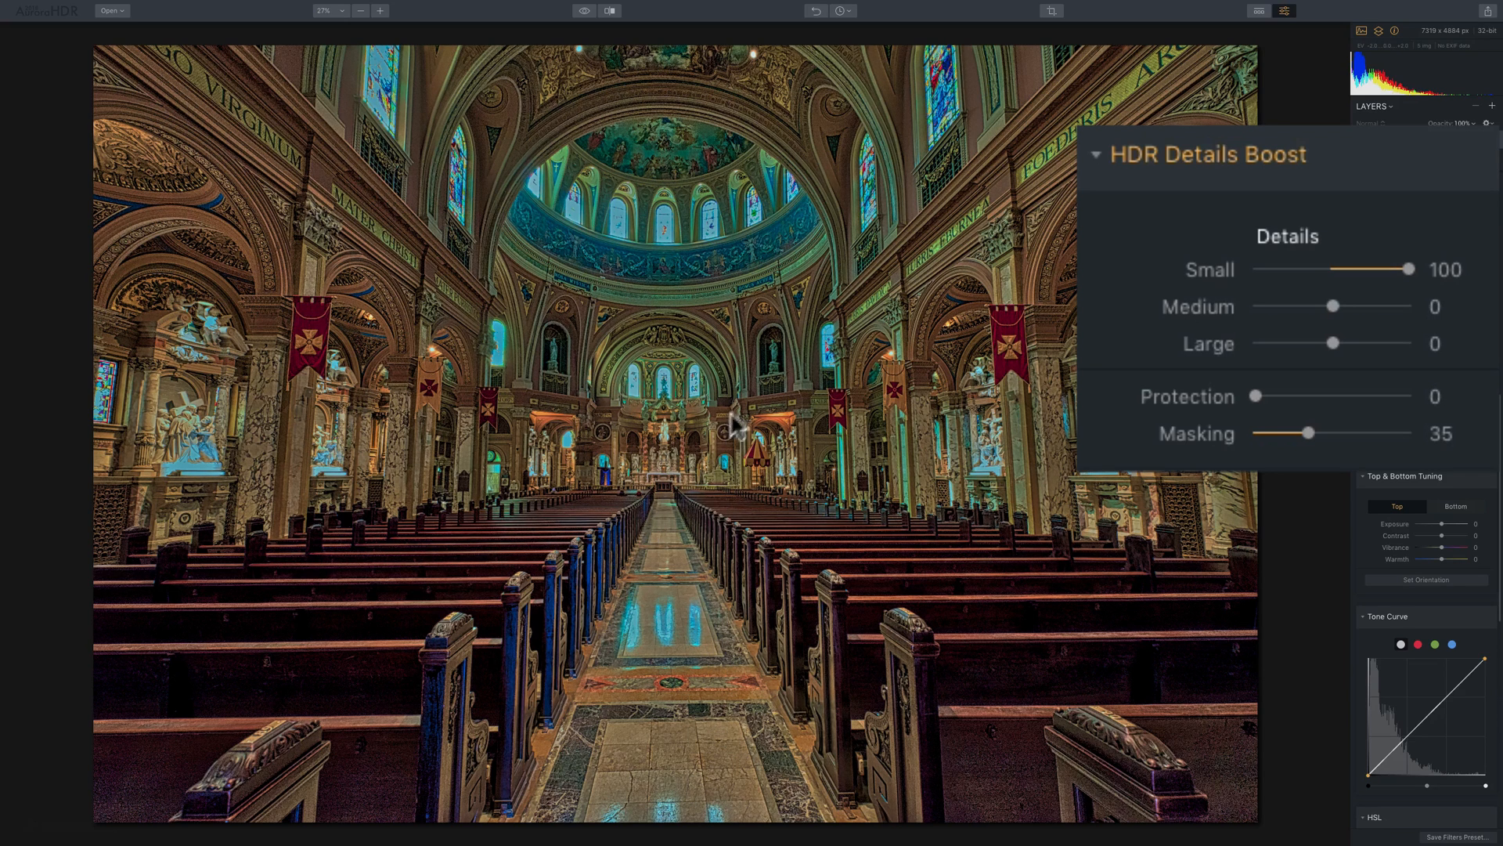
mouse_move(814, 318)
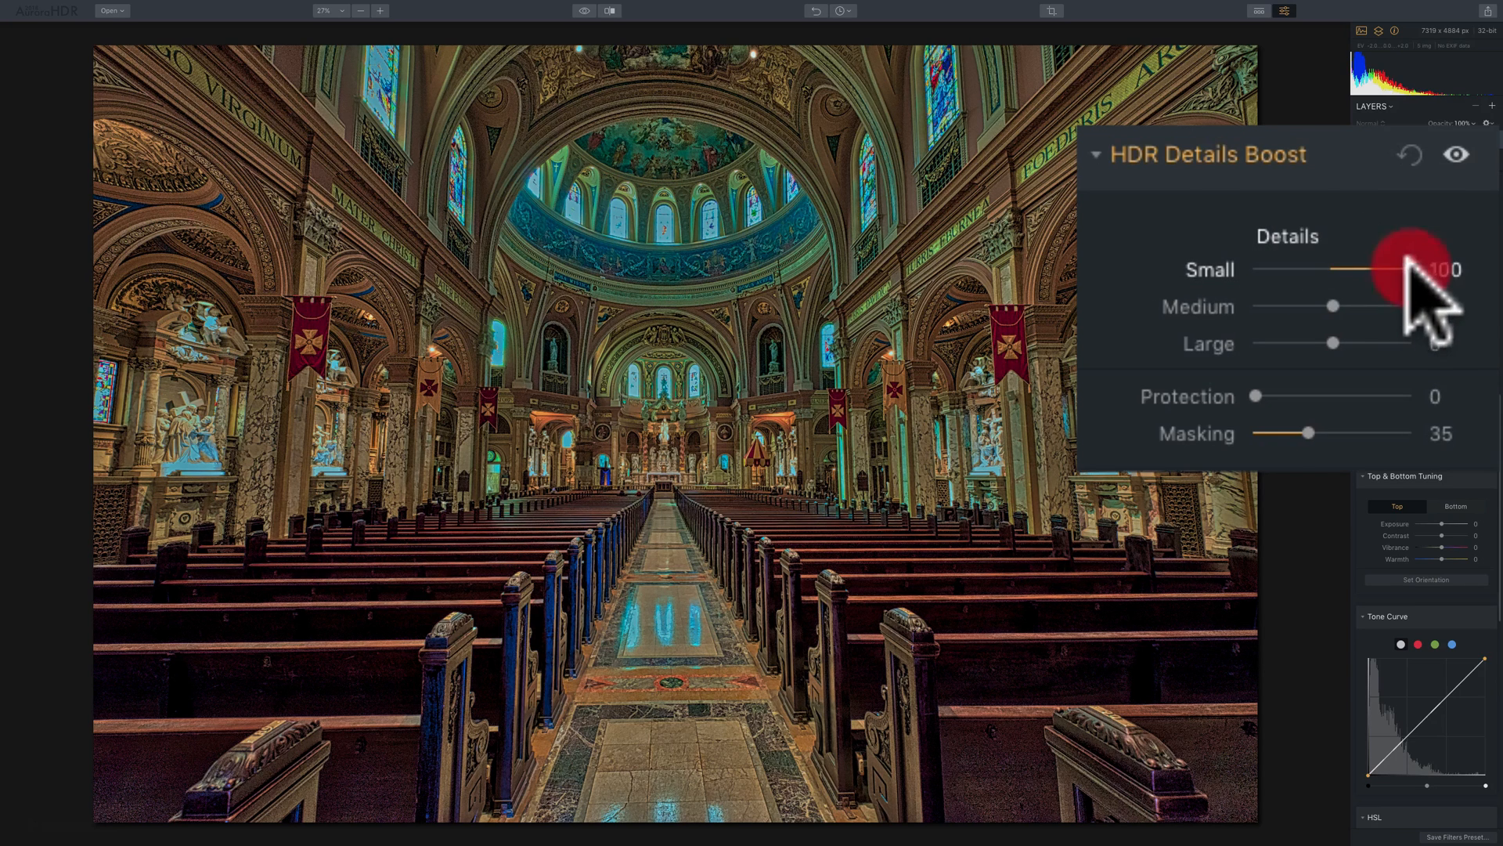
left_click_drag(1423, 268, 1405, 268)
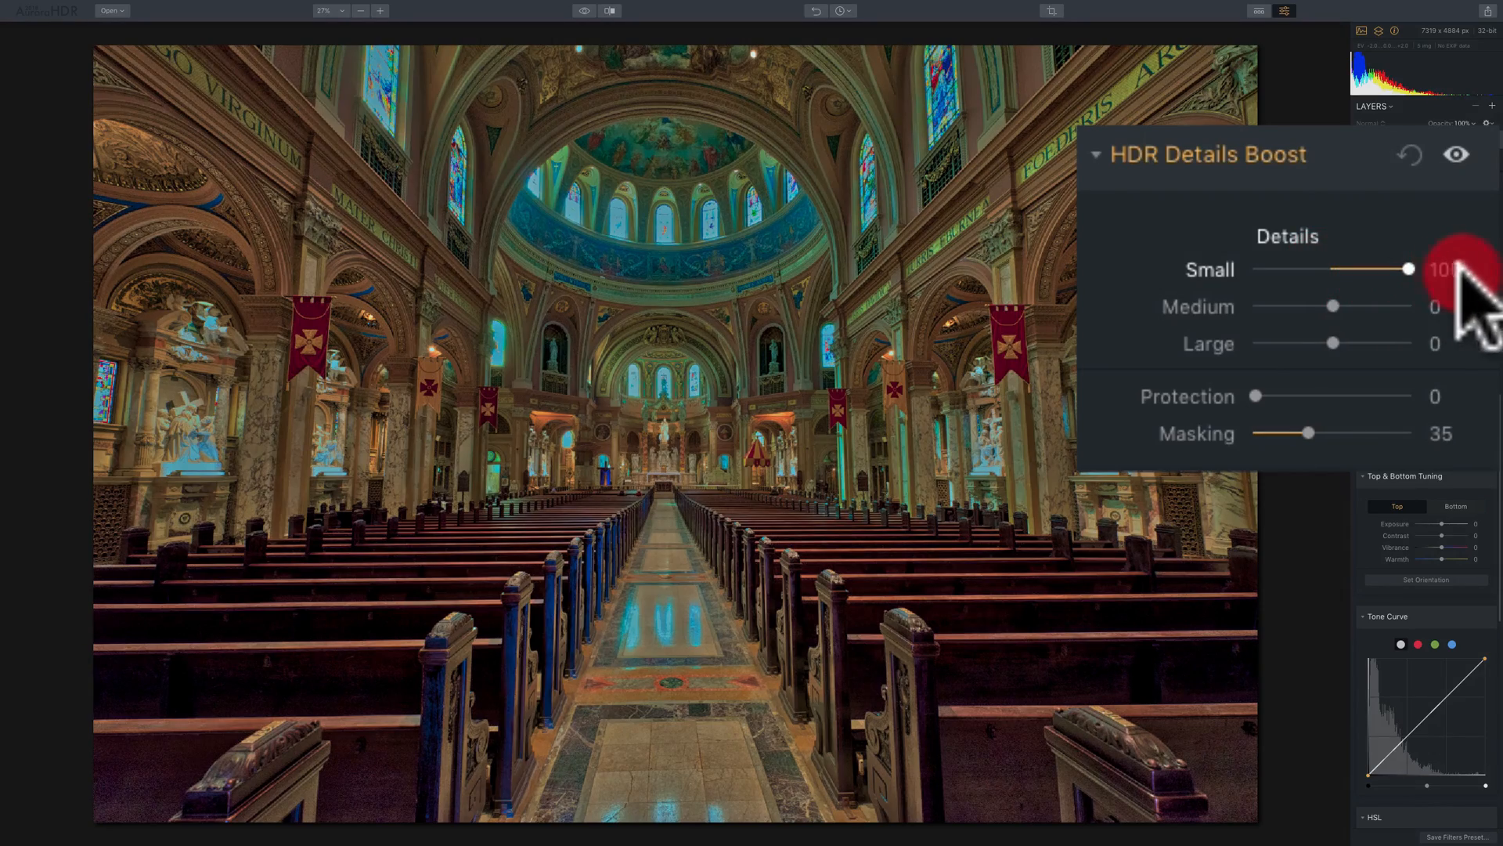
left_click_drag(1406, 268, 1284, 268)
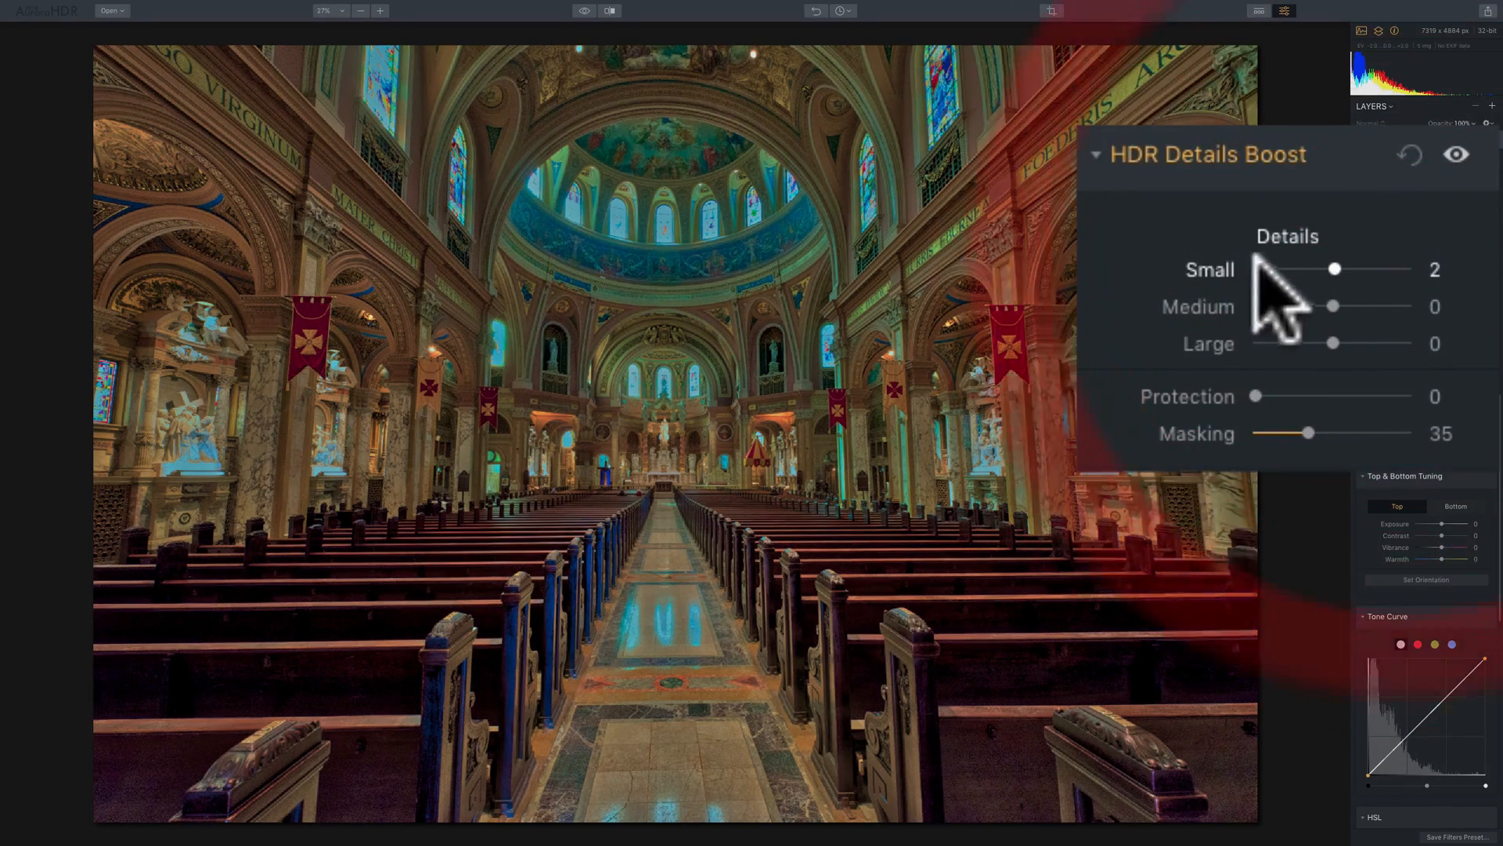
left_click_drag(1335, 267, 1331, 267)
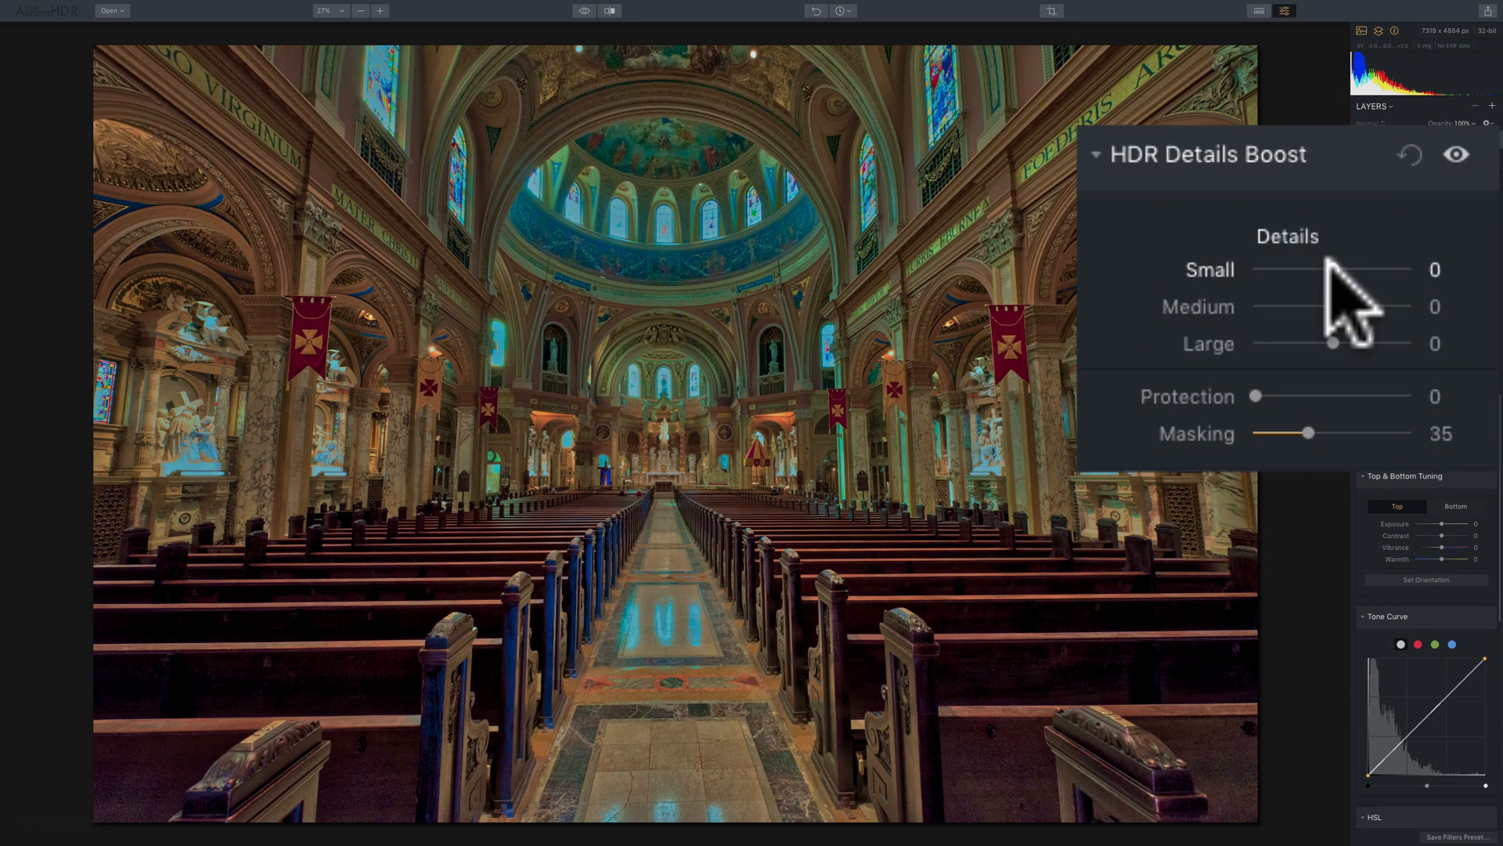
- Try Small detail at -100, then return it to 0
left_click_drag(1333, 270, 1265, 270)
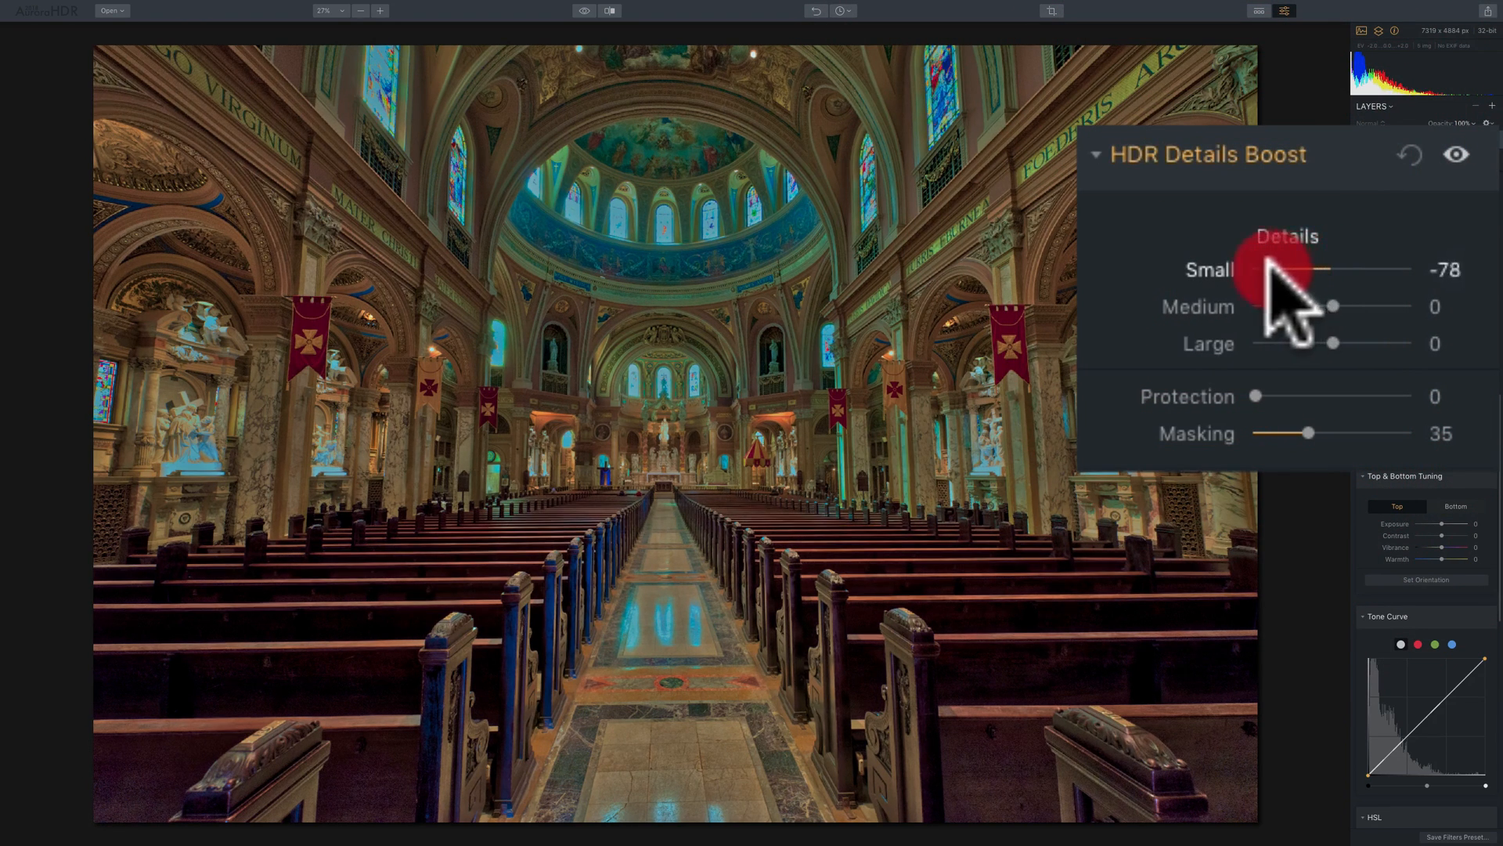
left_click_drag(1265, 268, 1254, 267)
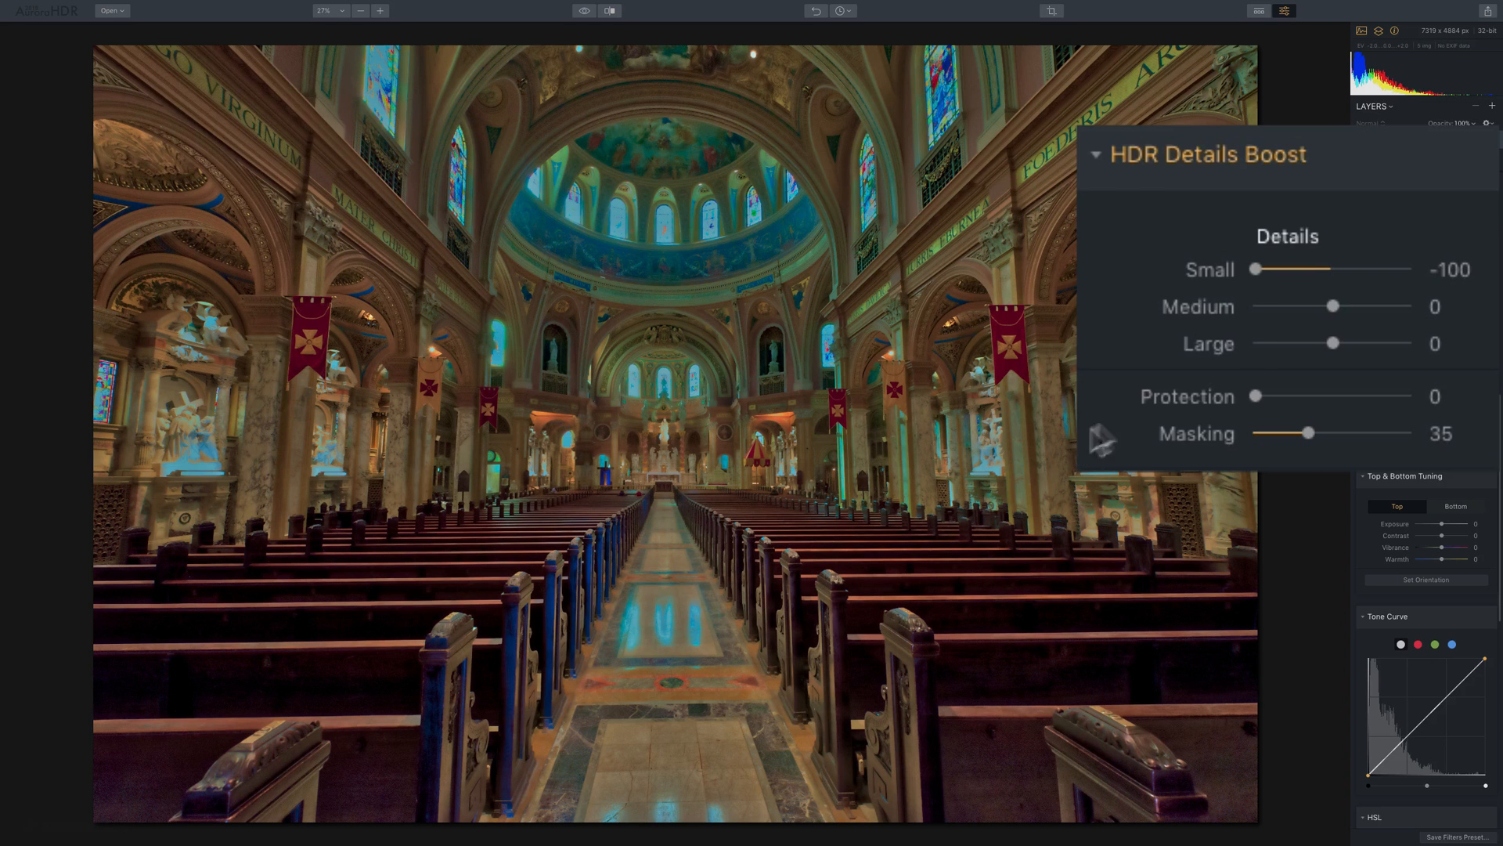
left_click_drag(1254, 267, 1333, 267)
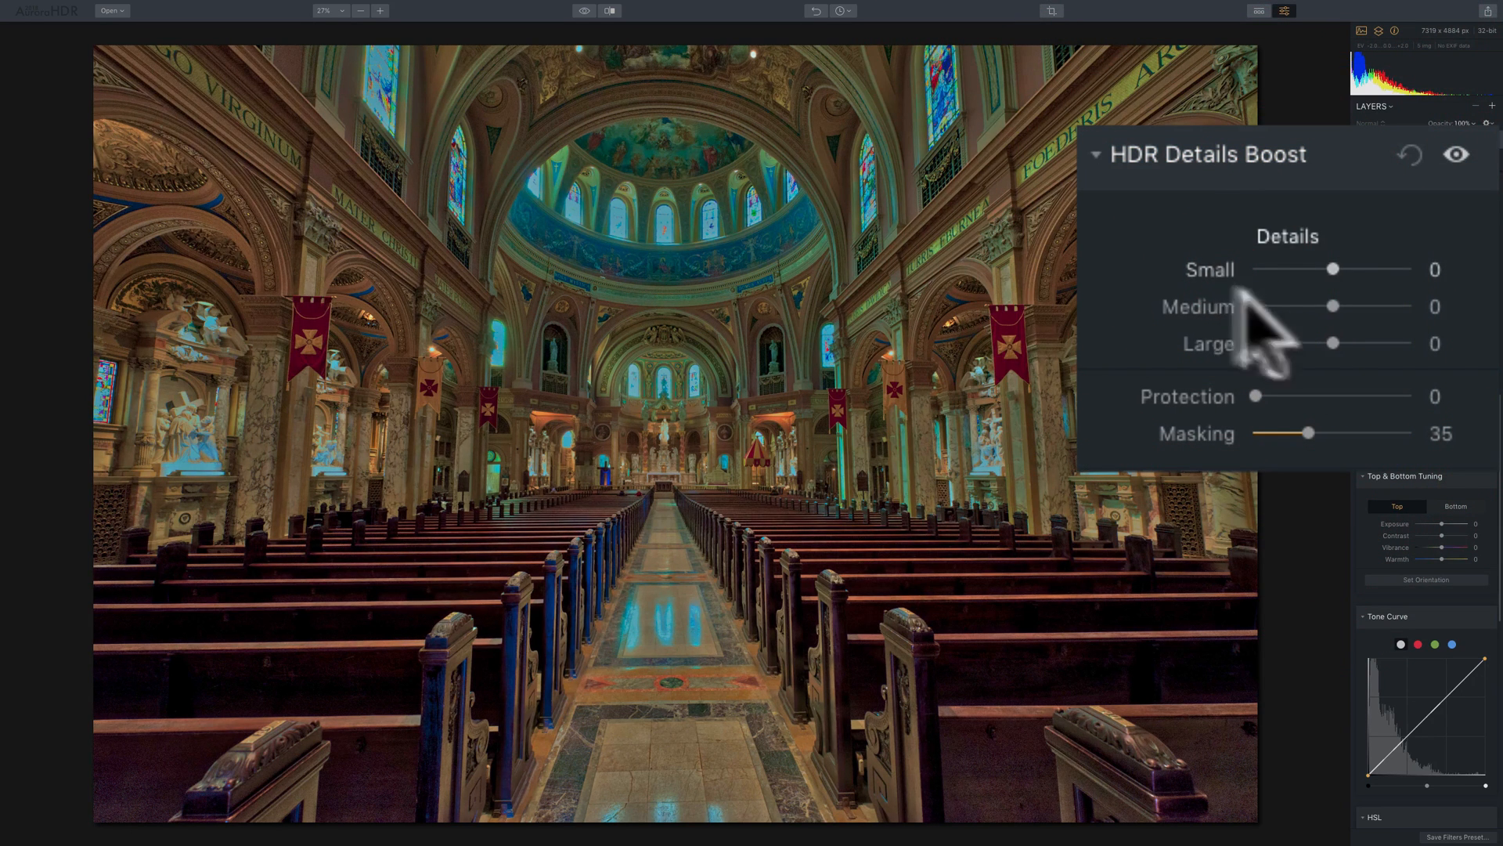
- Try Medium detail at +100, easing it through 71 and 50 and back up to 100
left_click_drag(1333, 305, 1408, 305)
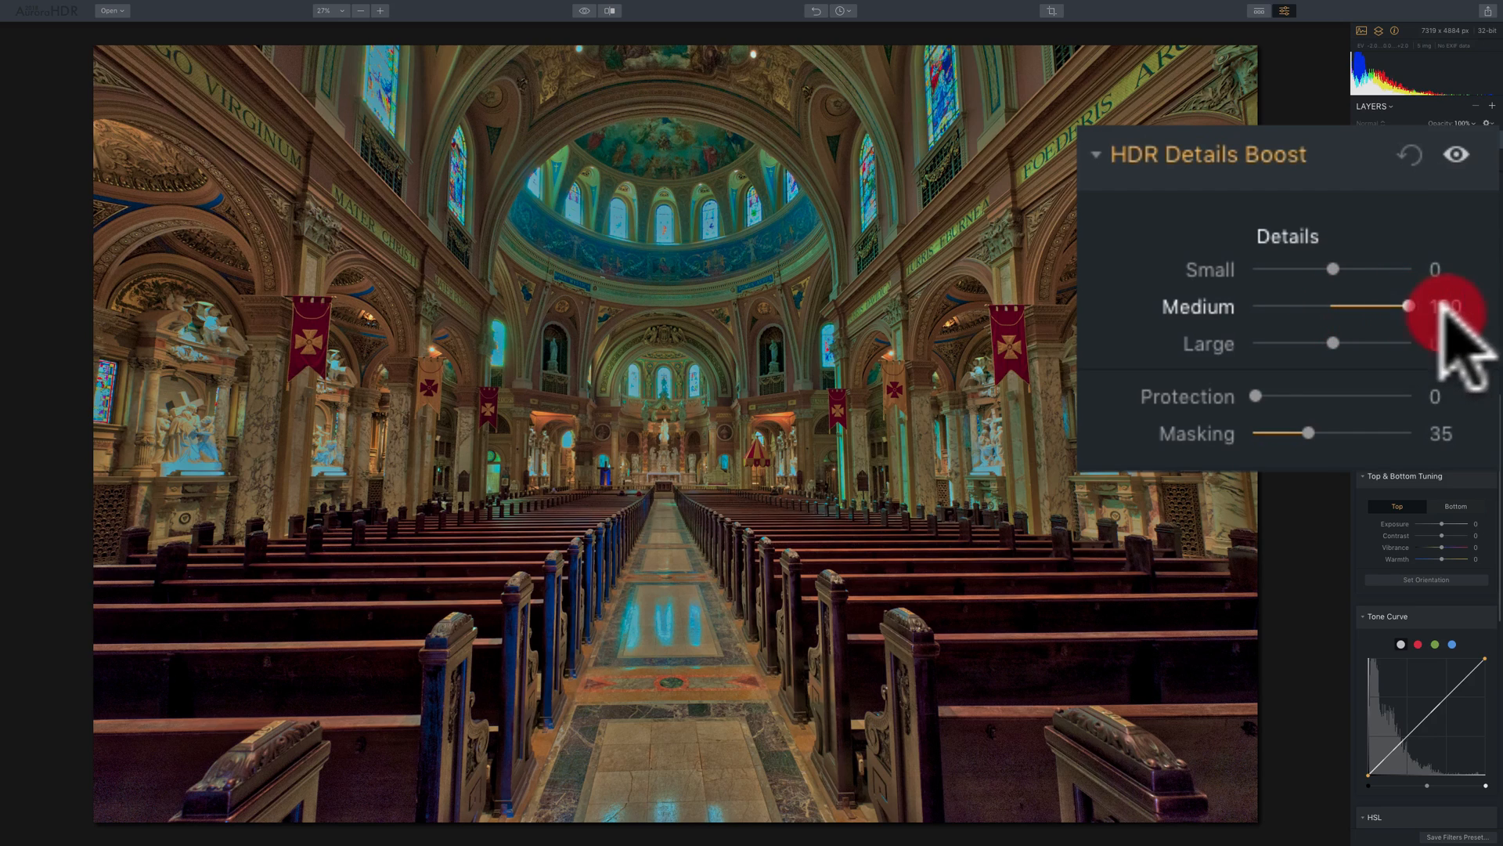
left_click_drag(1391, 305, 1408, 305)
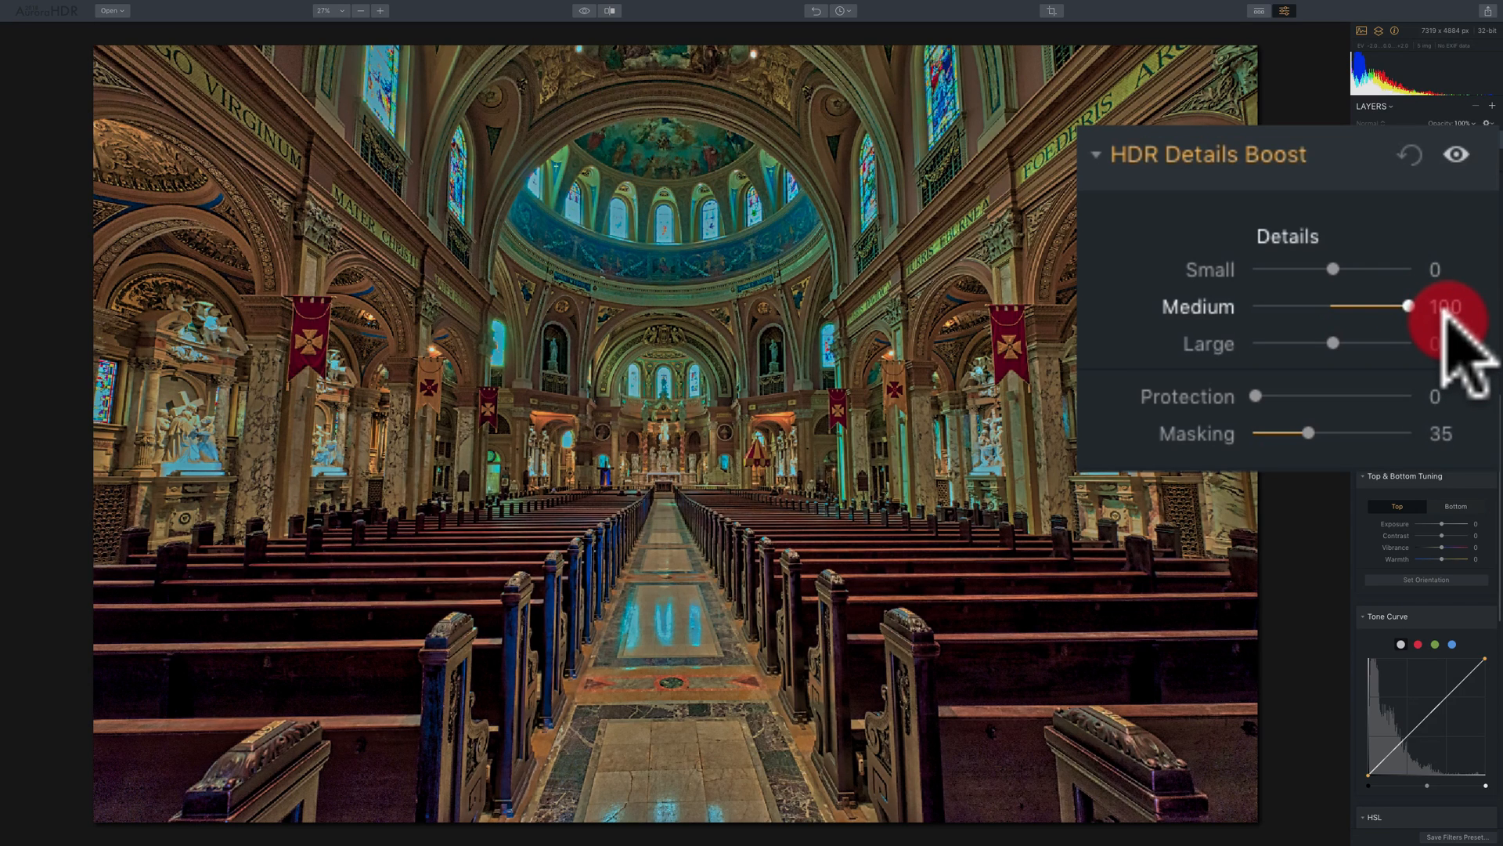
left_click_drag(1406, 307, 1364, 307)
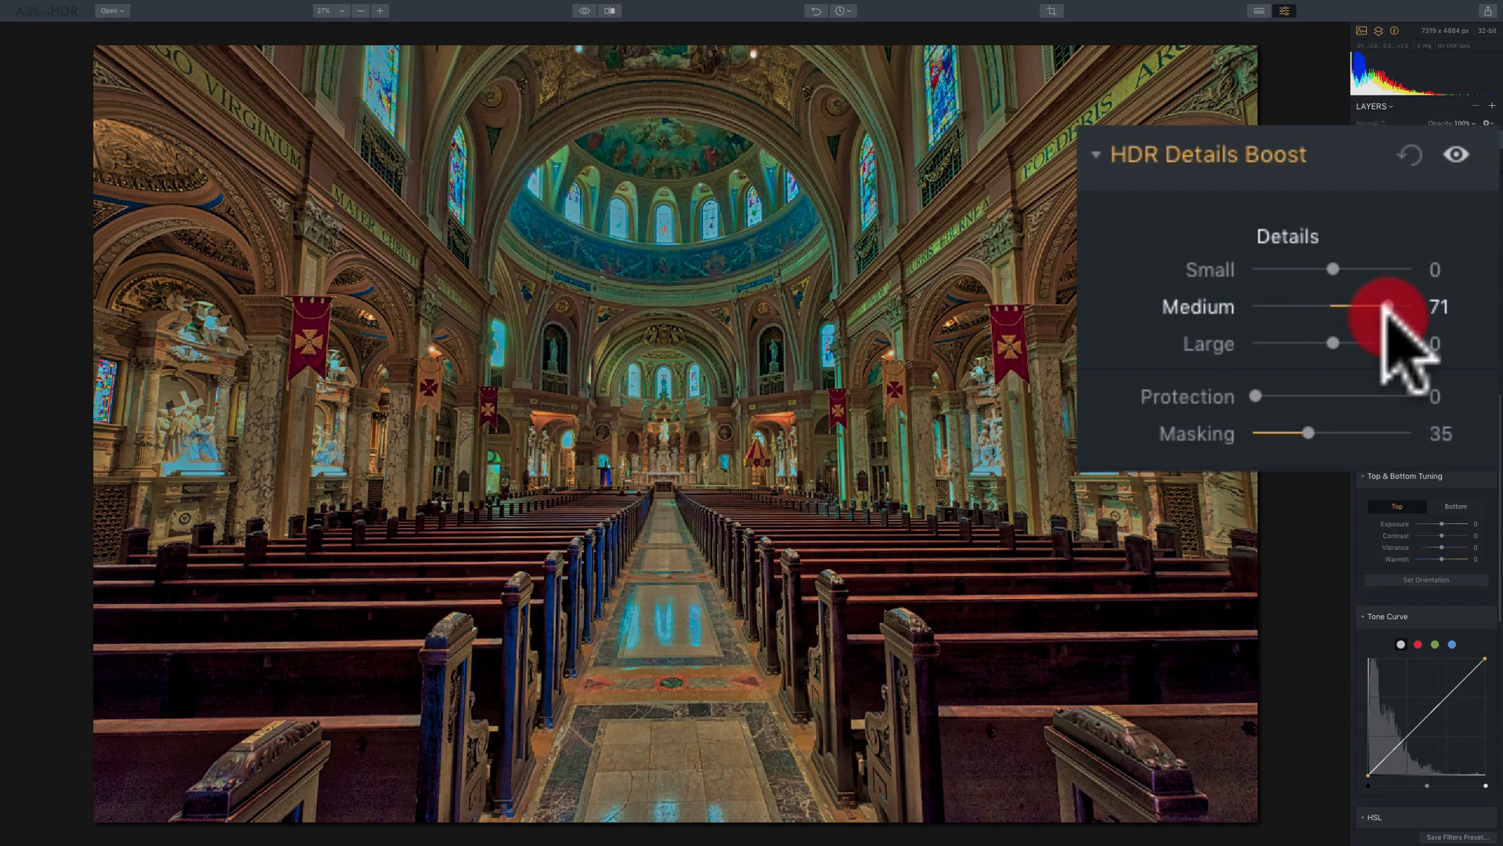
left_click_drag(1395, 307, 1365, 307)
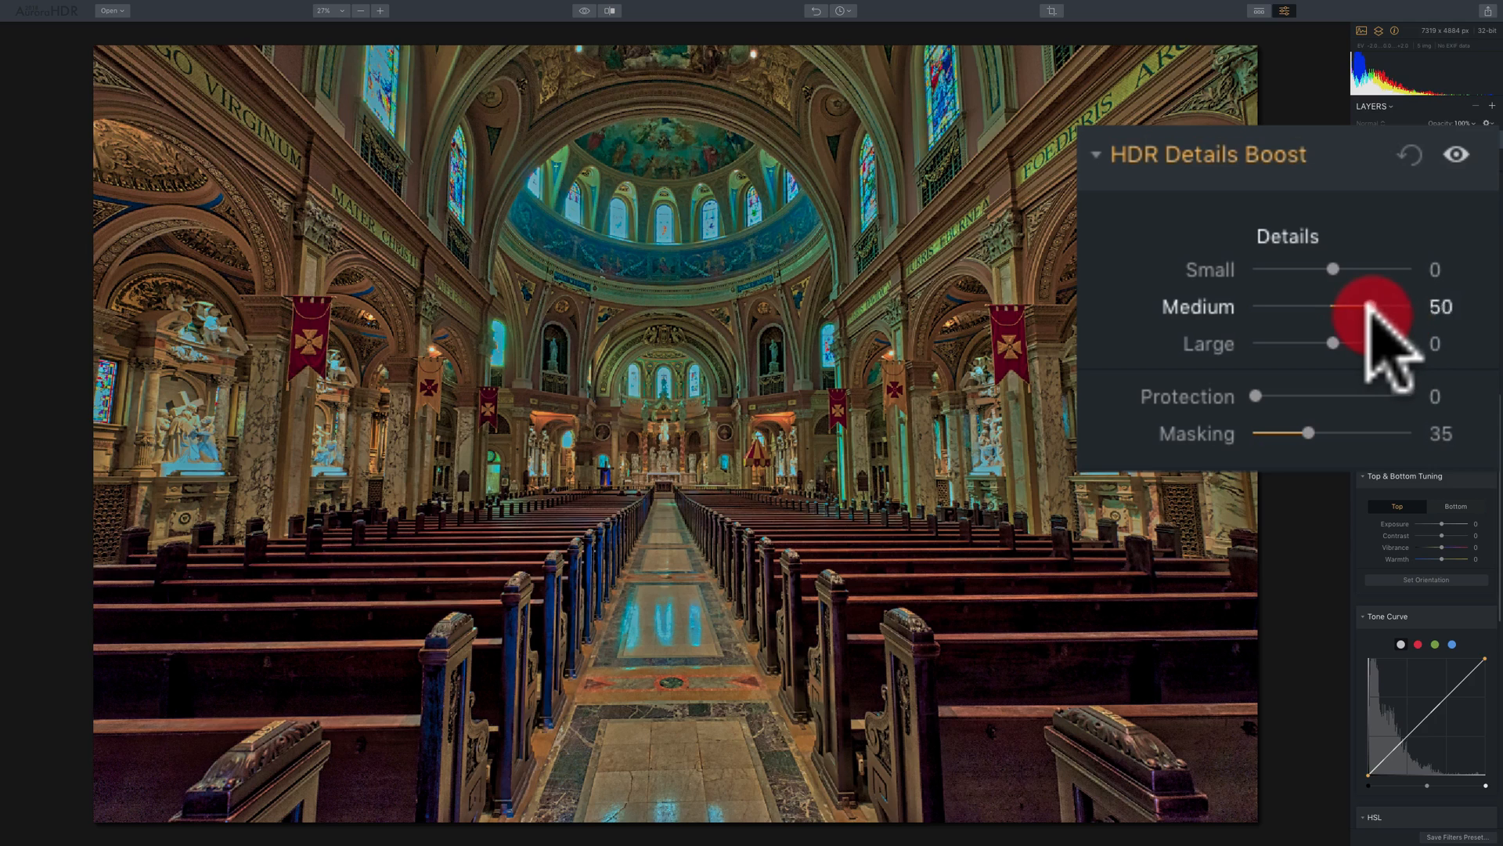
left_click_drag(1371, 307, 1333, 307)
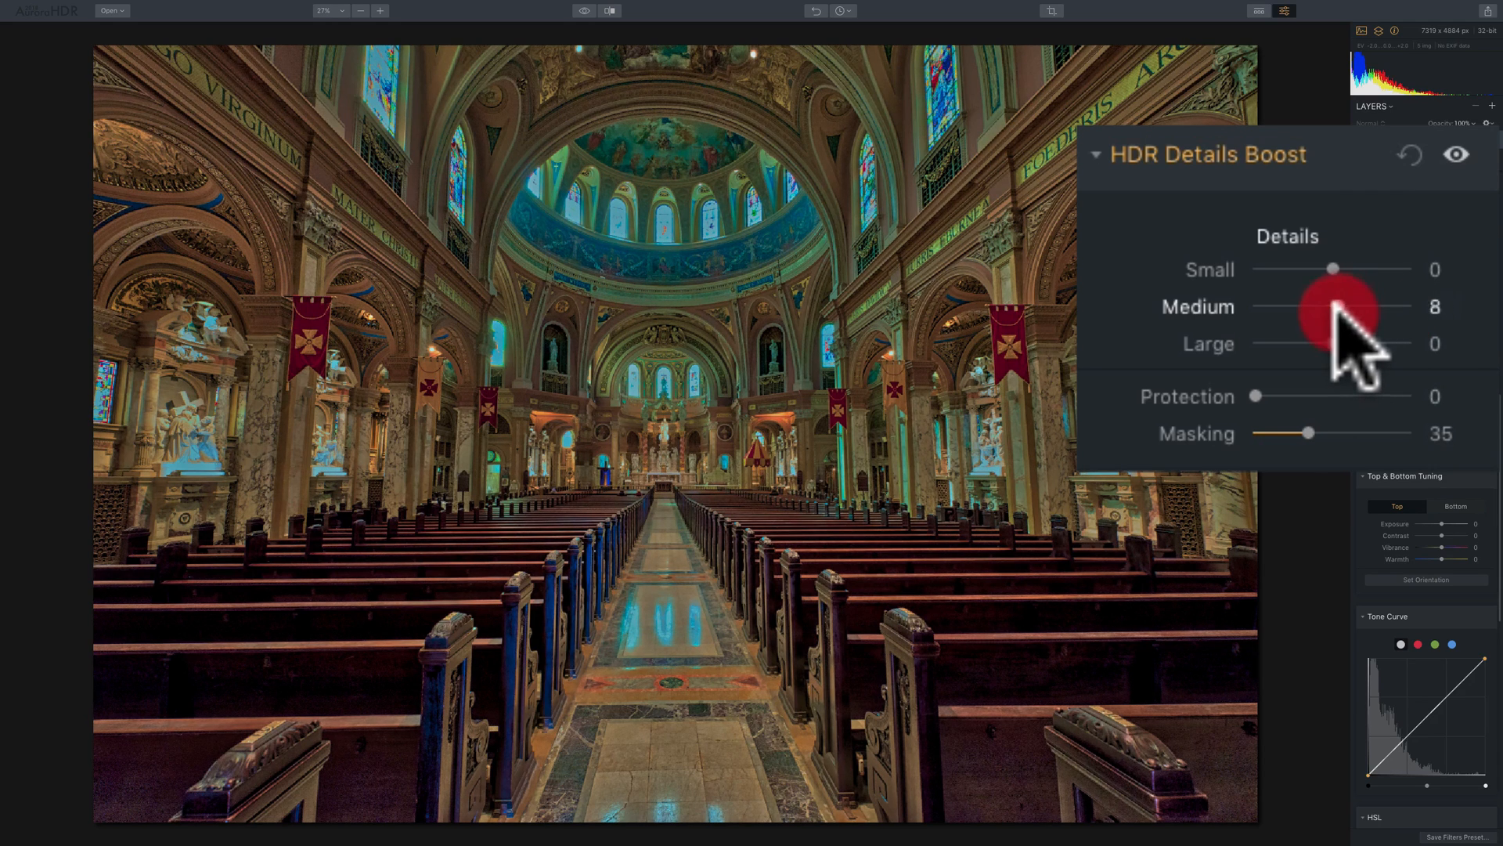
left_click_drag(1333, 305, 1408, 305)
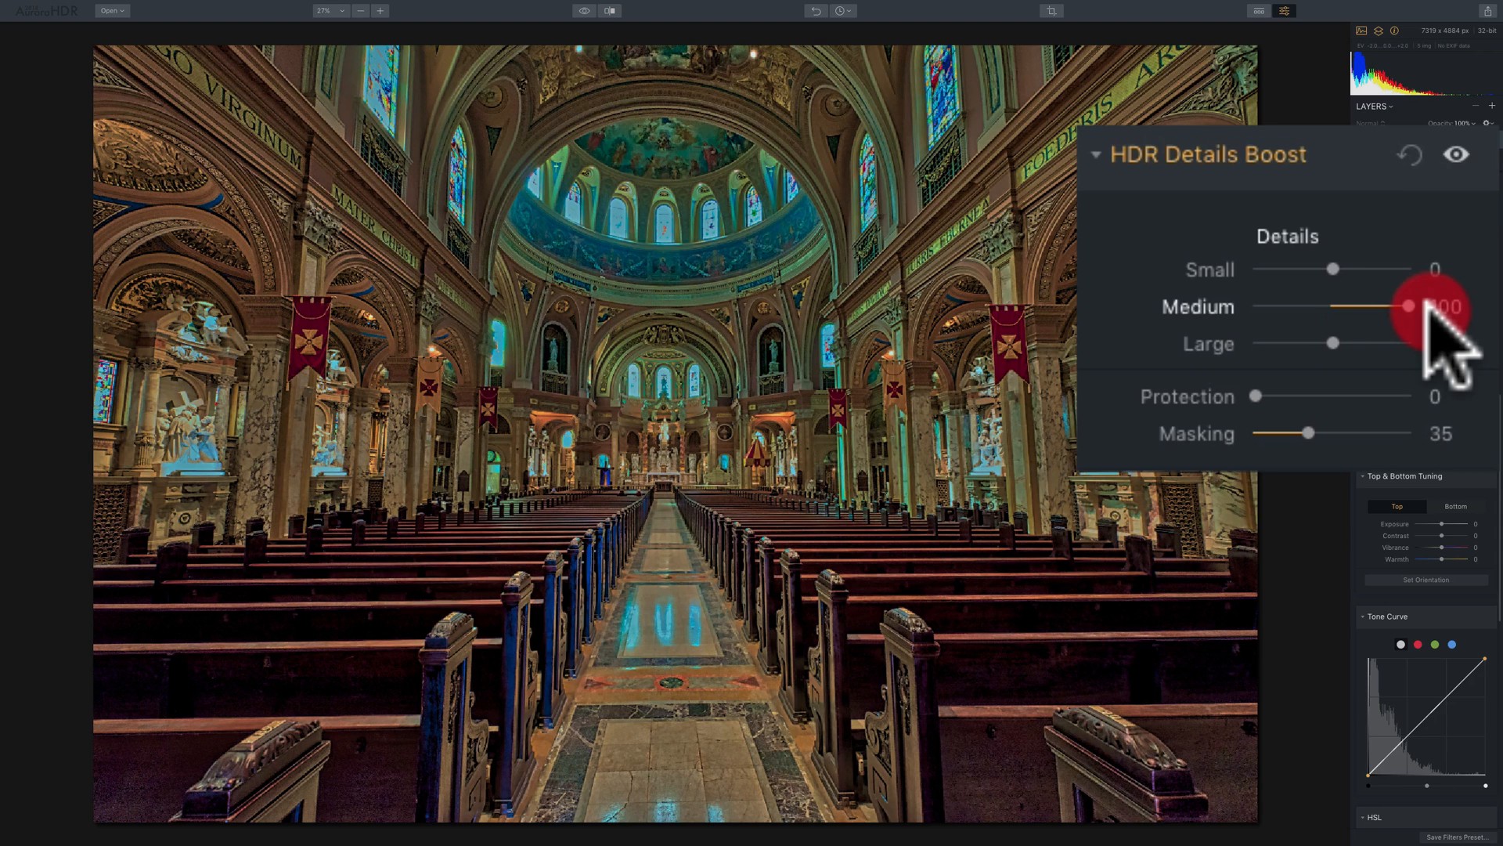
left_click_drag(1408, 306, 1400, 306)
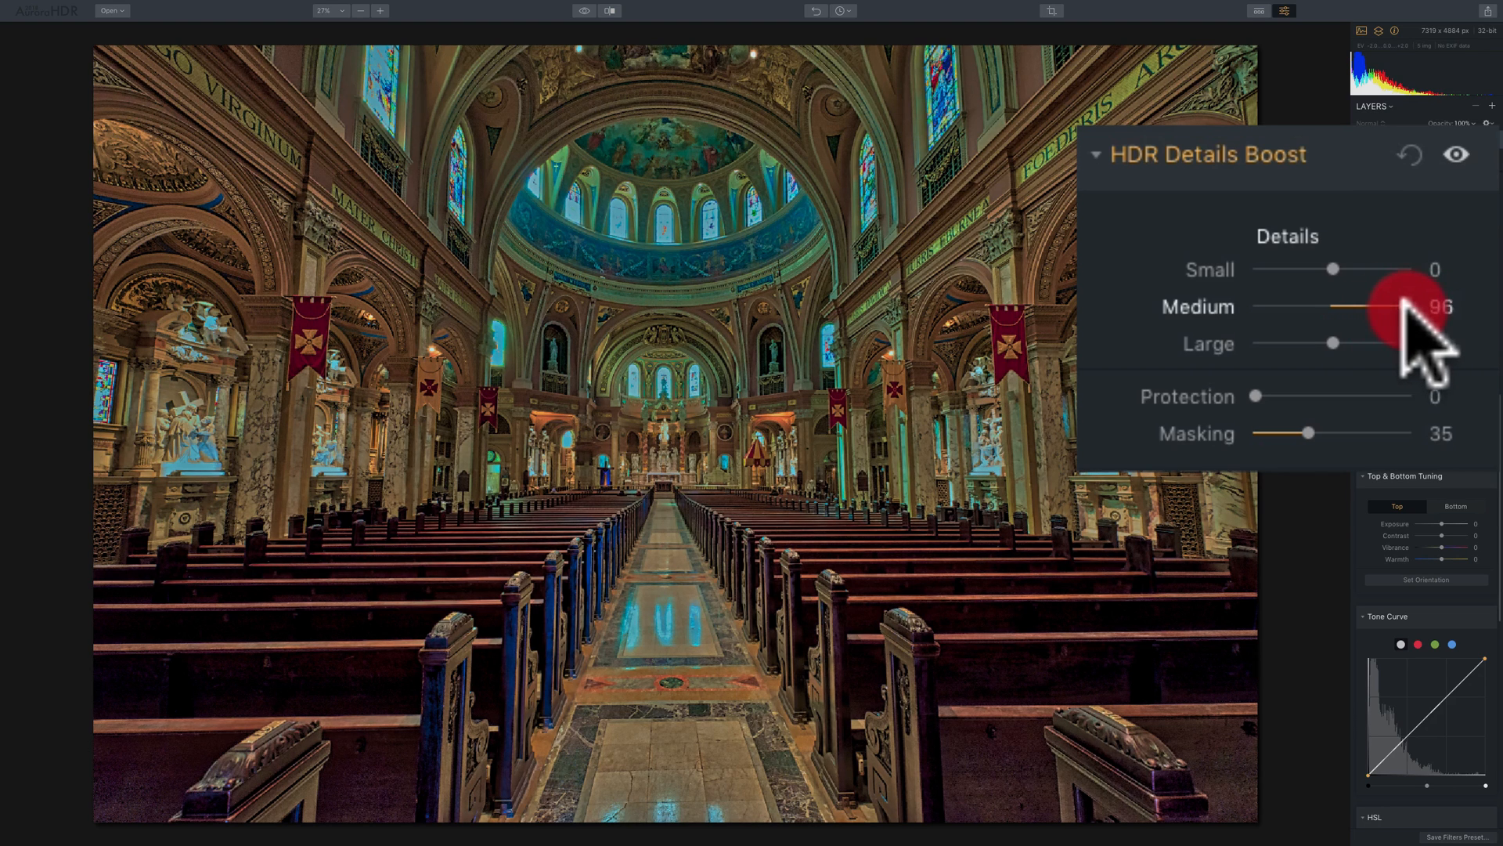
left_click_drag(1381, 307, 1410, 307)
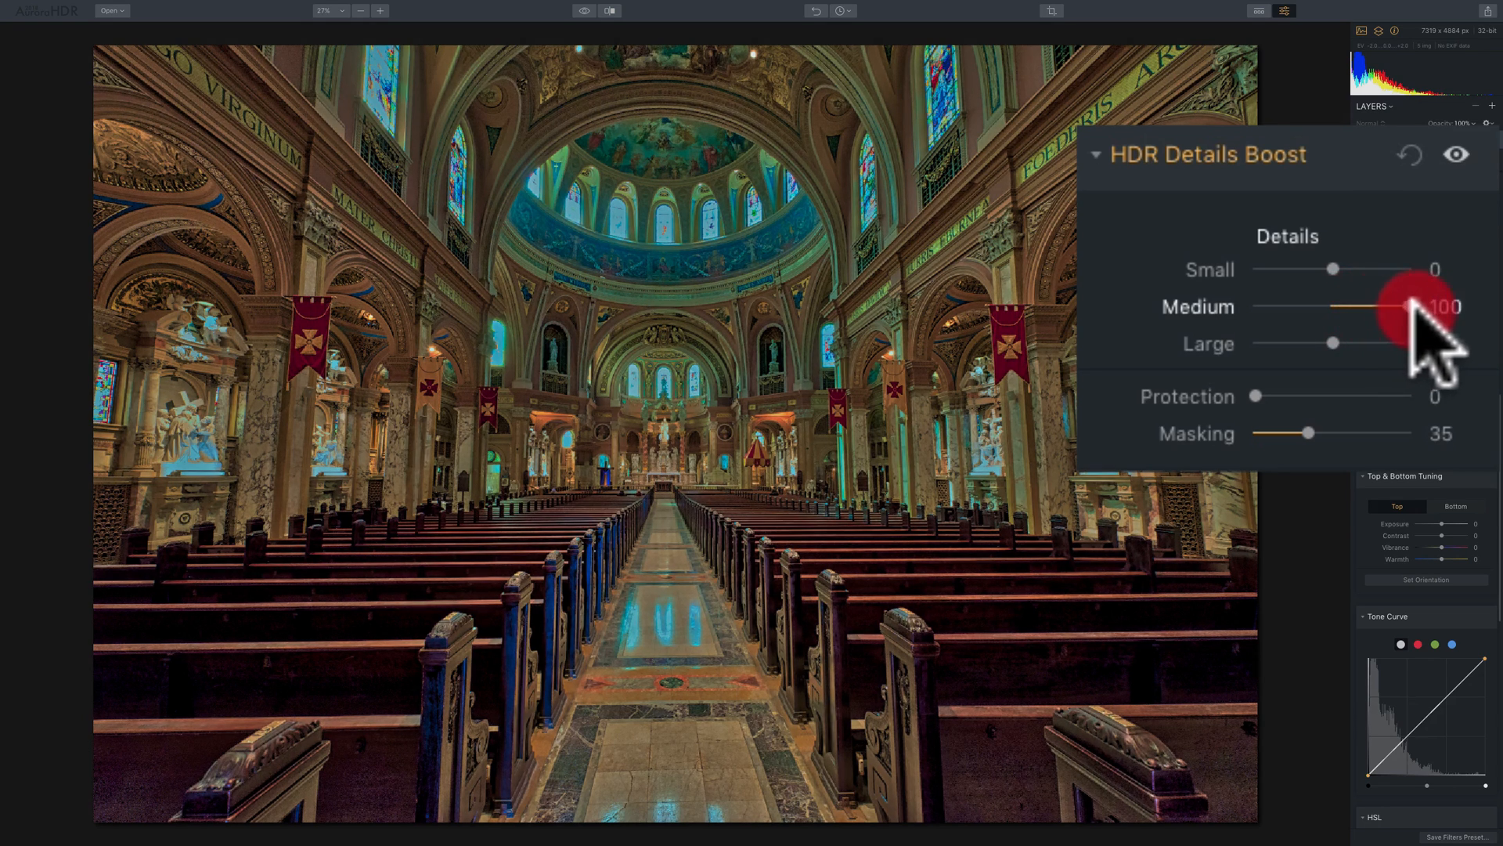
left_click_drag(1413, 305, 1408, 306)
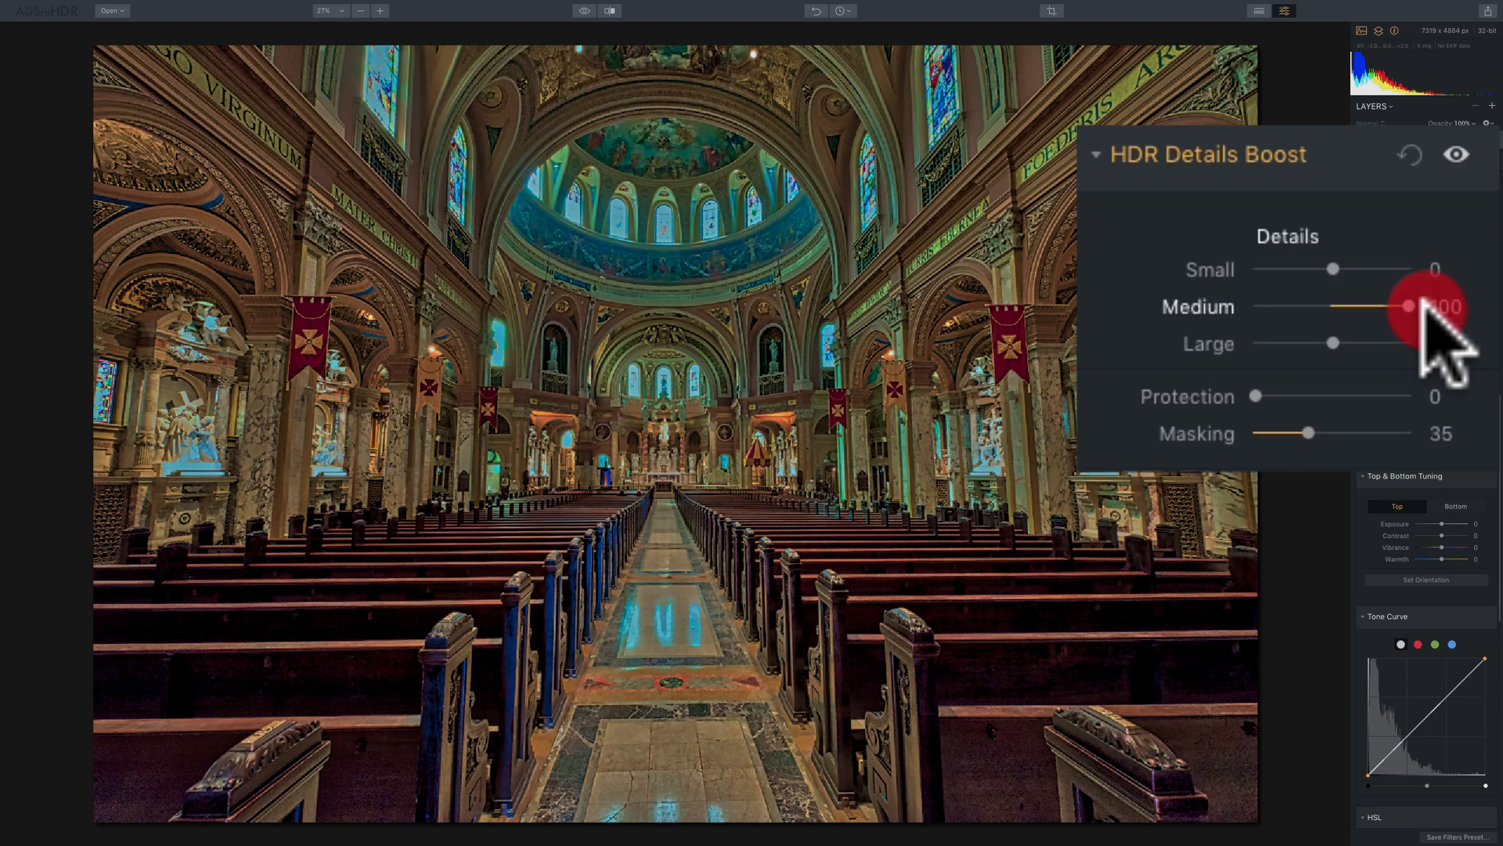
- Lower Medium detail through 17 and -25 to about -96 and -48, then return it to 0
left_click_drag(1409, 307, 1340, 307)
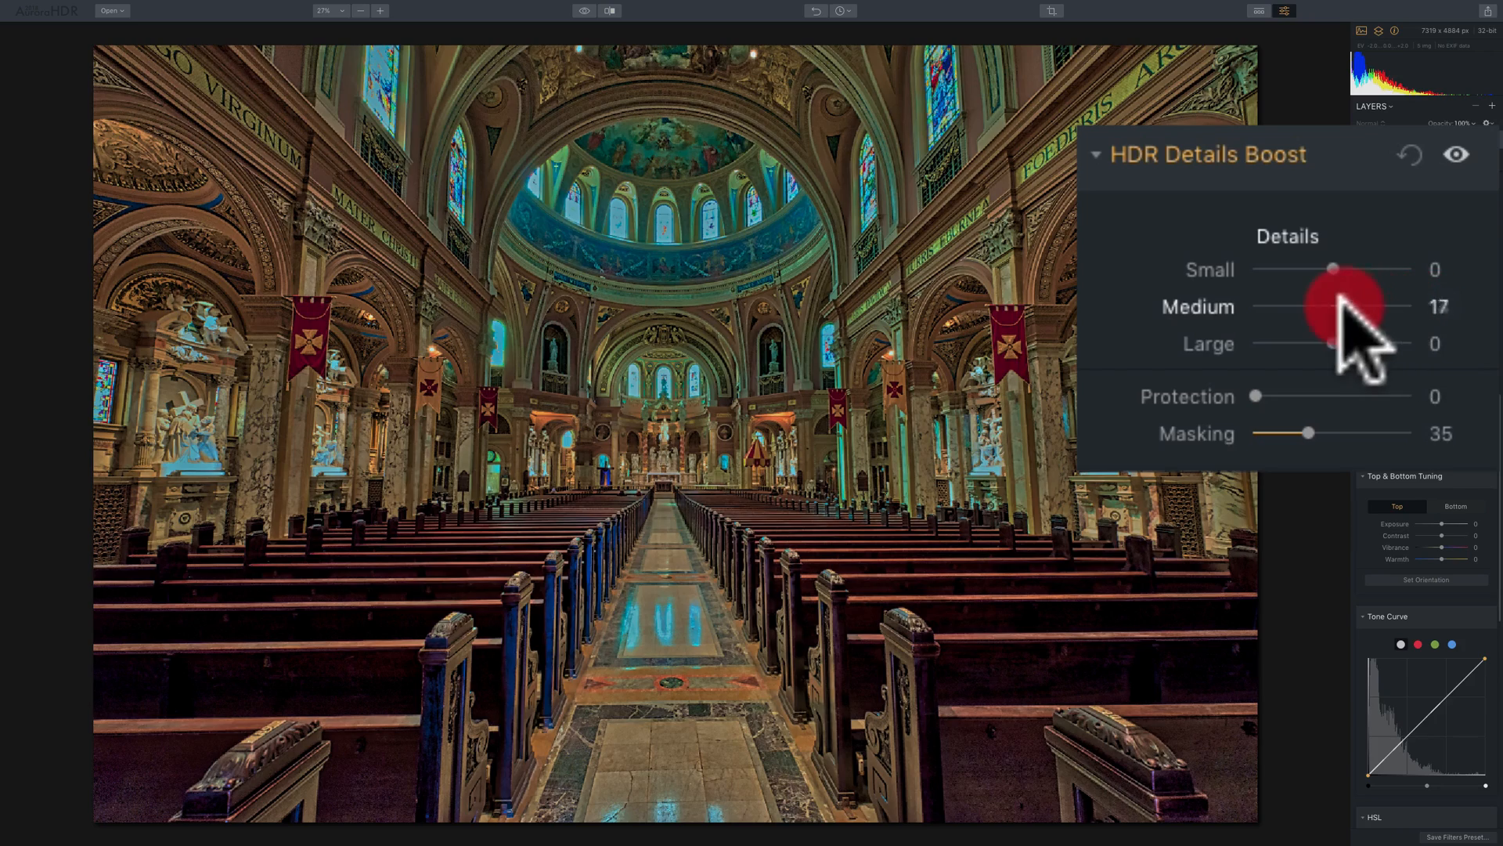
left_click_drag(1332, 307, 1351, 307)
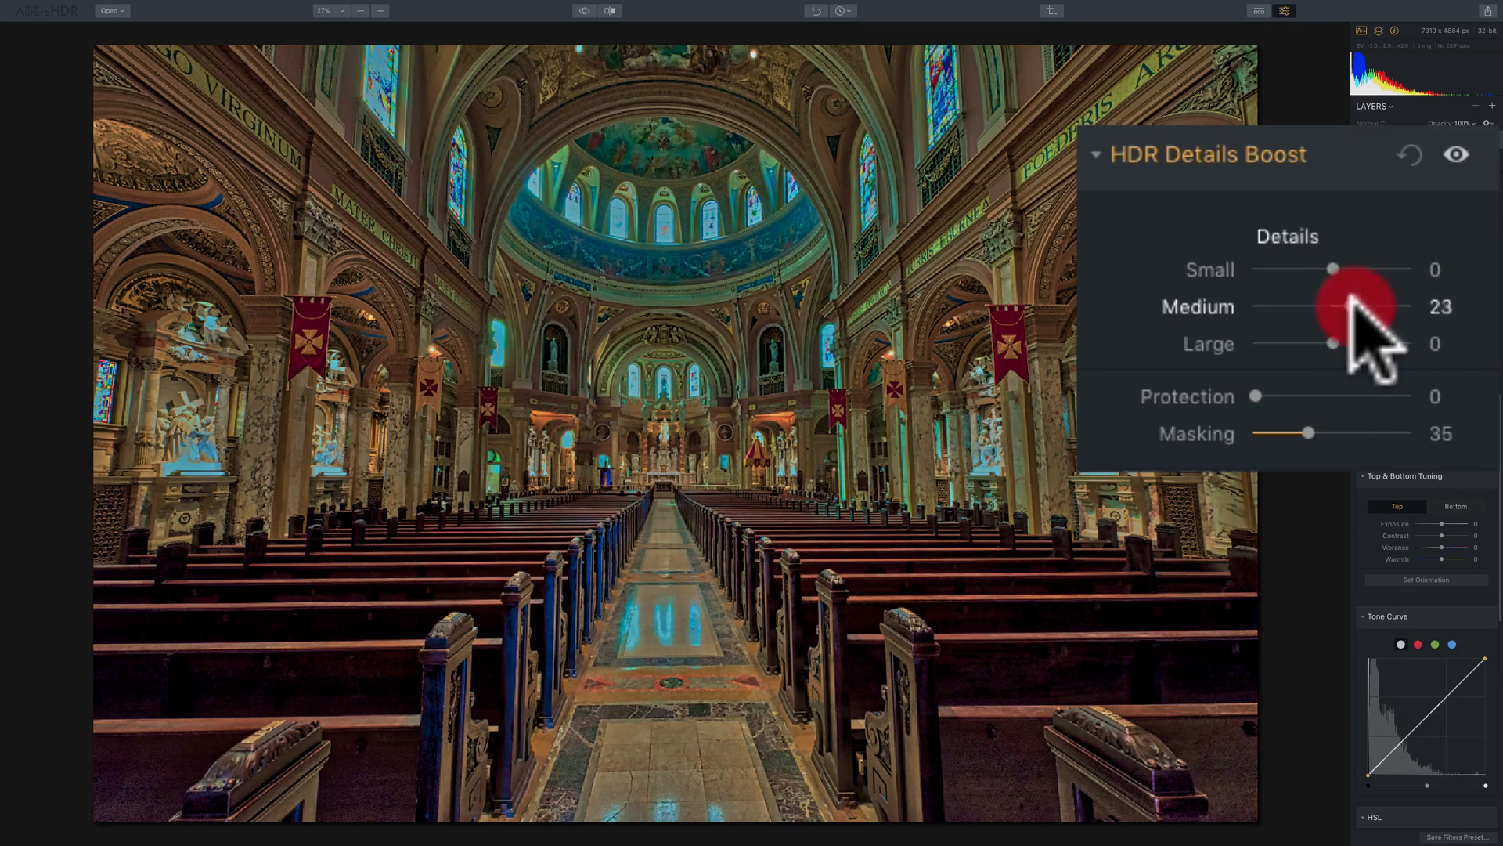
left_click_drag(1351, 307, 1314, 307)
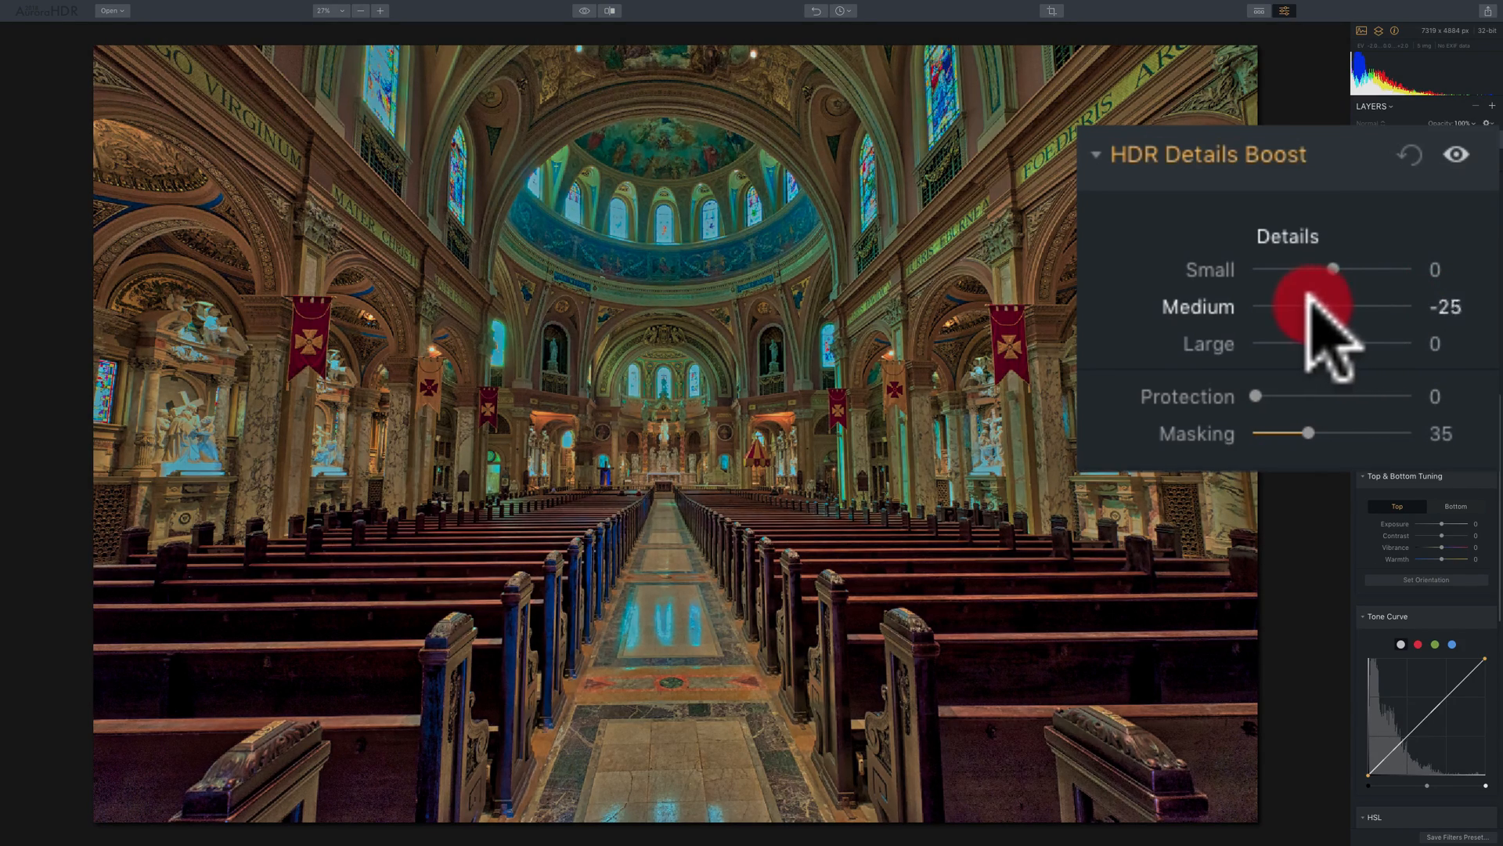
left_click_drag(1323, 307, 1256, 307)
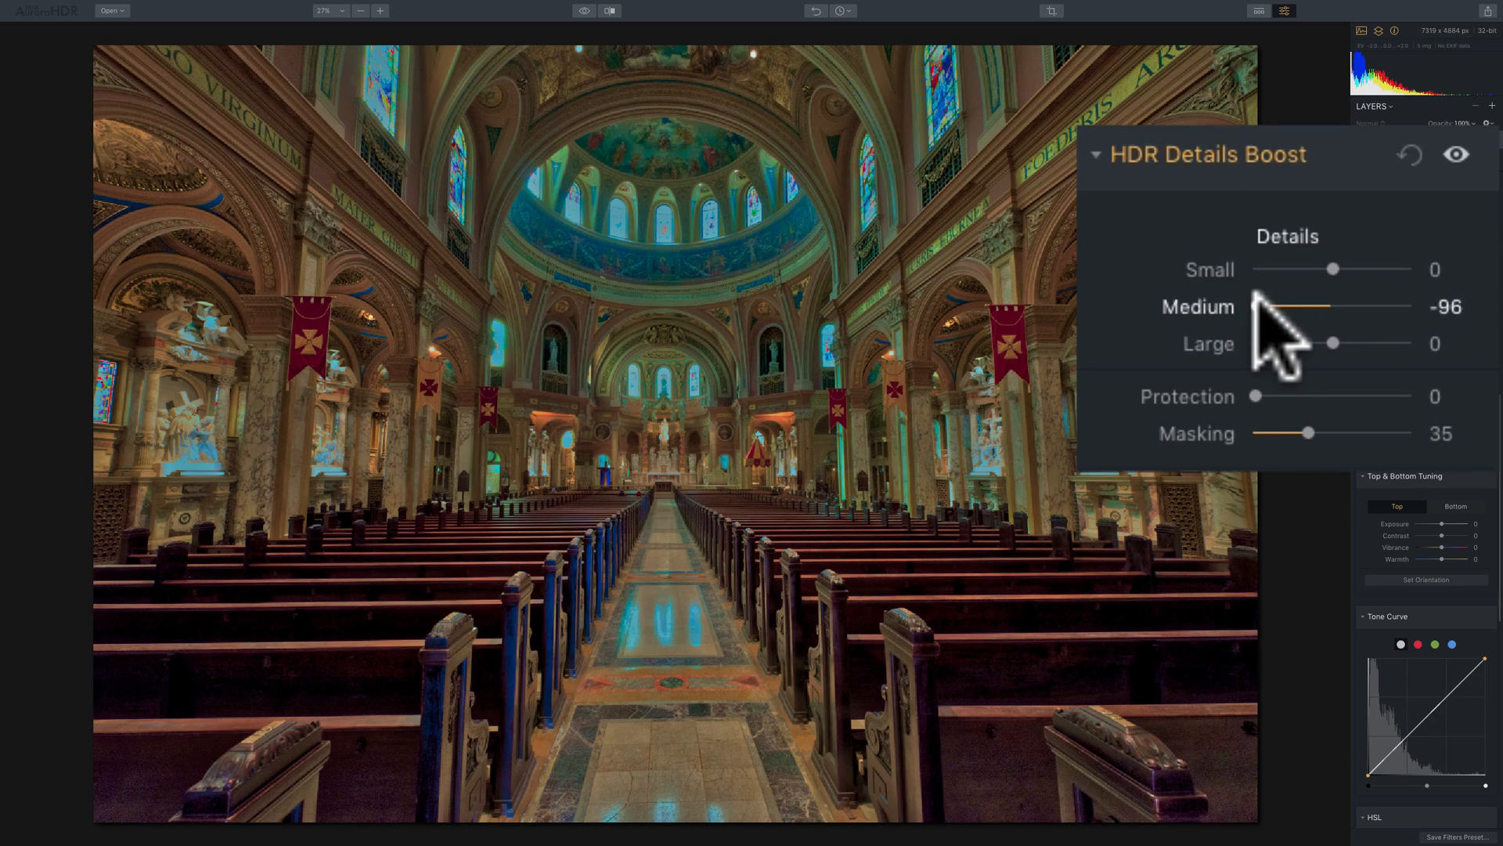
left_click_drag(1256, 307, 1318, 307)
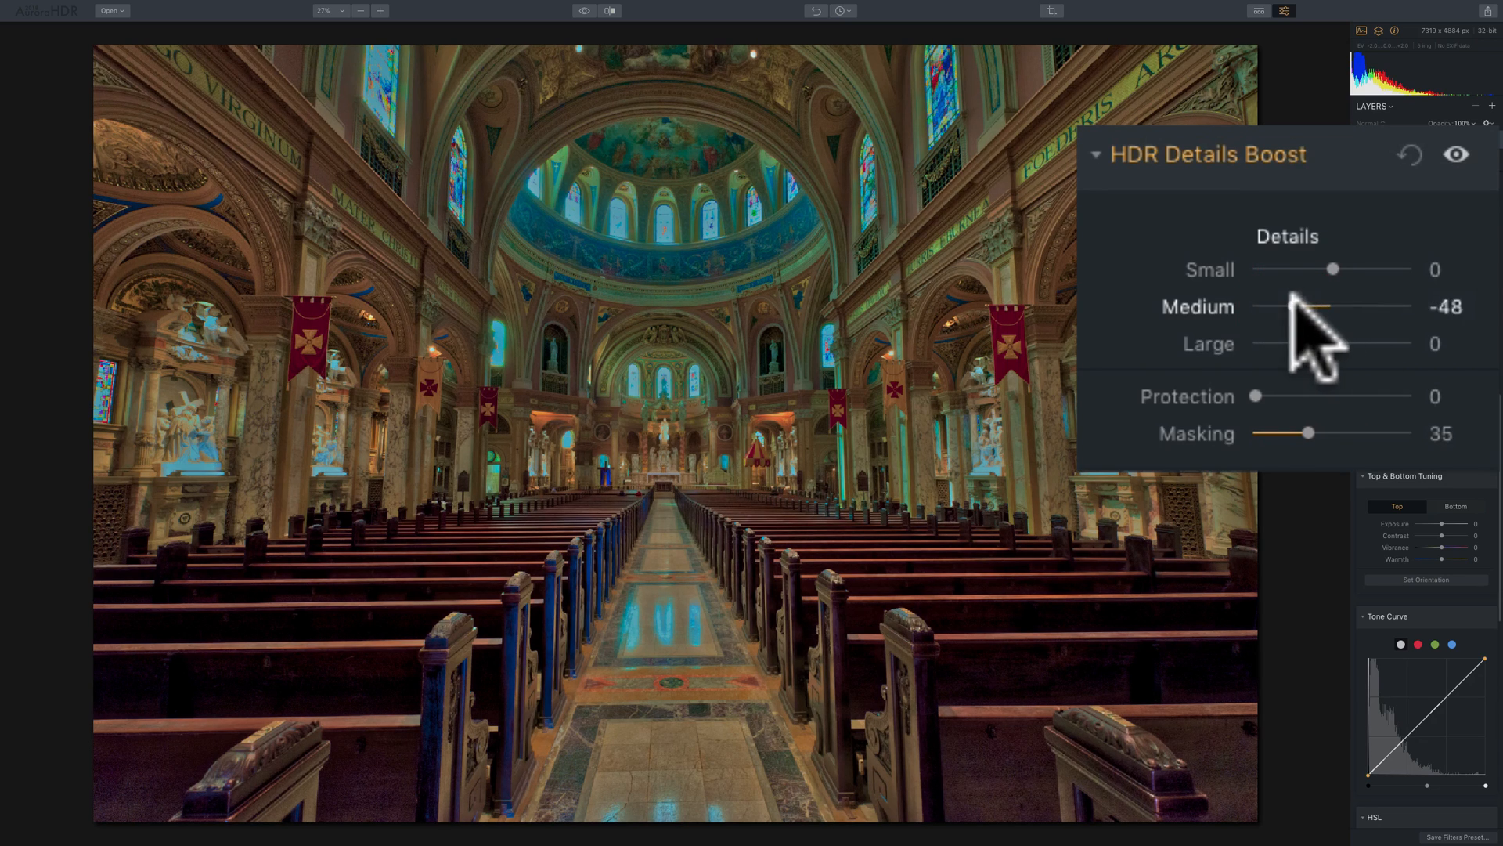
left_click_drag(1292, 305, 1333, 305)
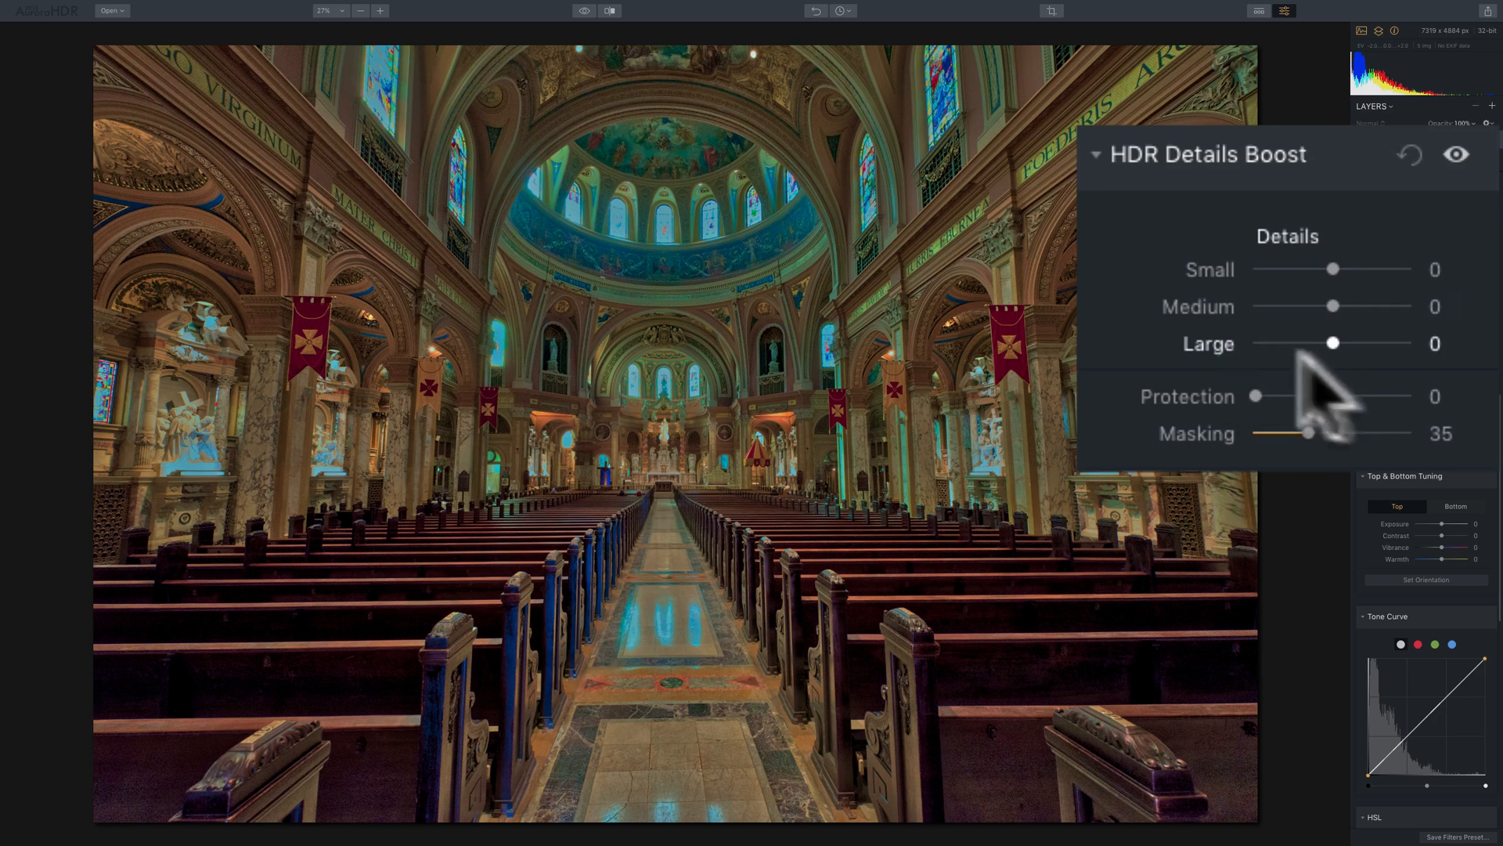
left_click_drag(1331, 343, 1409, 343)
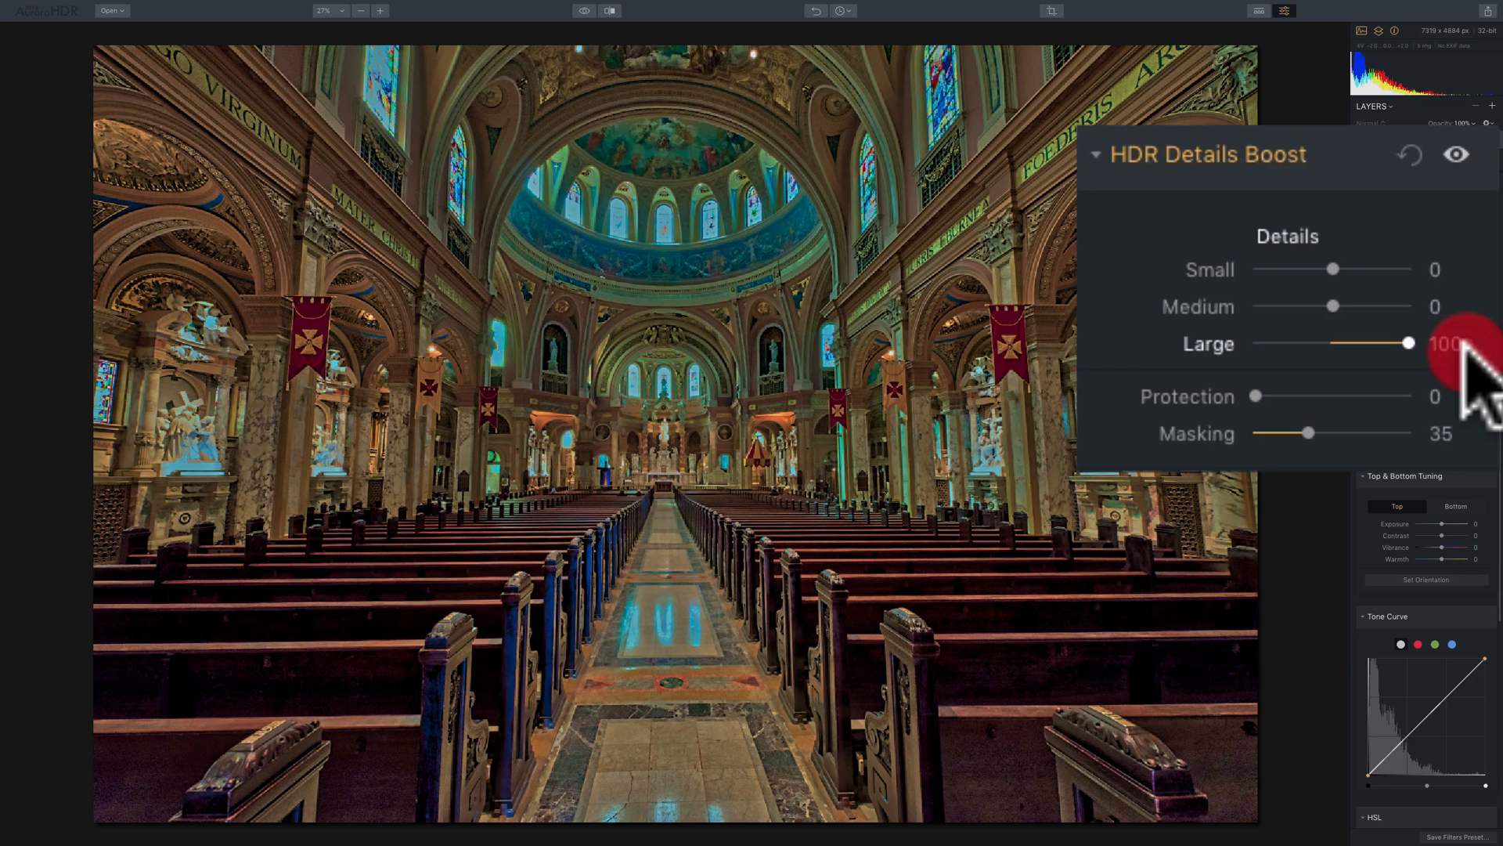
left_click_drag(1406, 342, 1328, 343)
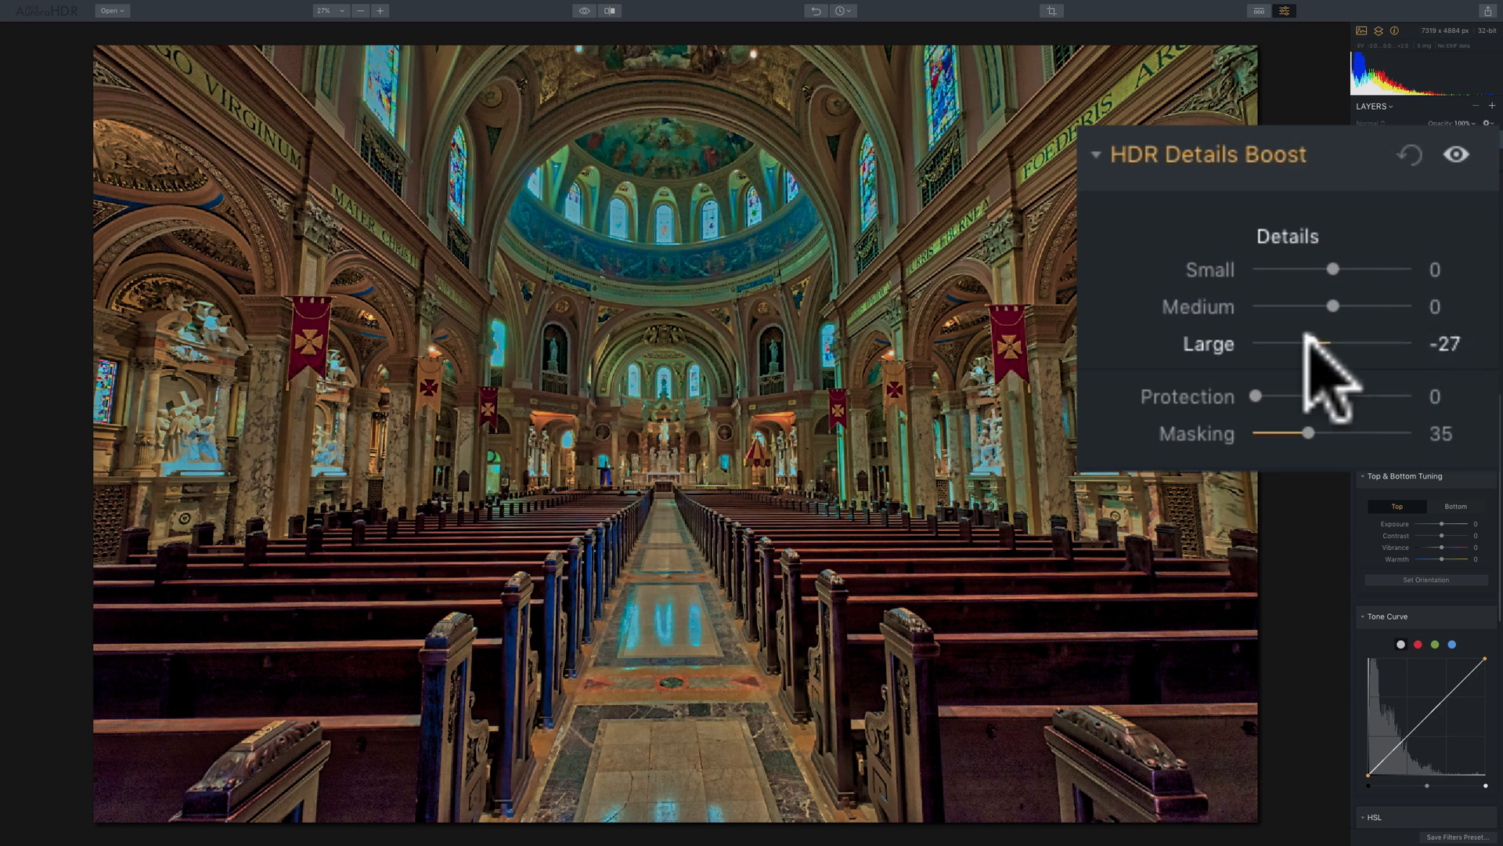
left_click_drag(1319, 343, 1404, 343)
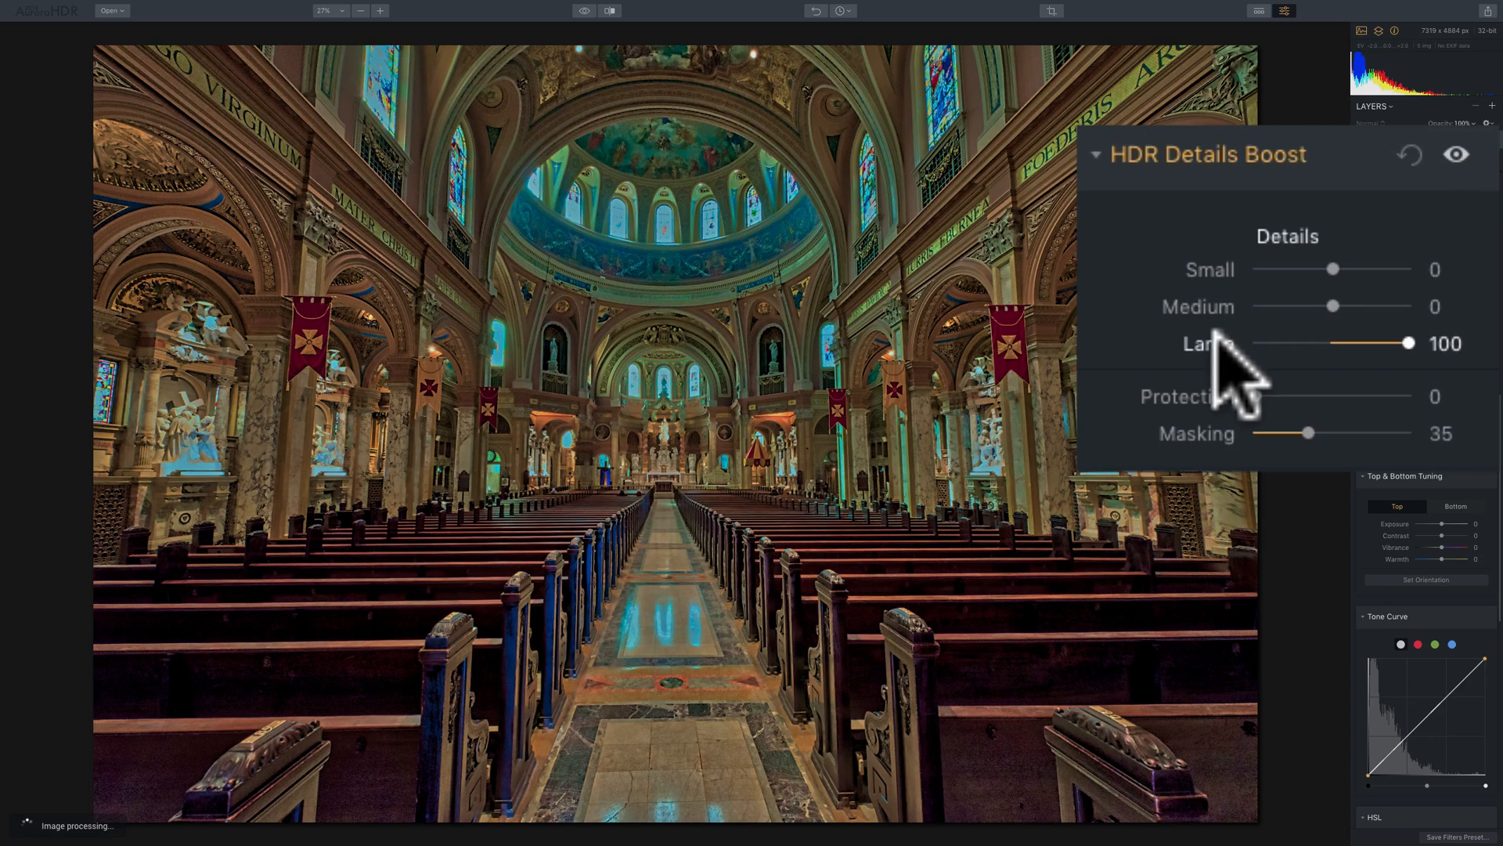
left_click_drag(1407, 343, 1331, 343)
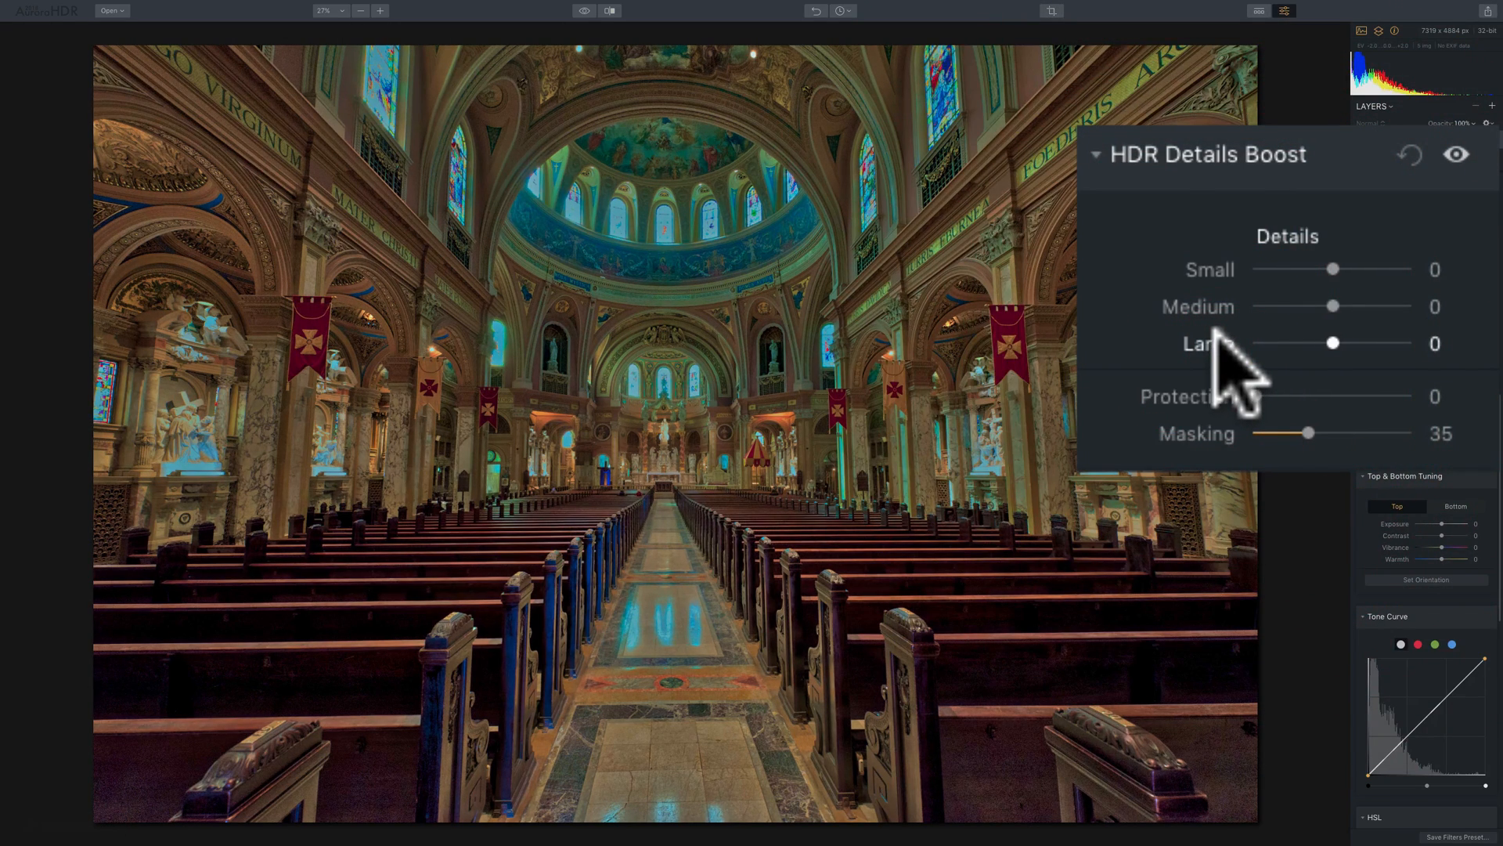
mouse_move(1340, 356)
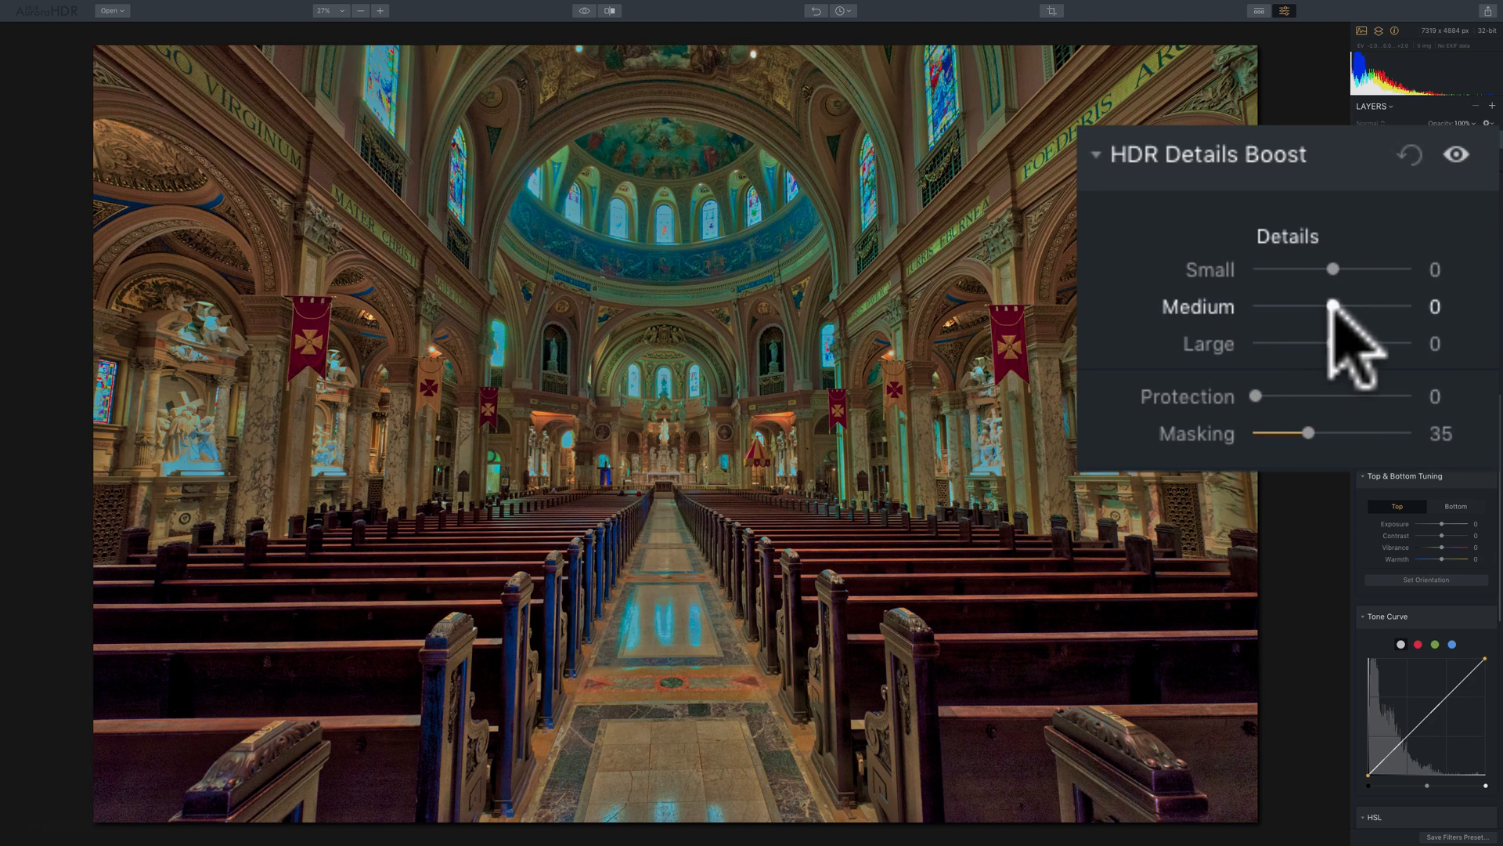
mouse_move(1342, 364)
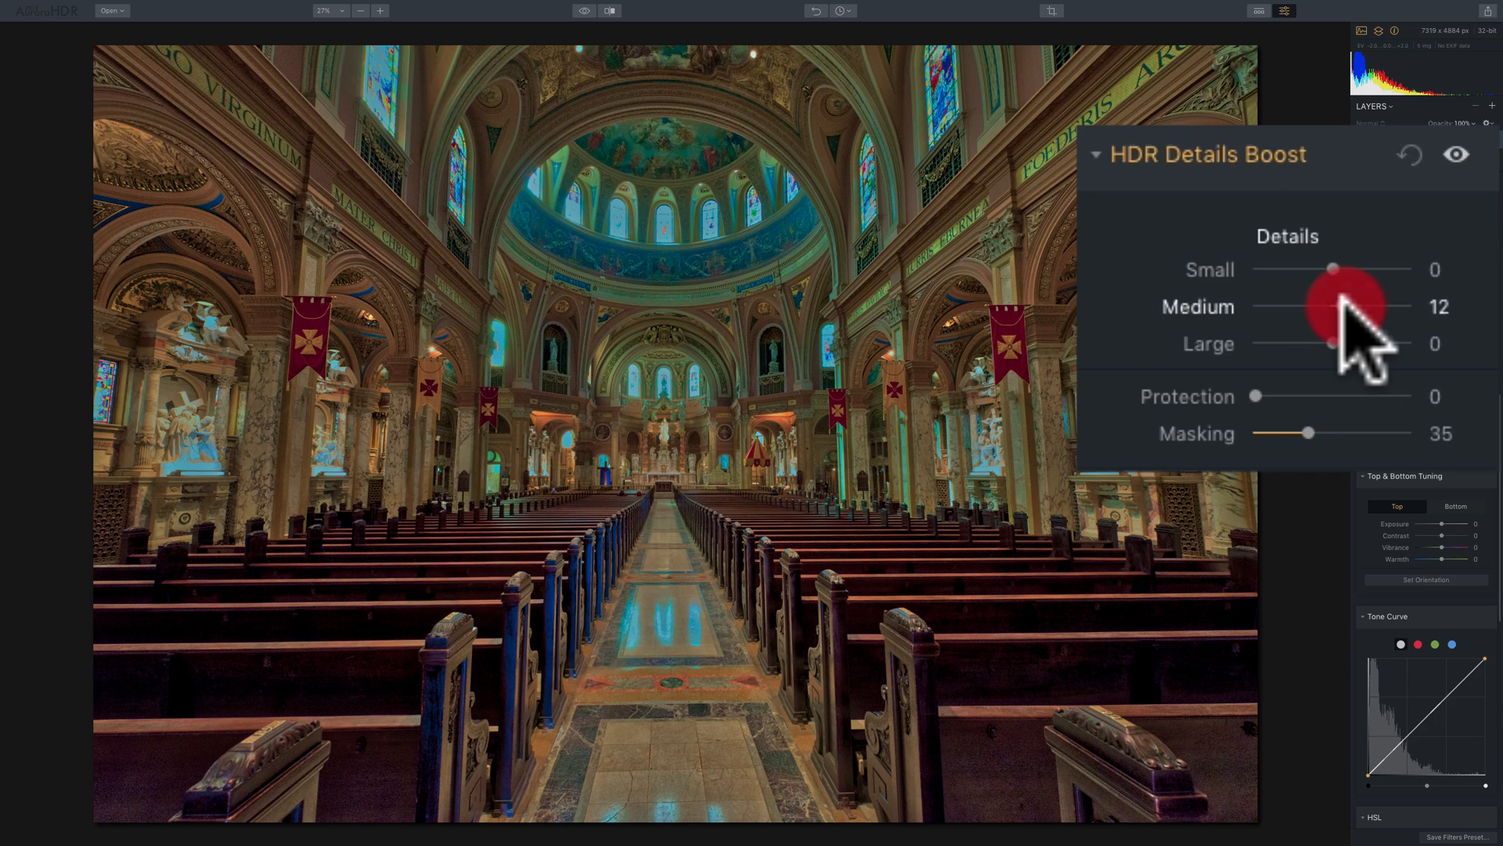
left_click_drag(1328, 307, 1346, 307)
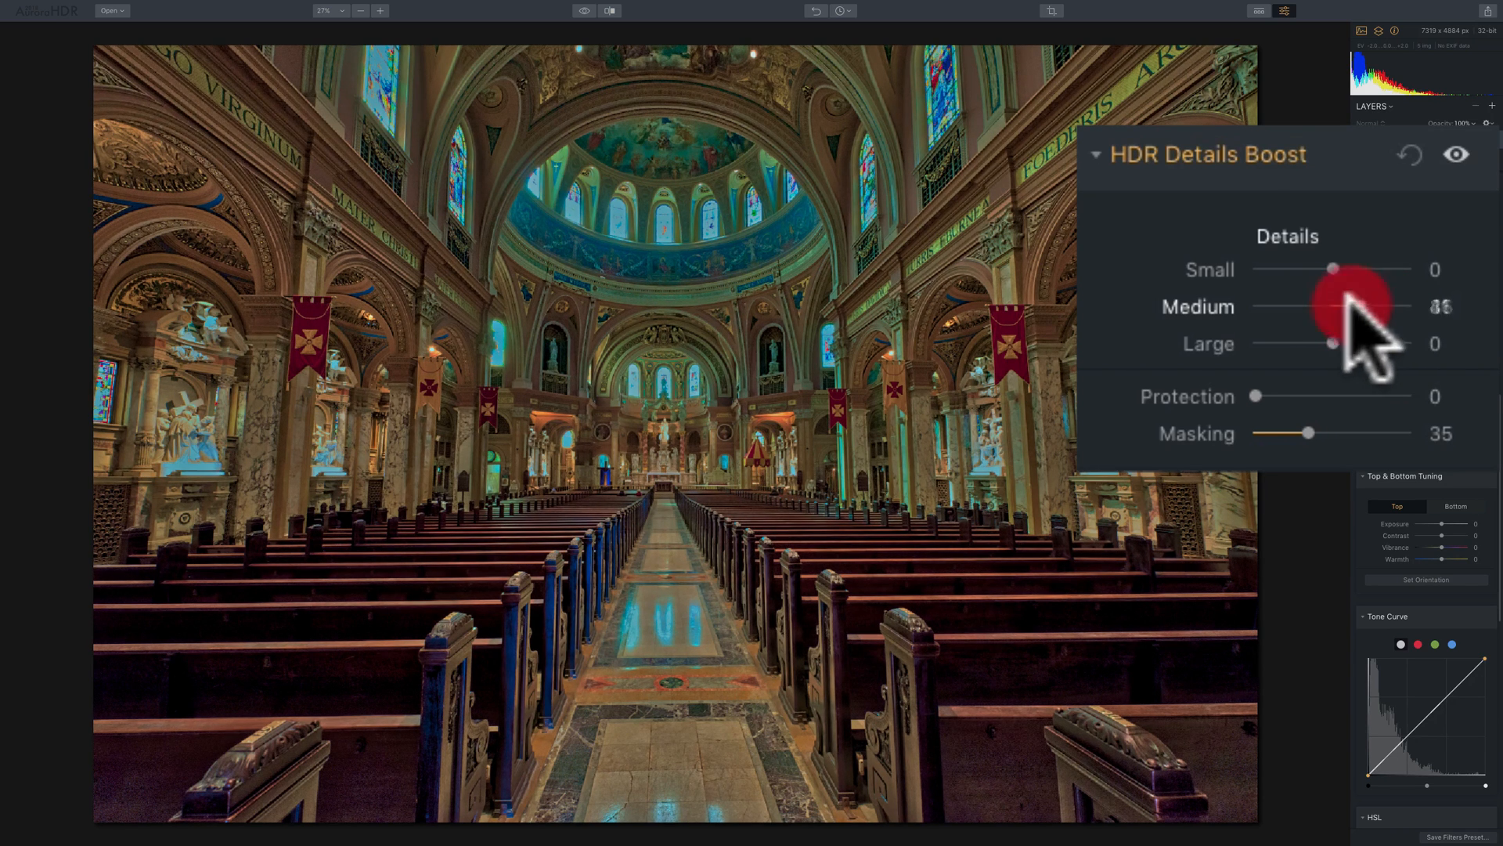
left_click_drag(1351, 306, 1385, 307)
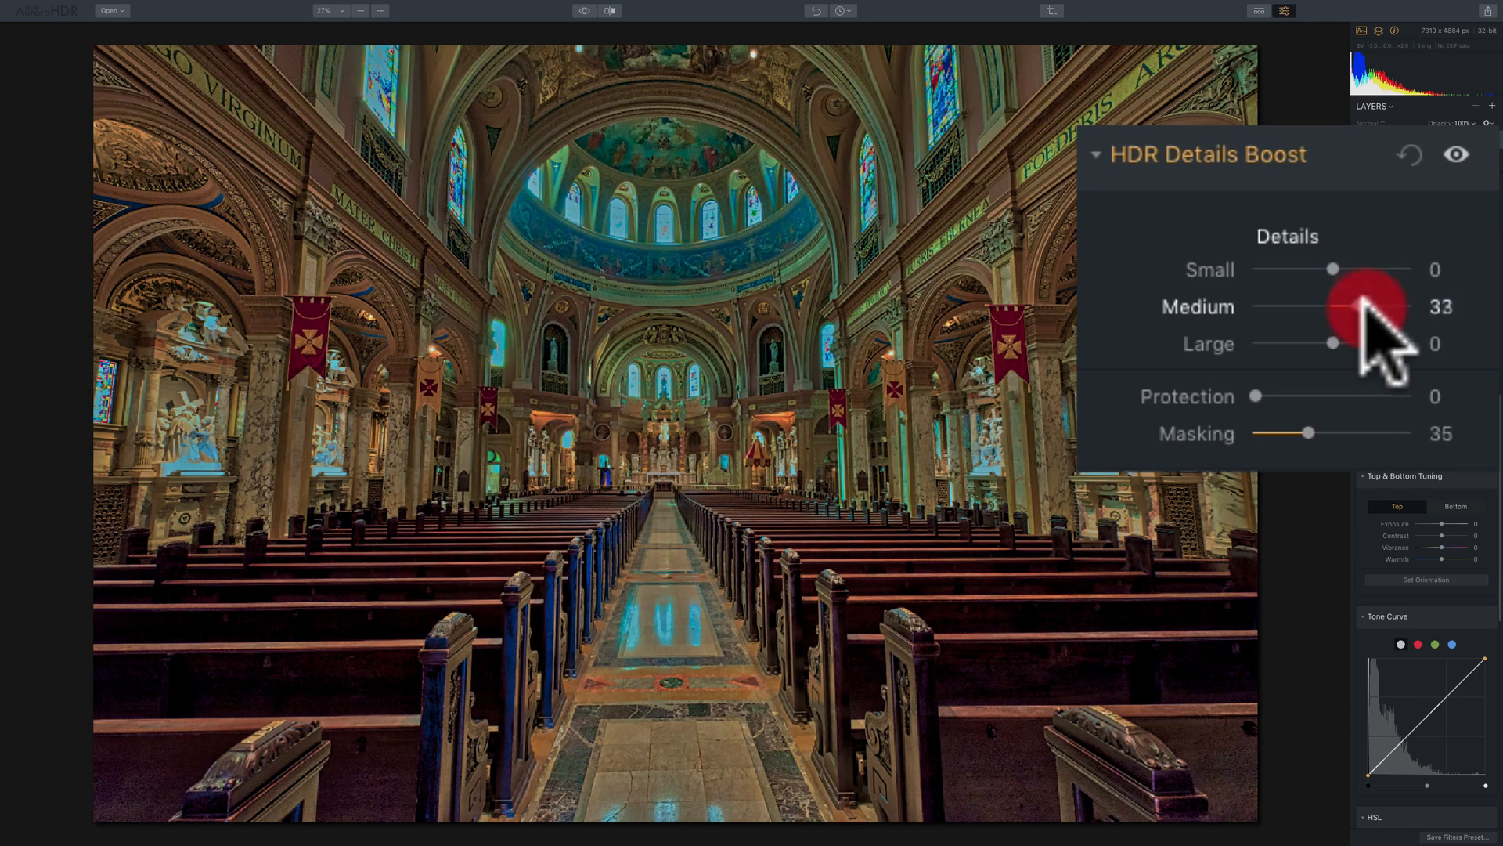
left_click_drag(1352, 307, 1395, 307)
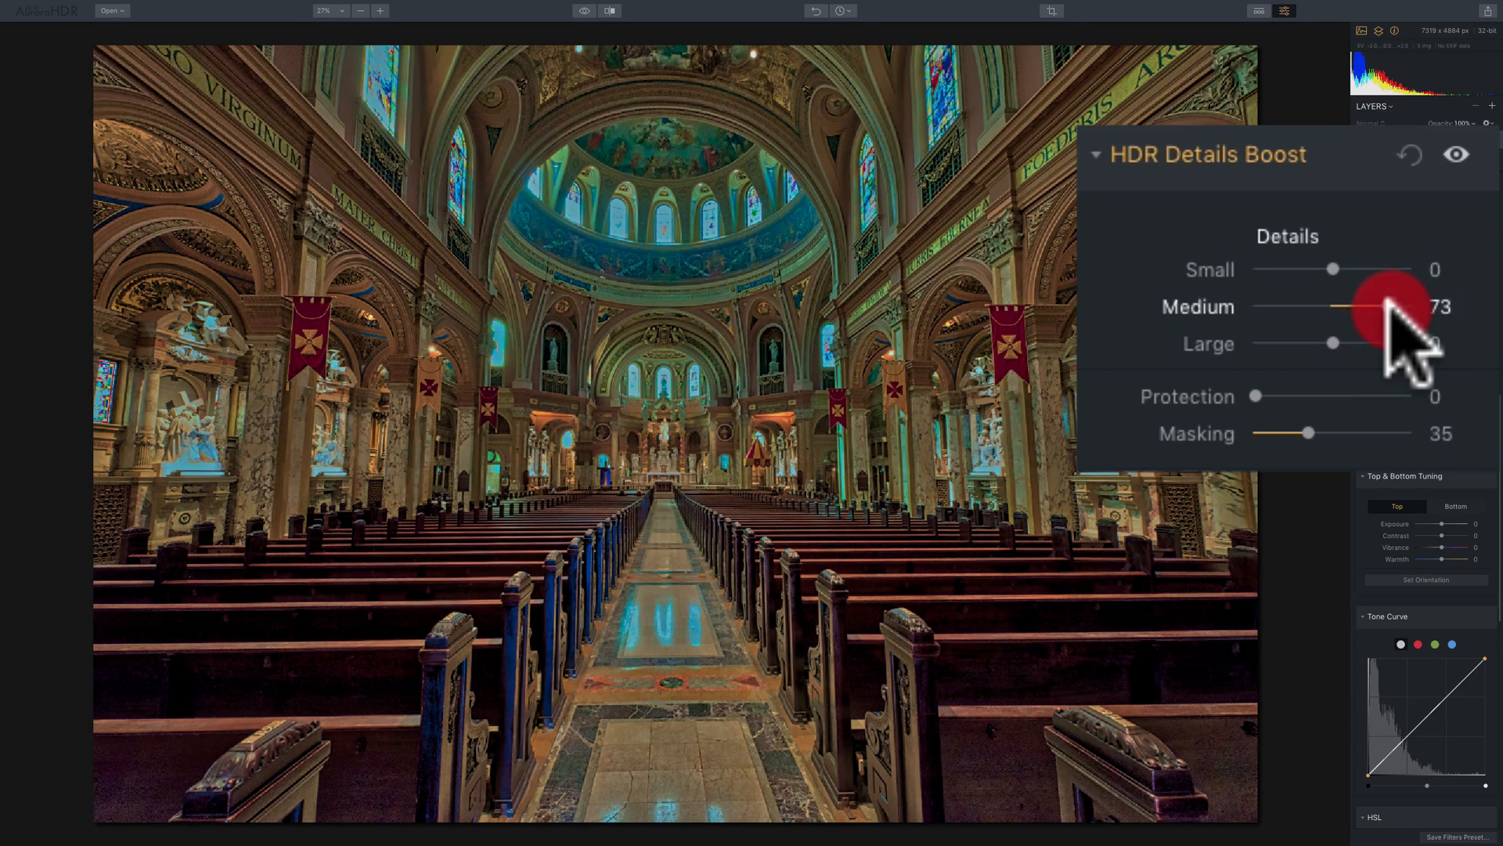
left_click_drag(1386, 306, 1323, 307)
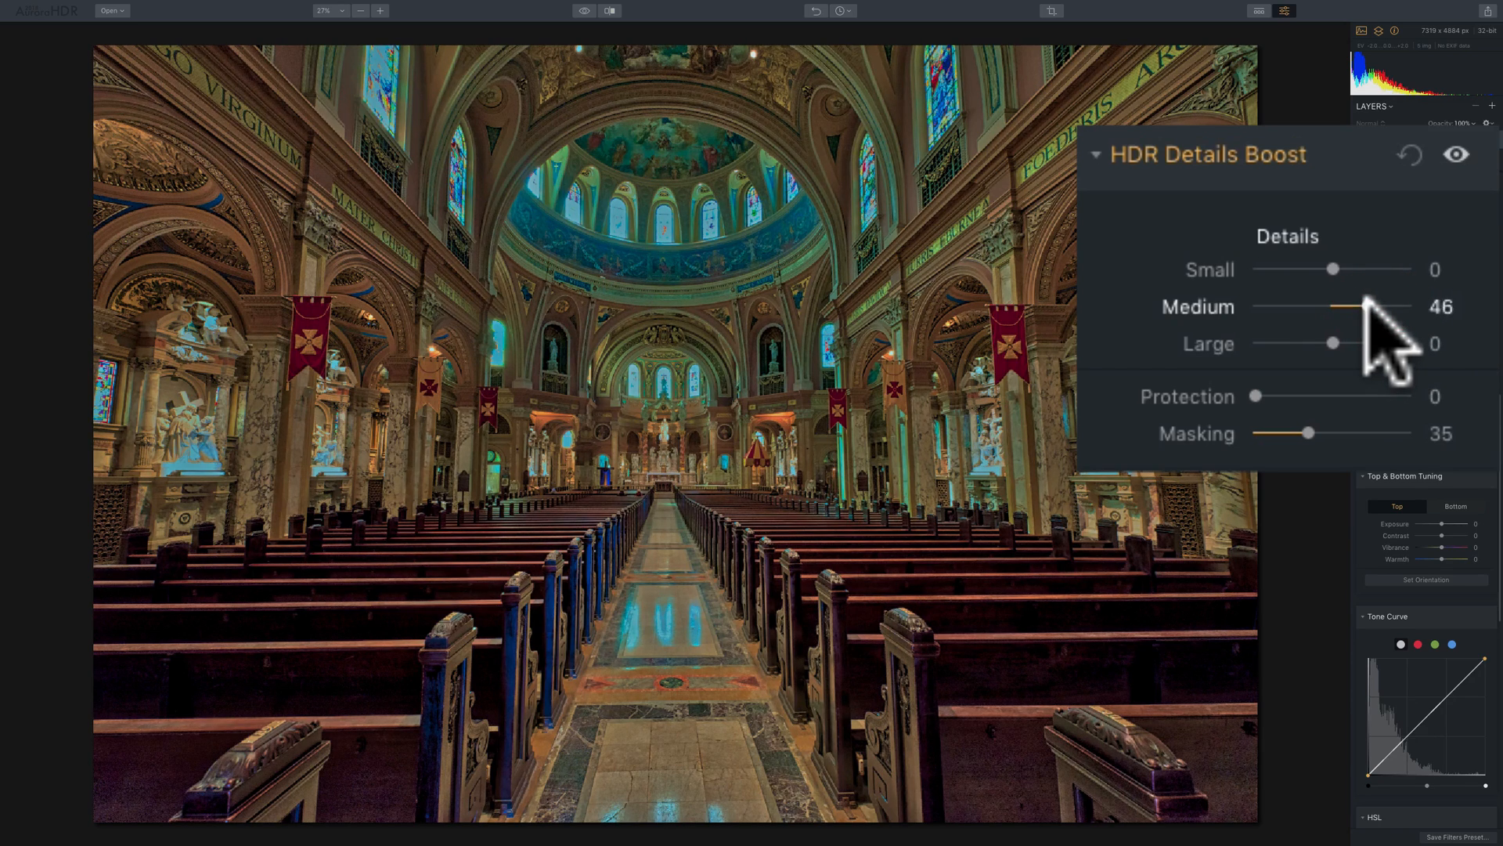
left_click_drag(1371, 305, 1351, 306)
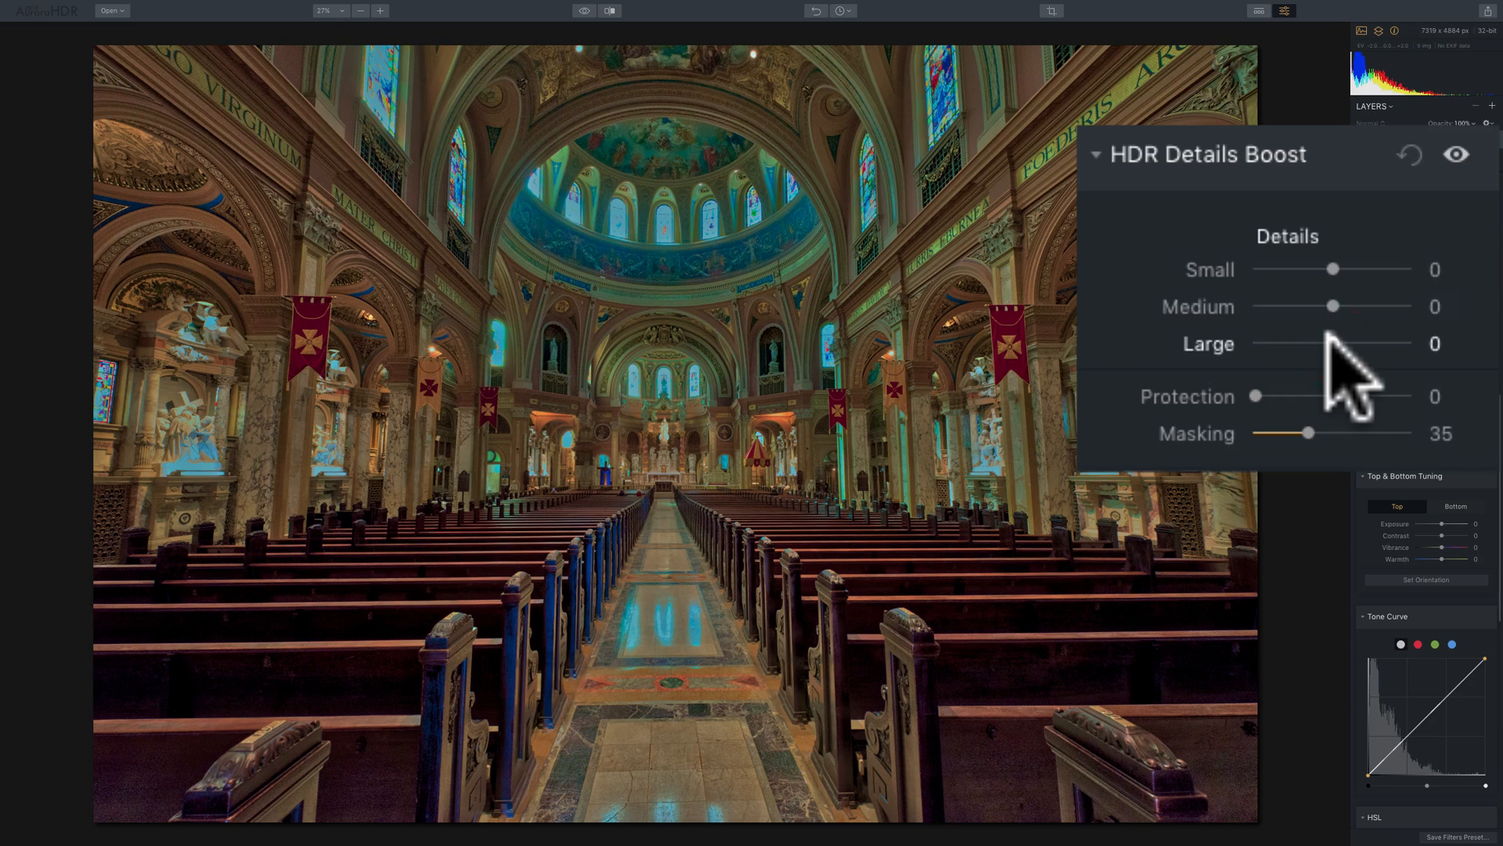
left_click_drag(1295, 343, 1360, 343)
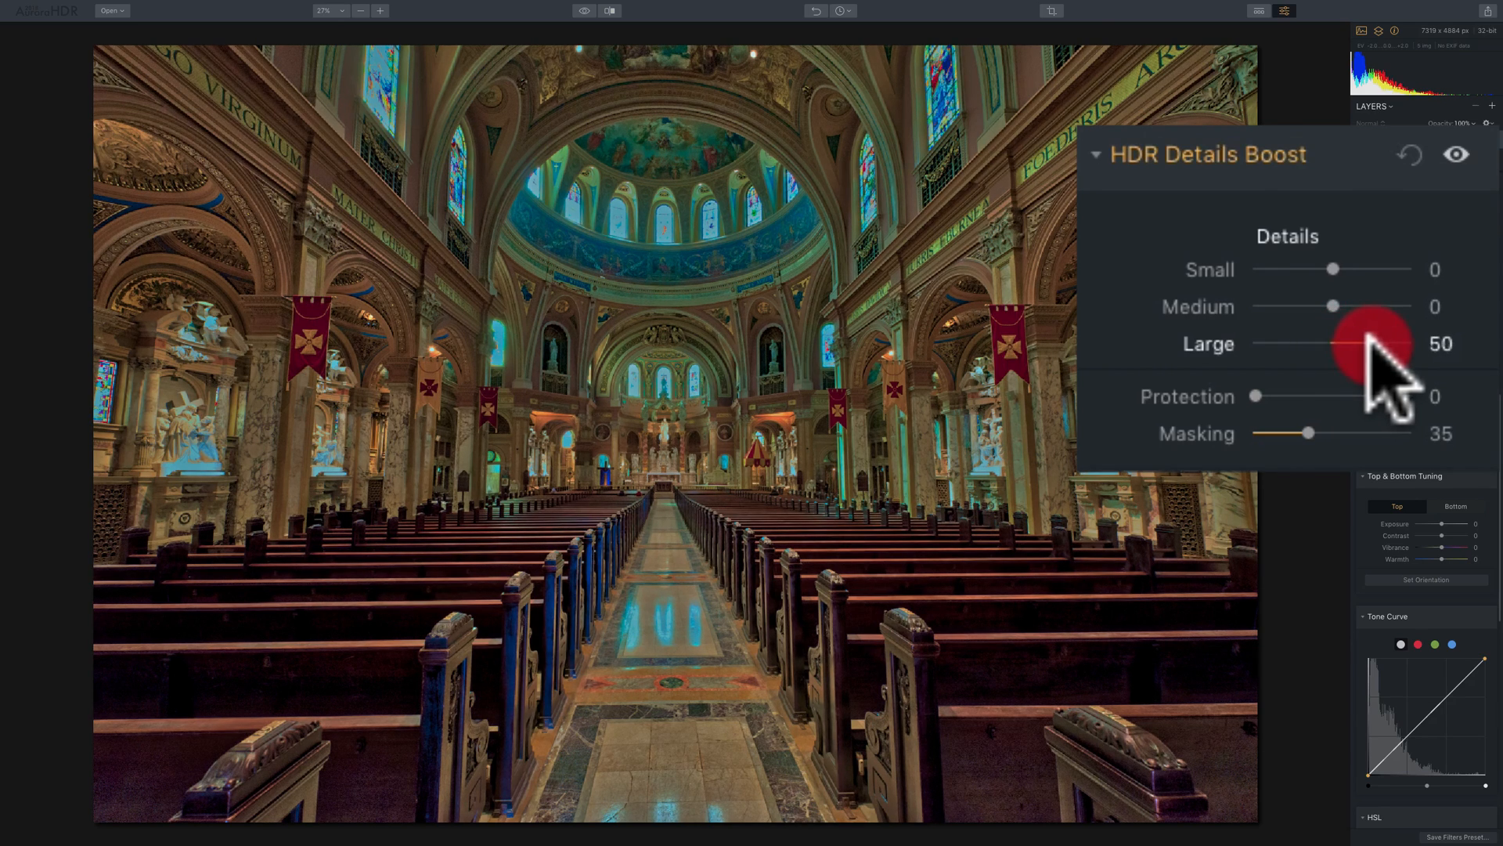
left_click_drag(1372, 343, 1332, 343)
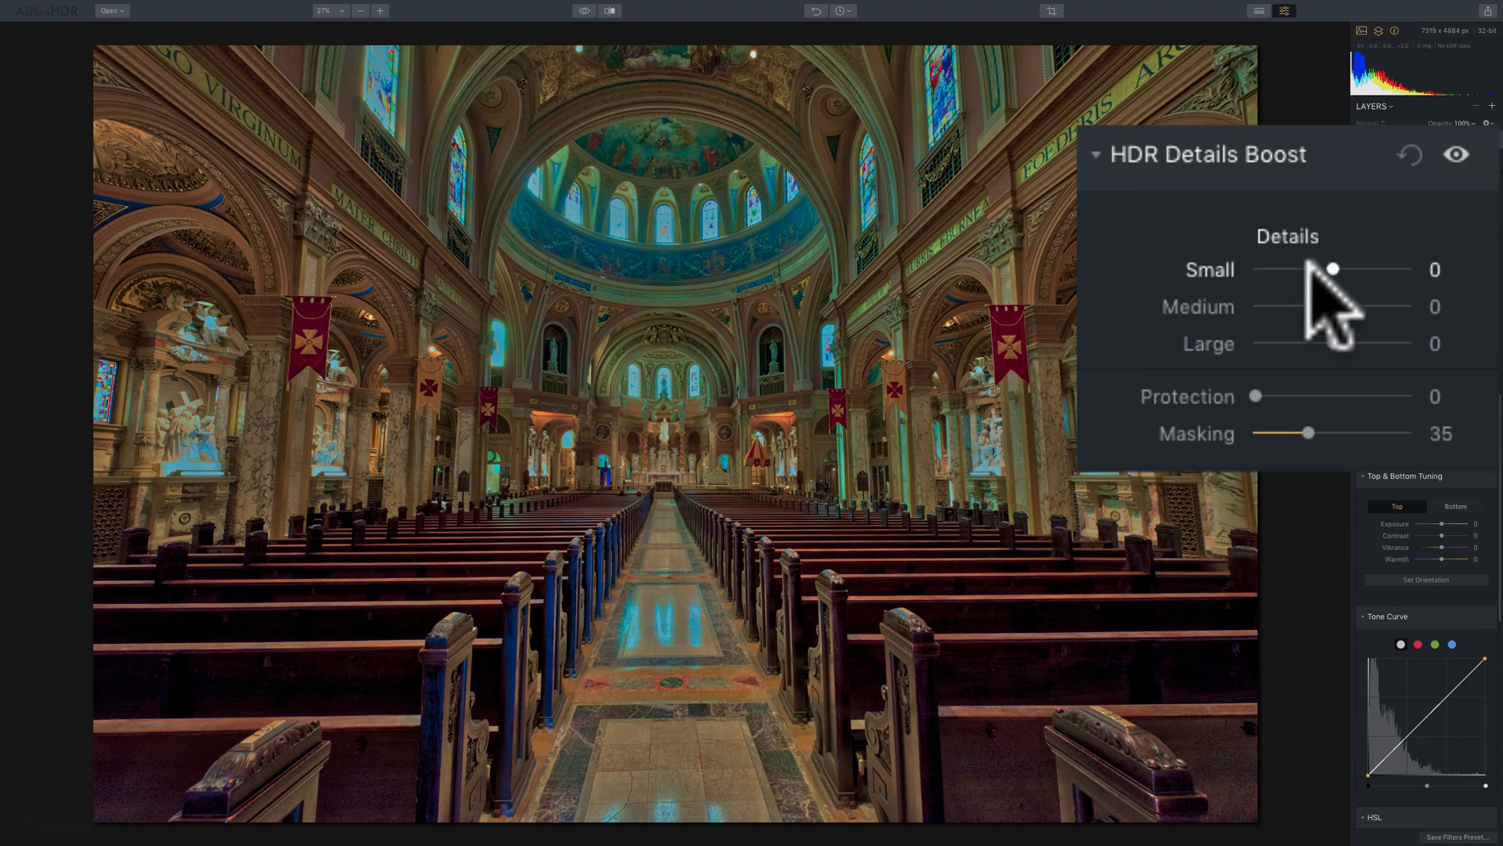
left_click_drag(1332, 268, 1354, 267)
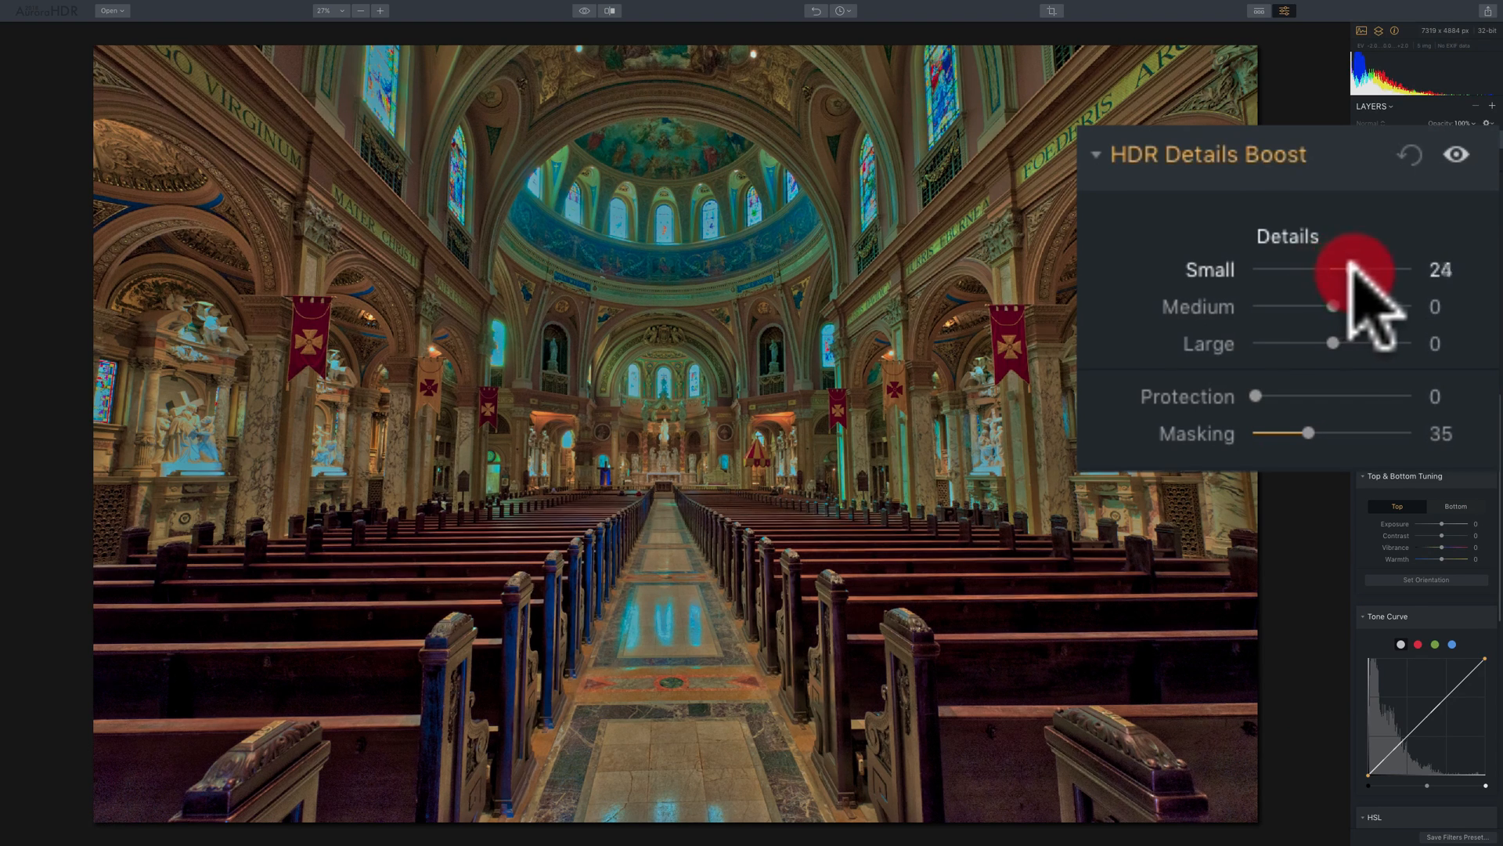
left_click_drag(1352, 270, 1364, 270)
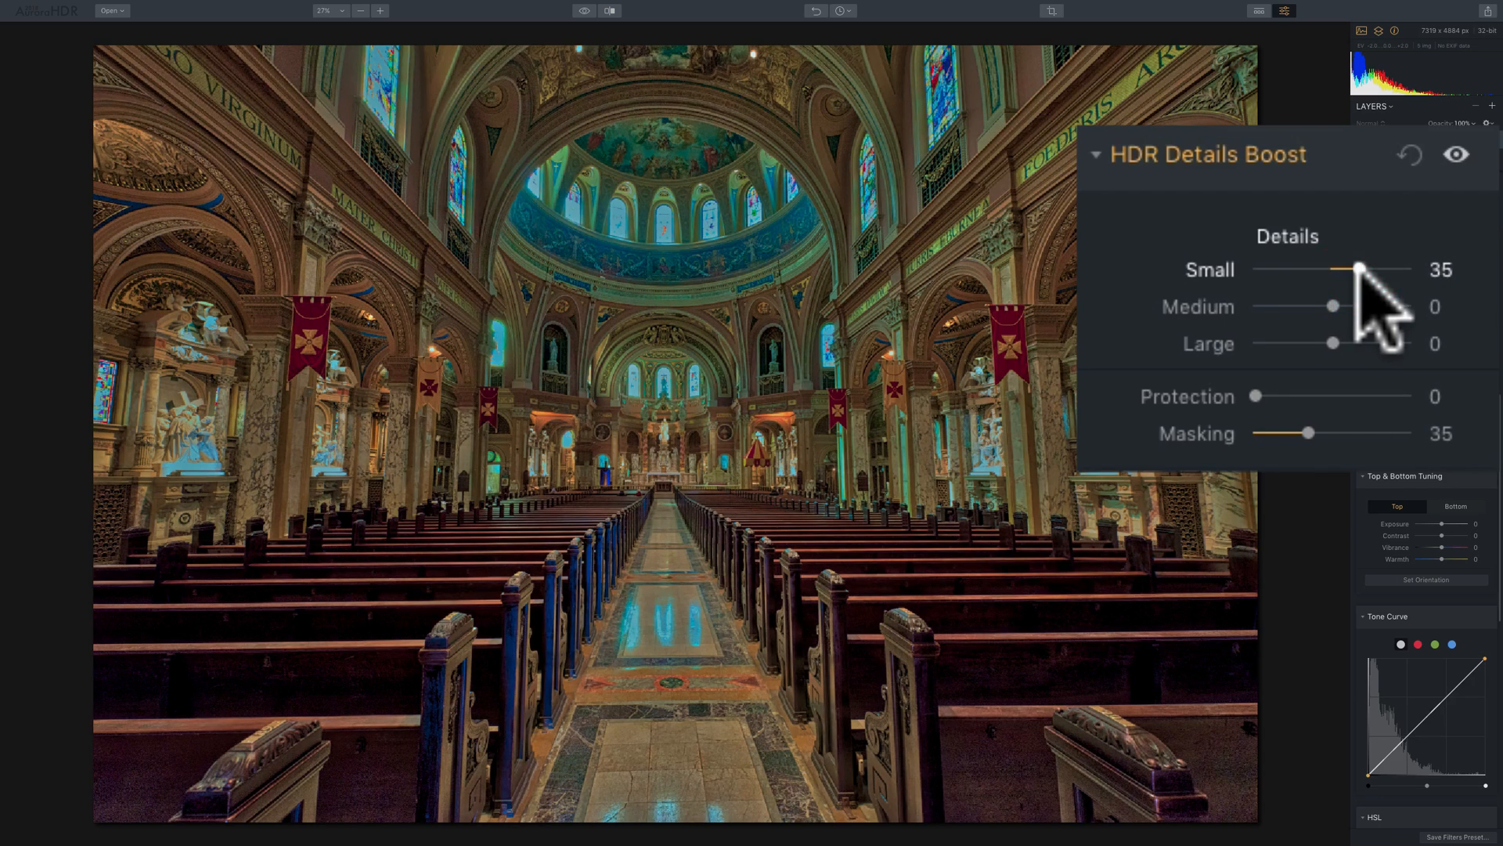
left_click_drag(1356, 269, 1342, 269)
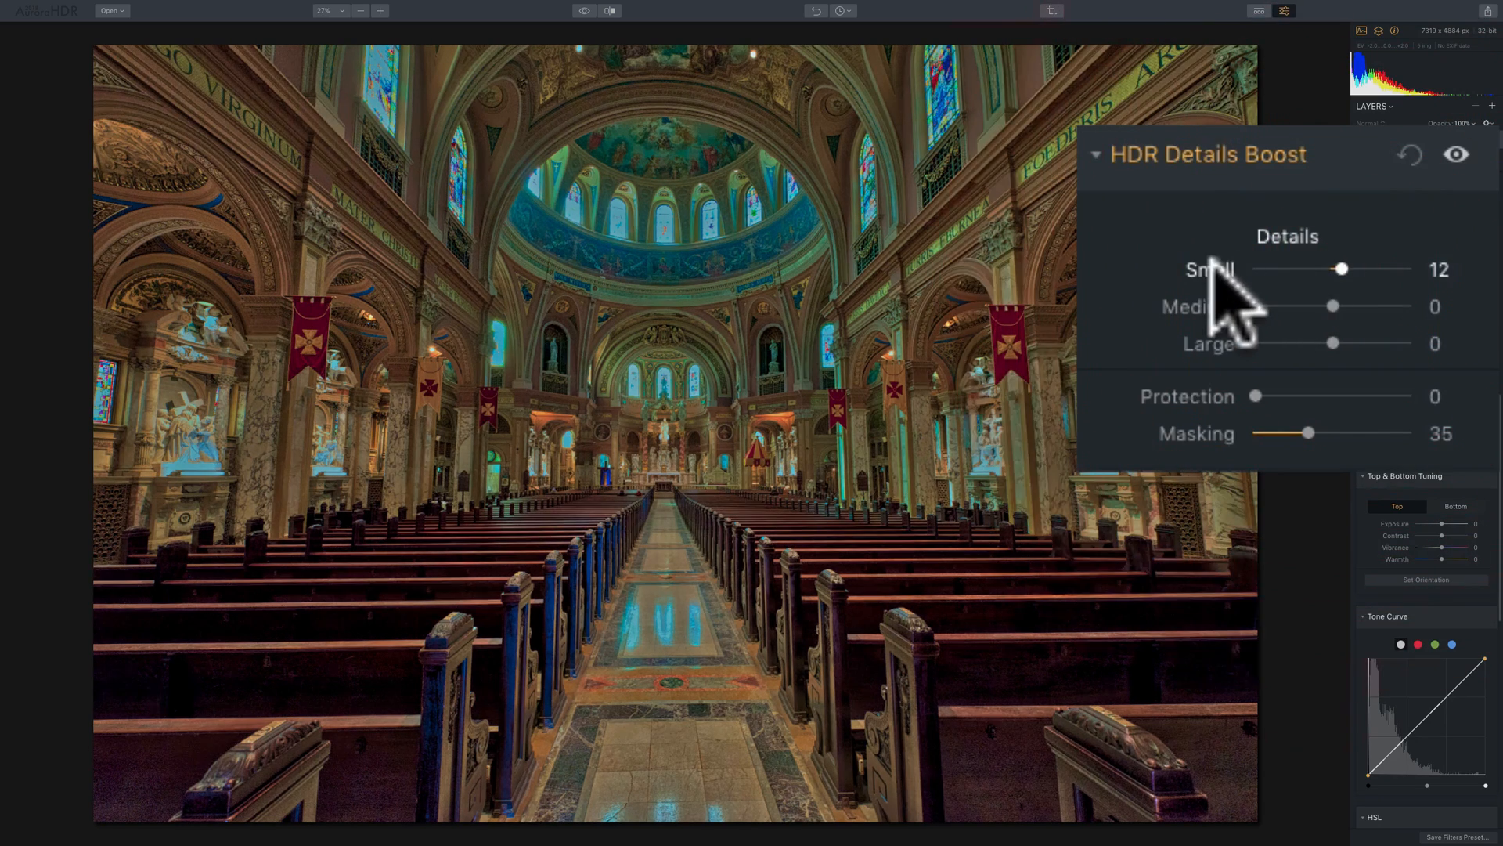
left_click_drag(1342, 267, 1331, 268)
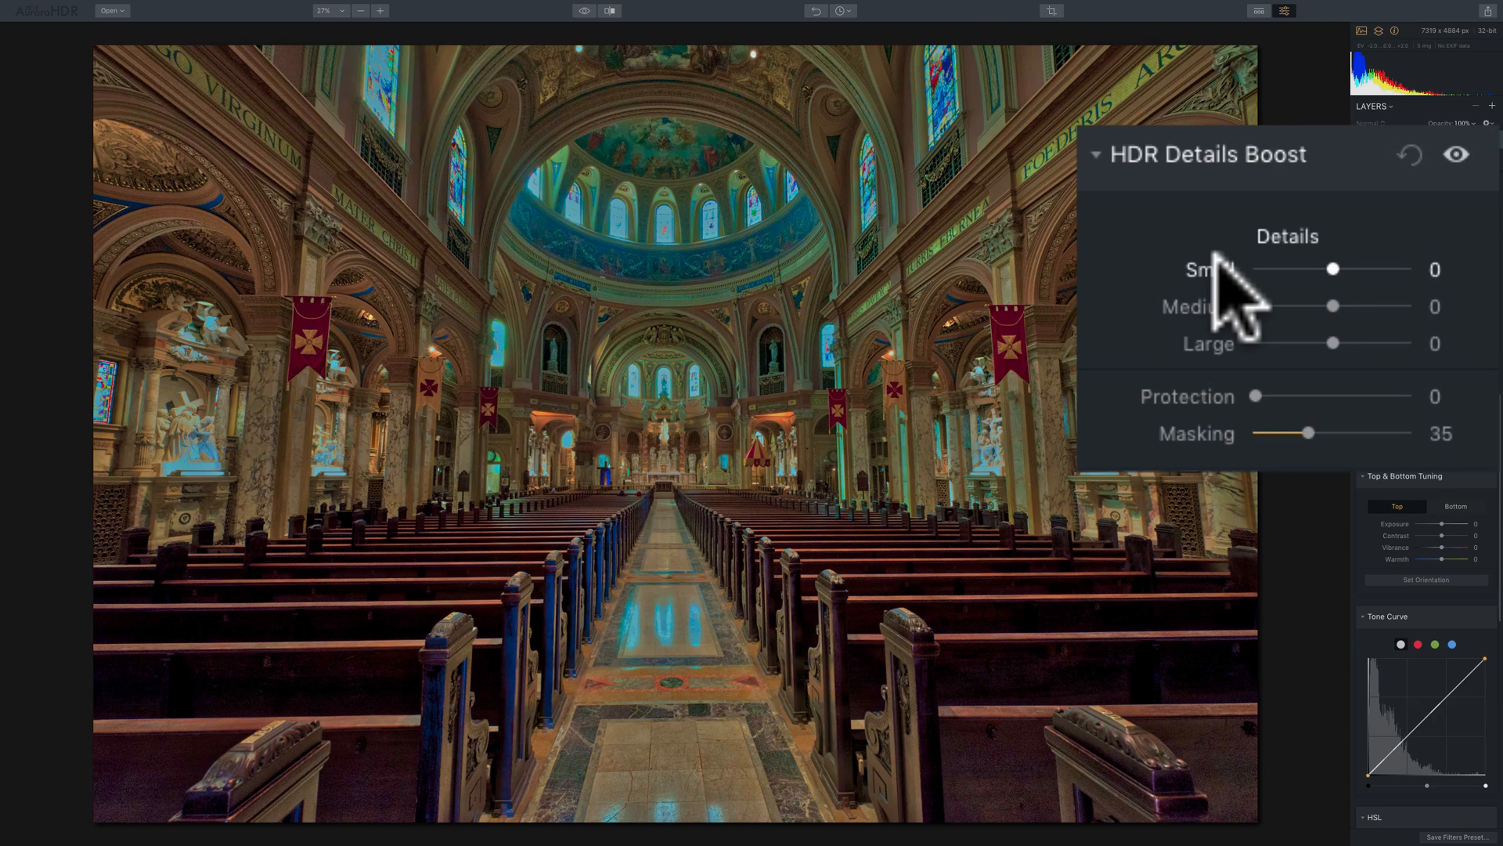
mouse_move(1351, 321)
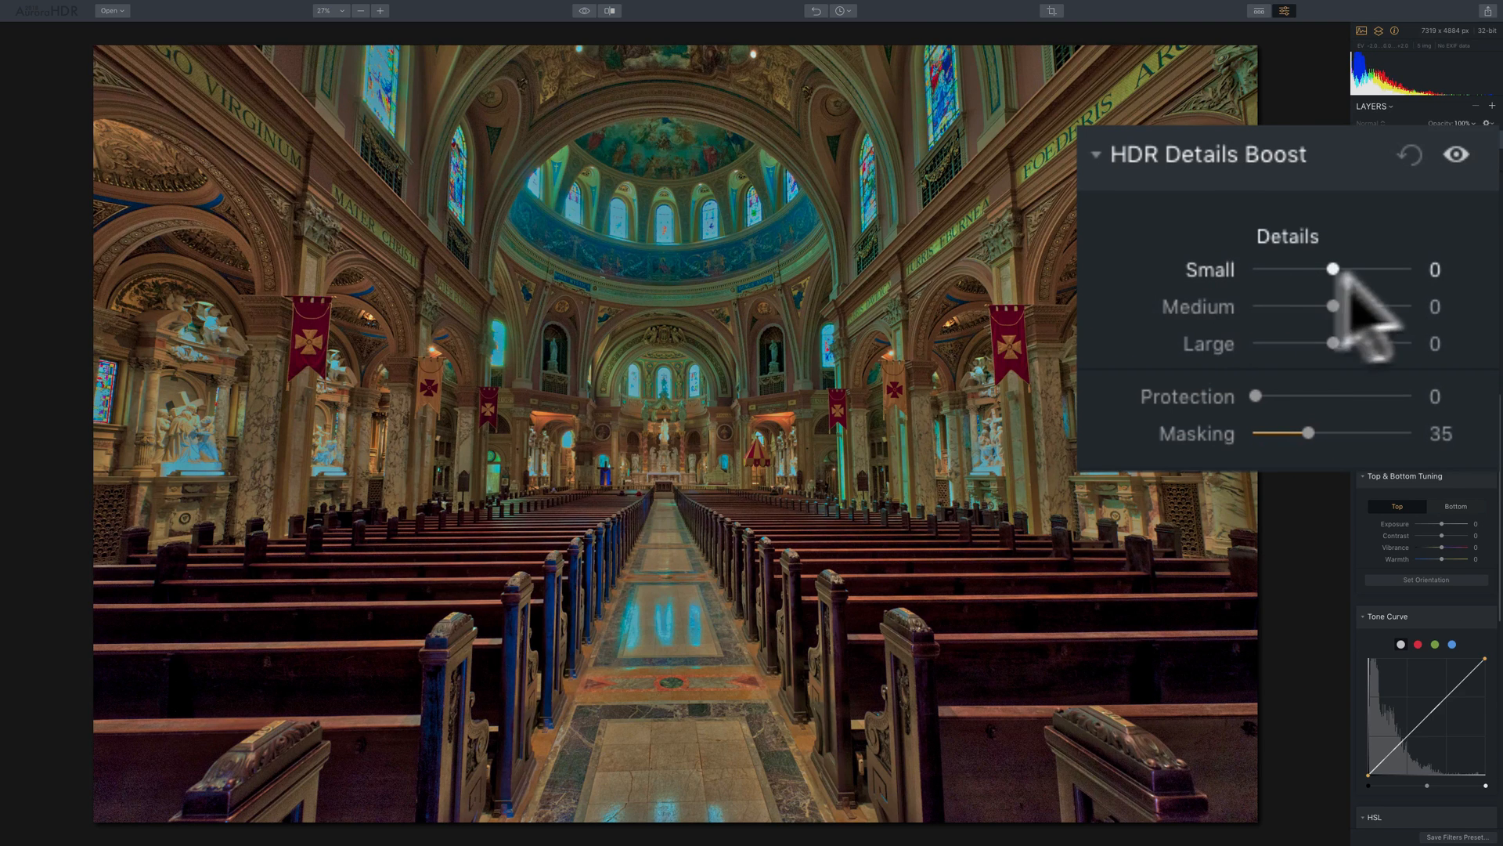
left_click_drag(1331, 267, 1344, 268)
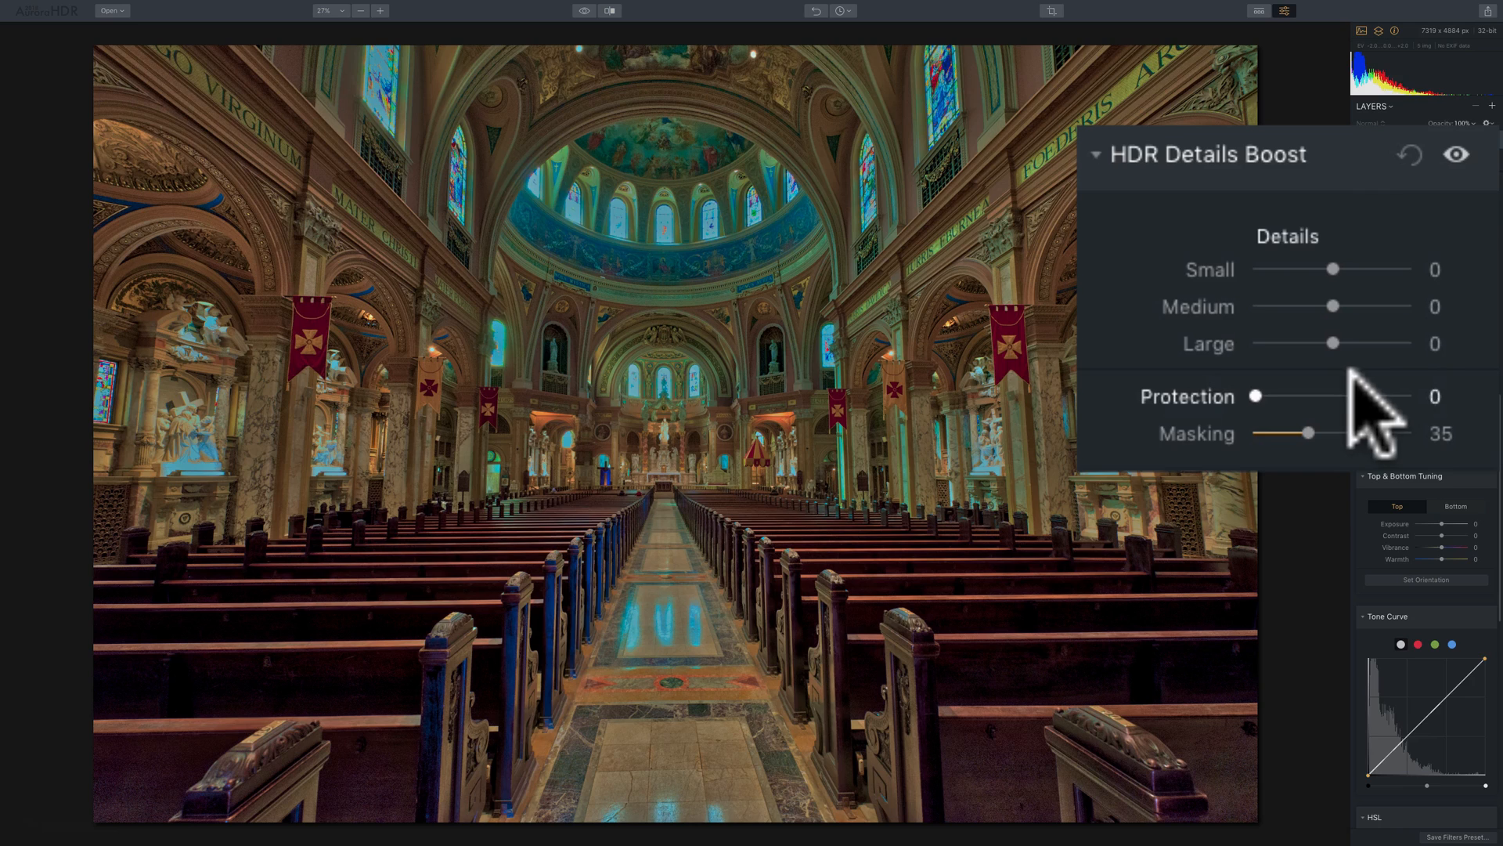
- Set Small, Medium and Large detail boosts all to 100
left_click_drag(1333, 269, 1342, 269)
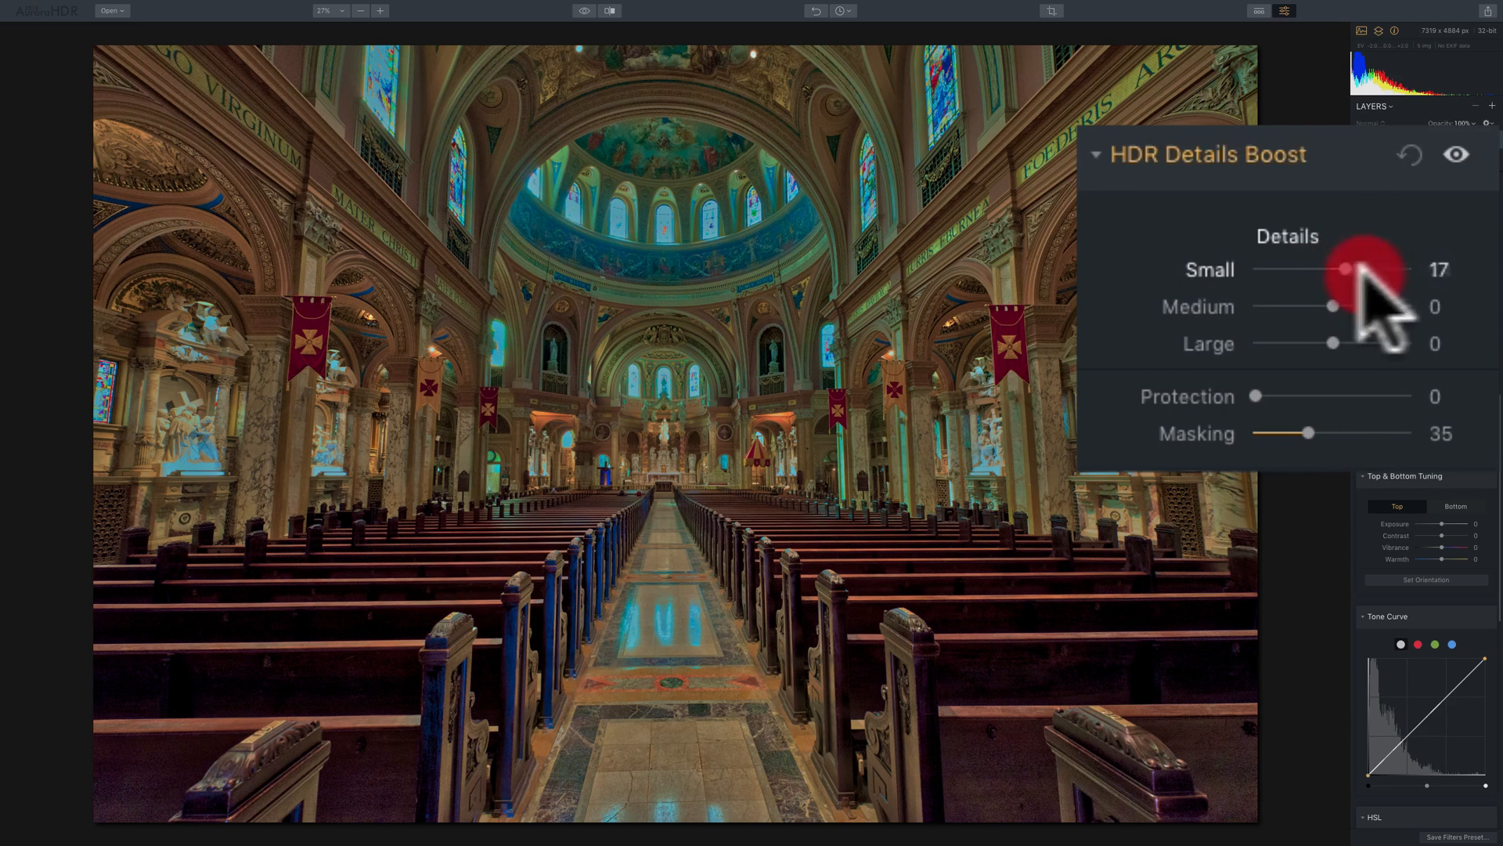
left_click_drag(1342, 270, 1406, 269)
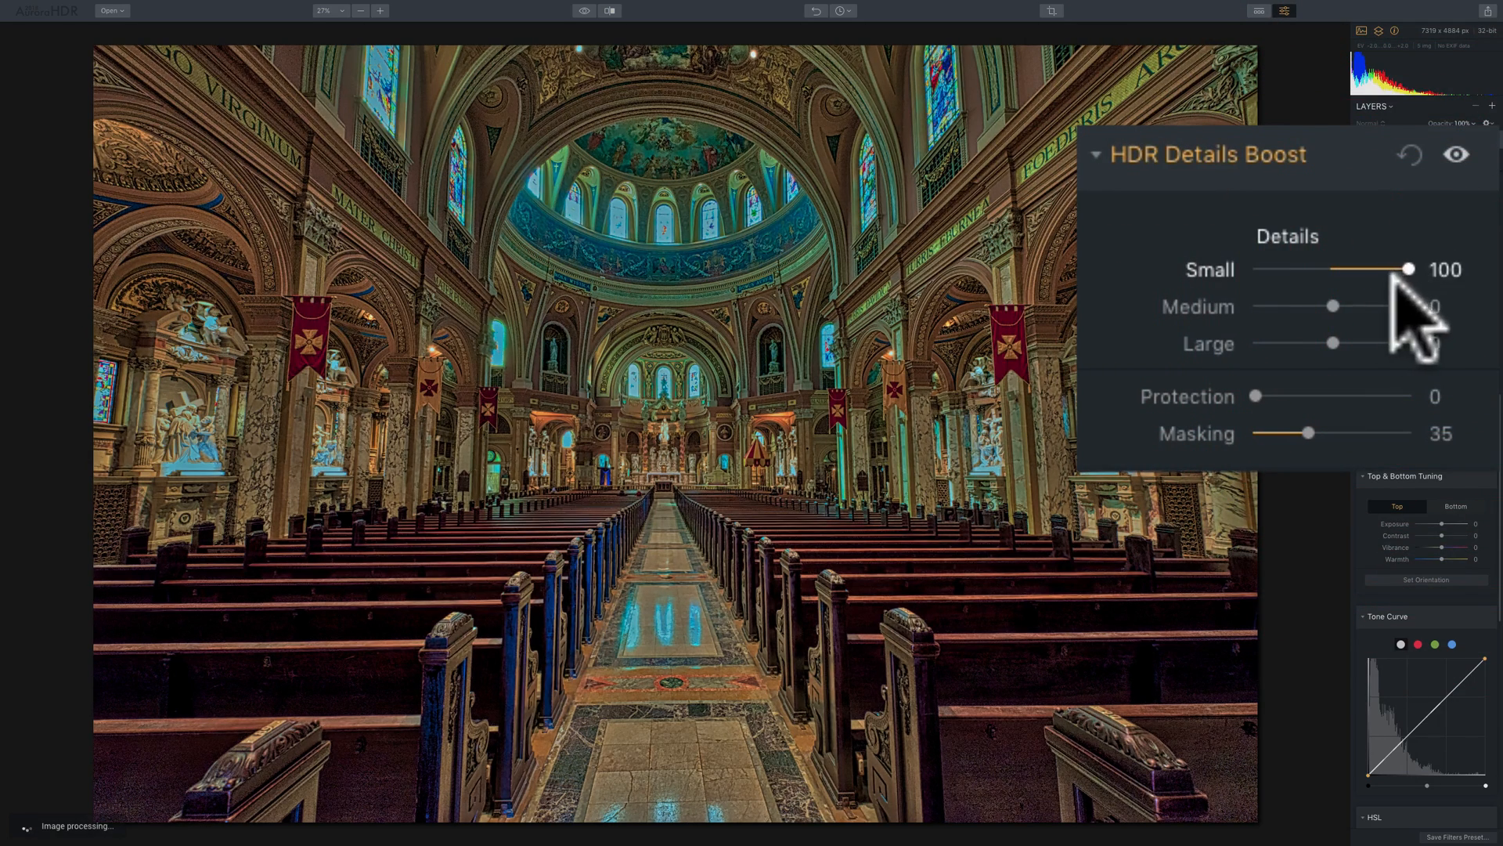
left_click_drag(1333, 305, 1408, 305)
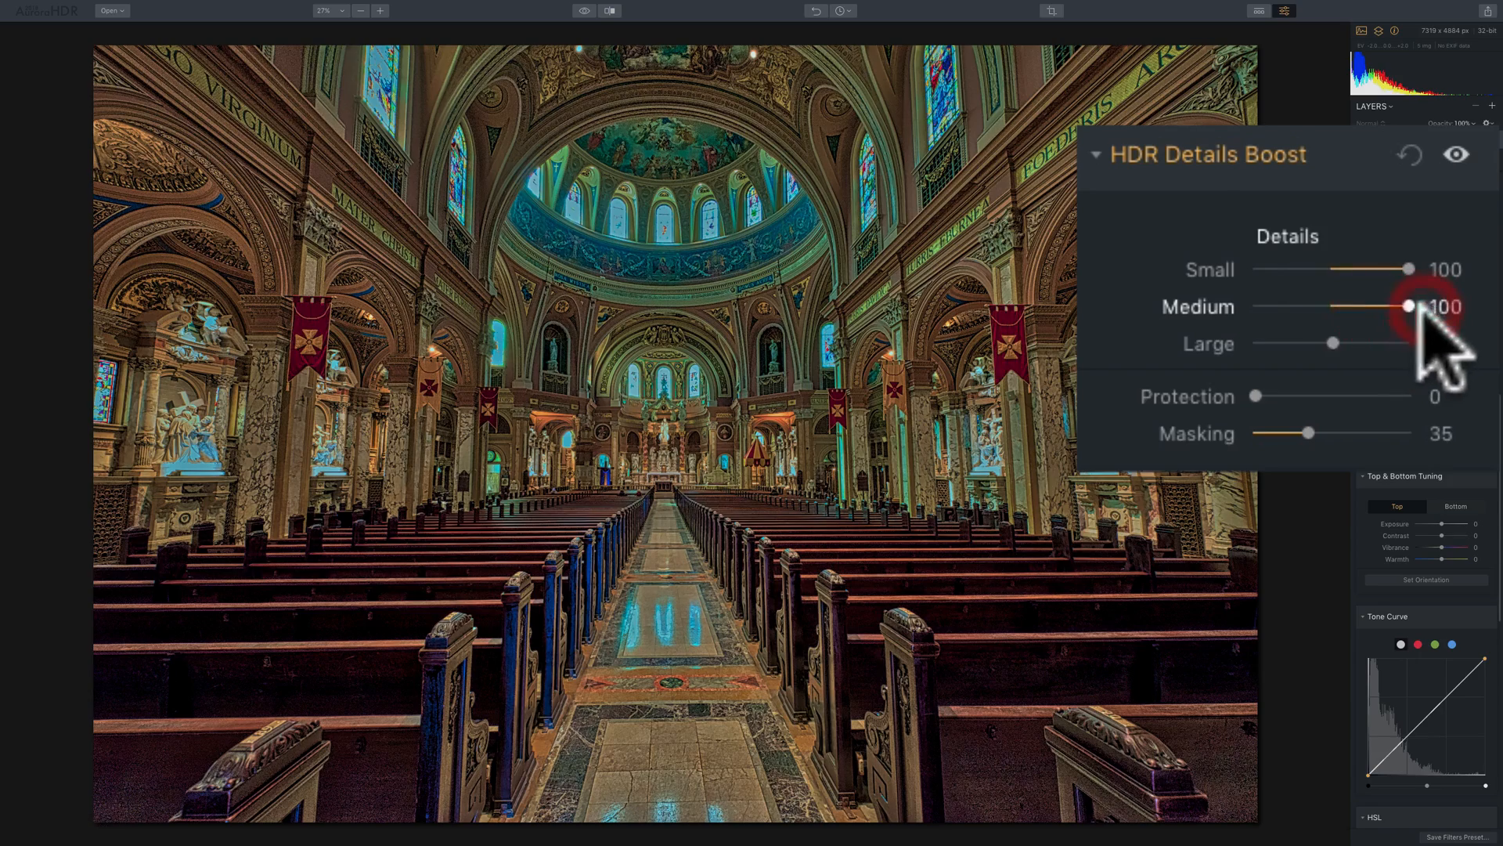
left_click_drag(1331, 343, 1408, 343)
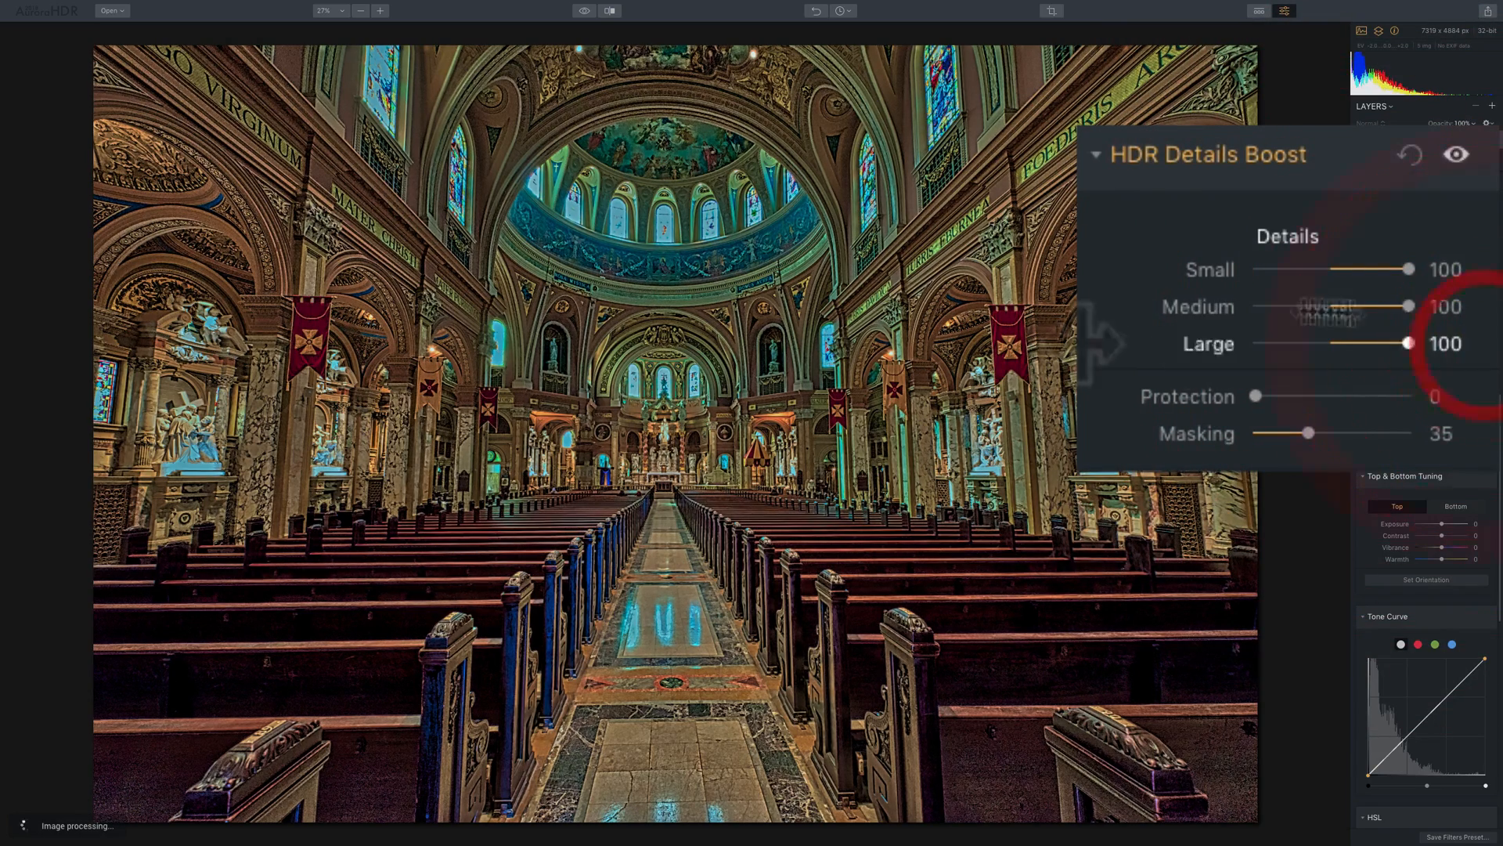
mouse_move(800, 356)
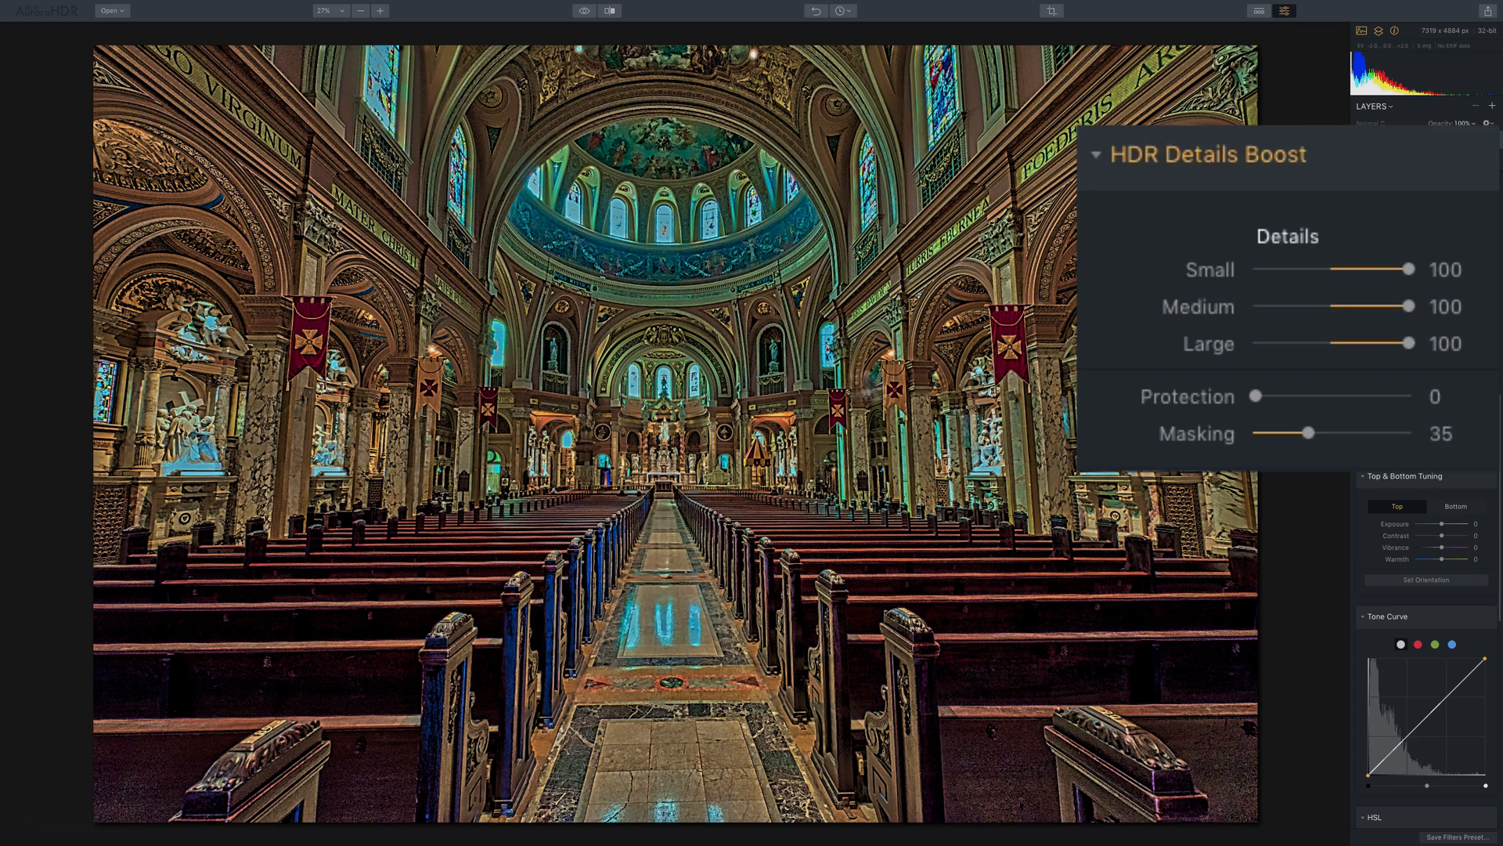
mouse_move(1342, 372)
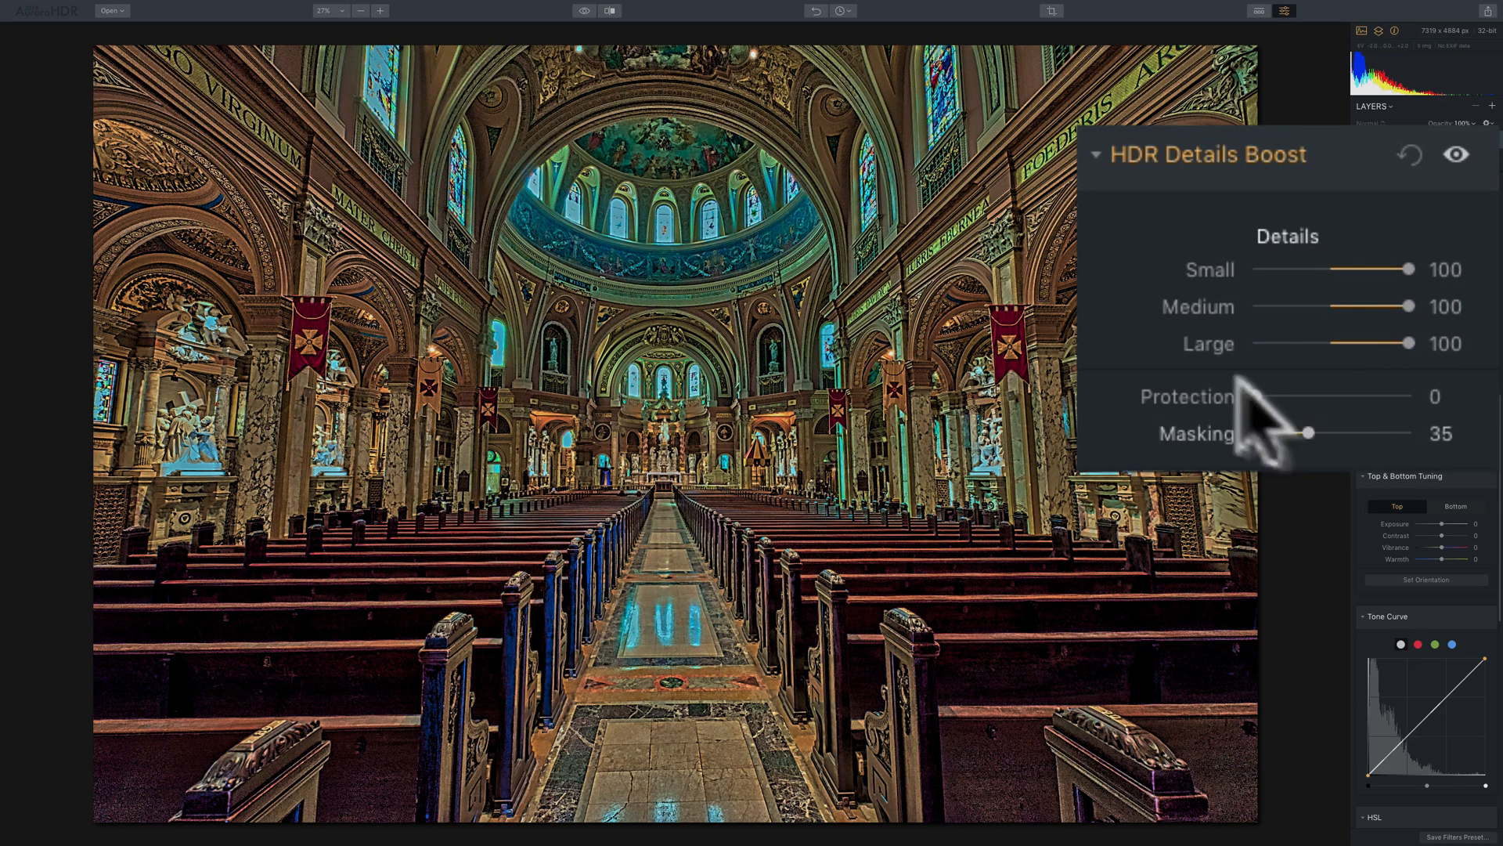
left_click_drag(1260, 396, 1386, 396)
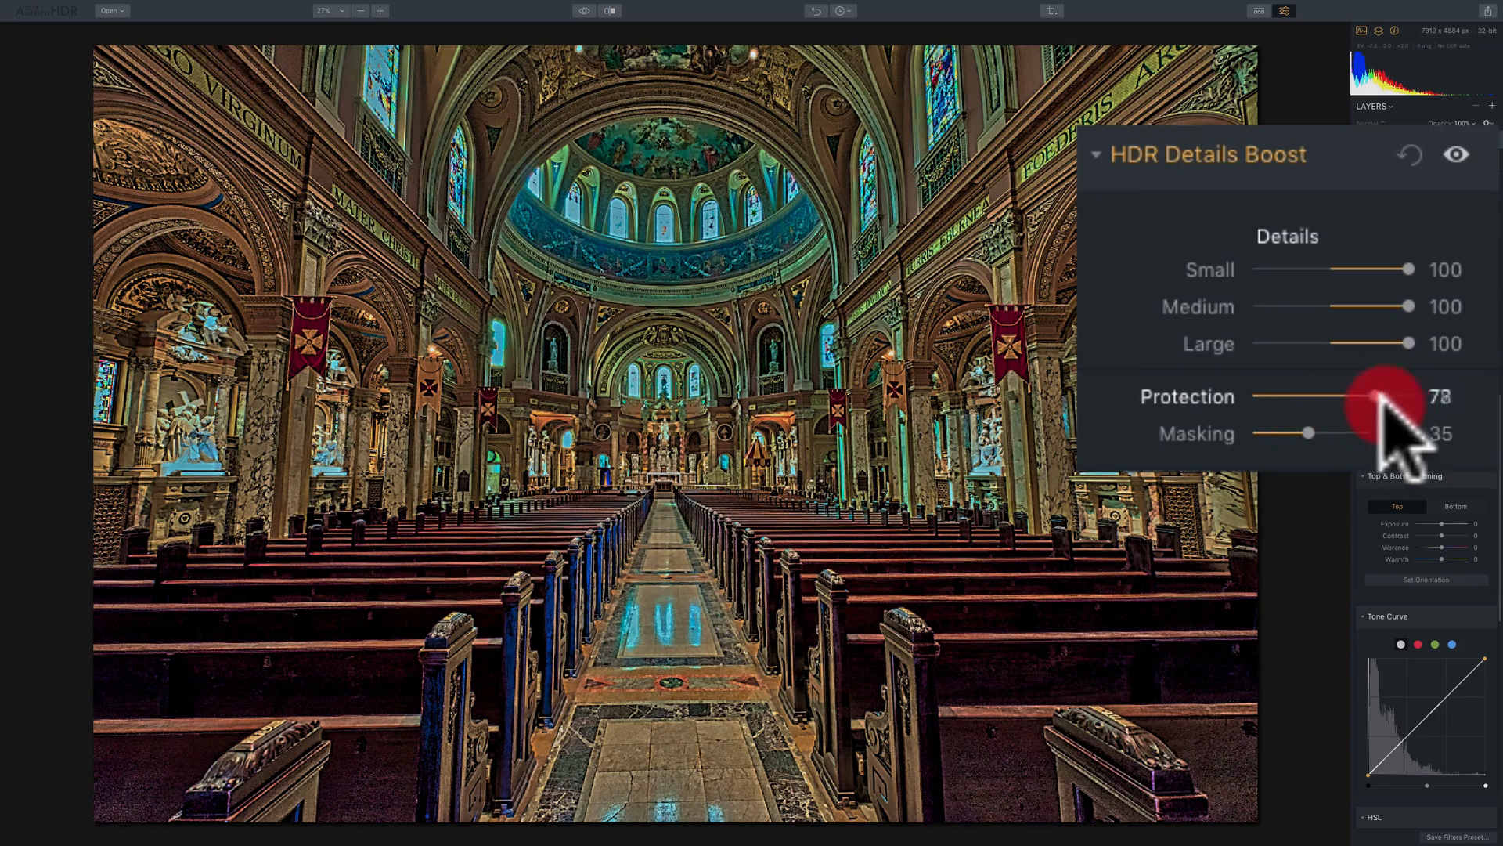
left_click_drag(1385, 395, 1255, 395)
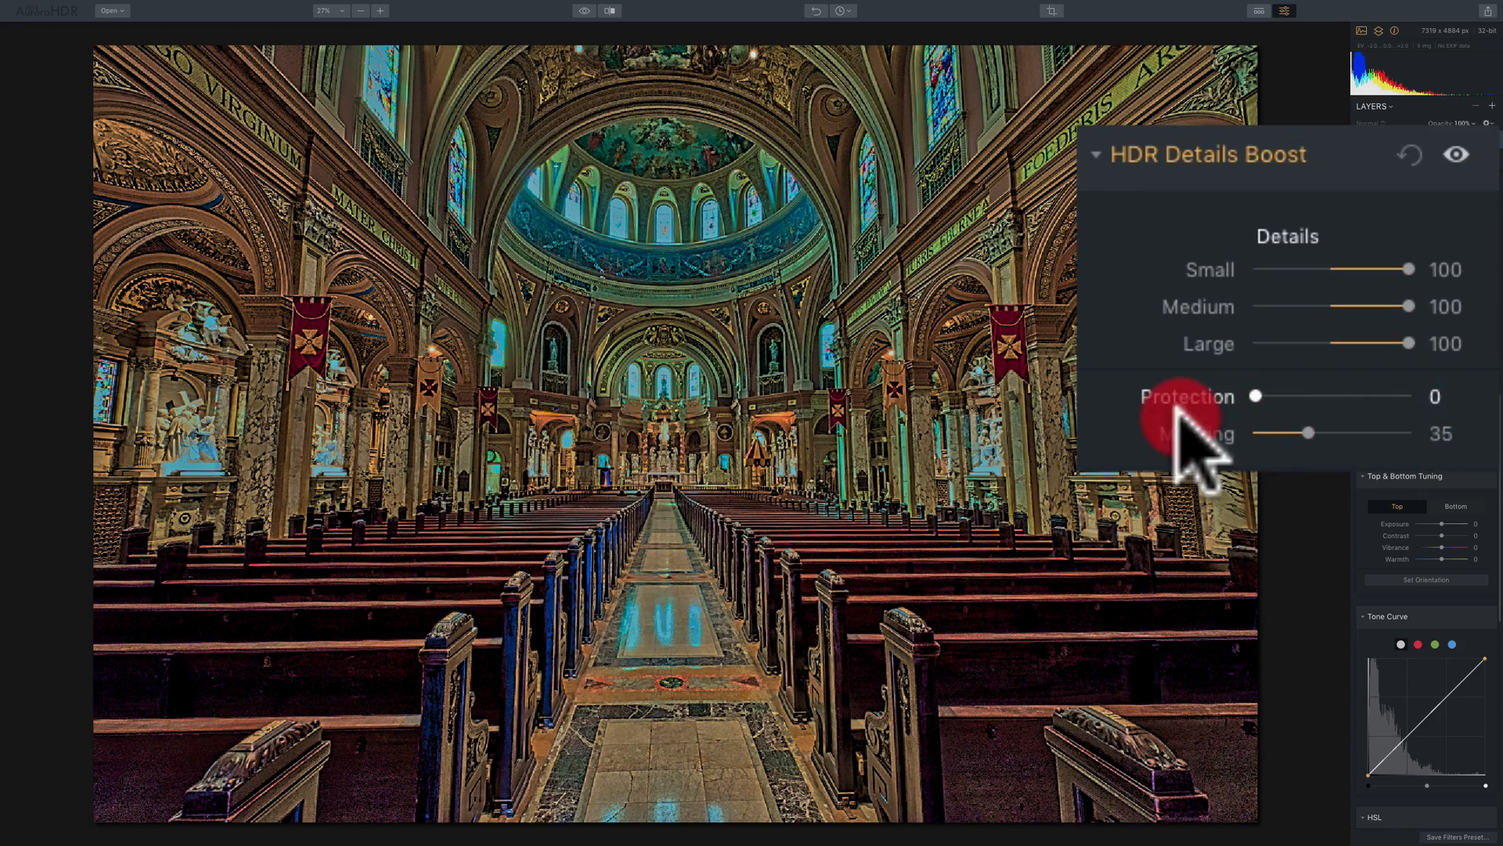
left_click_drag(1254, 394, 1408, 394)
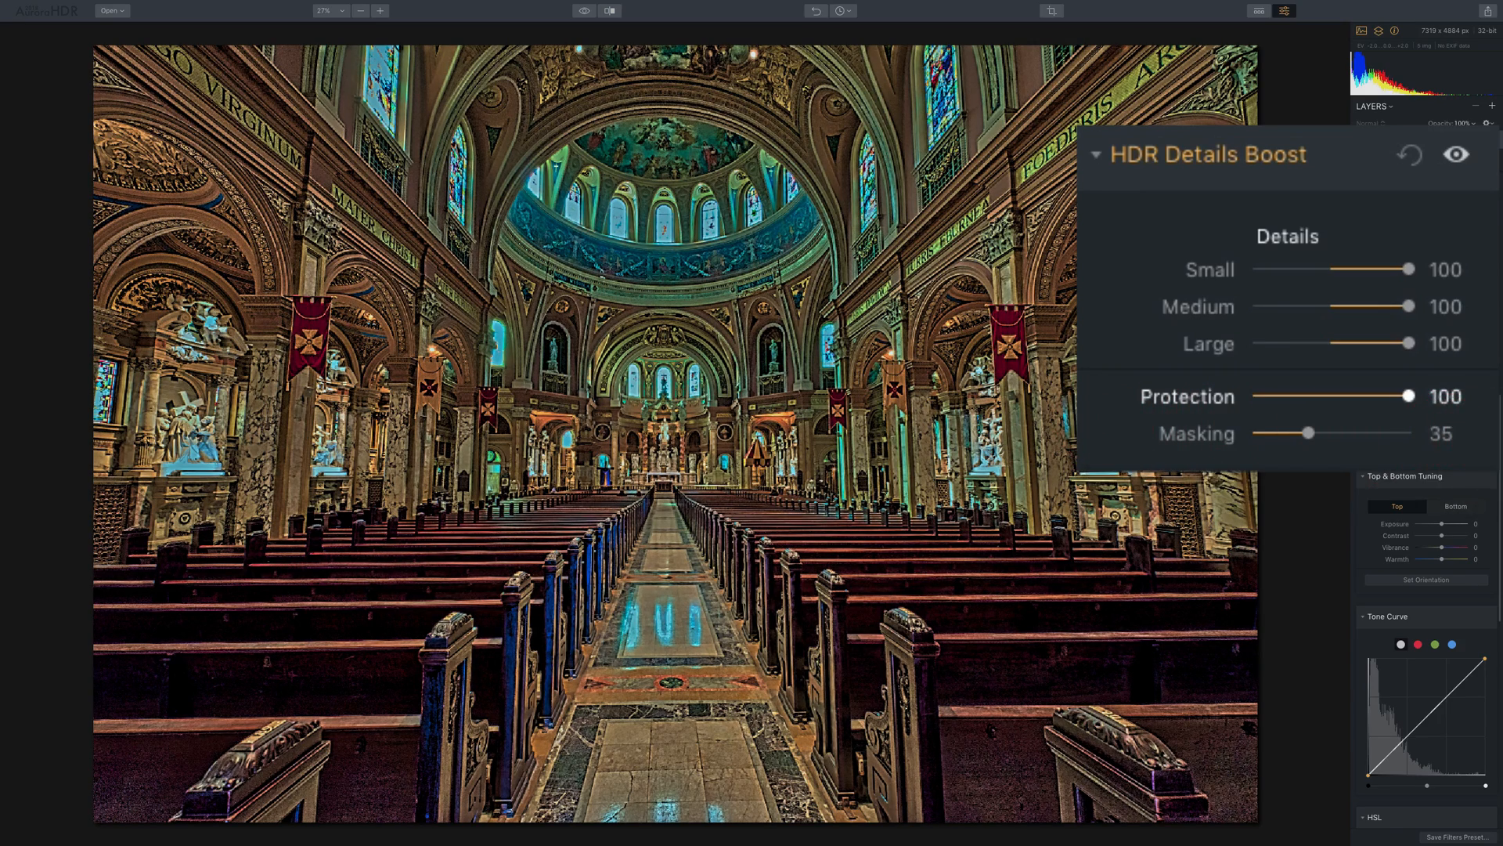
left_click_drag(1406, 395, 1255, 395)
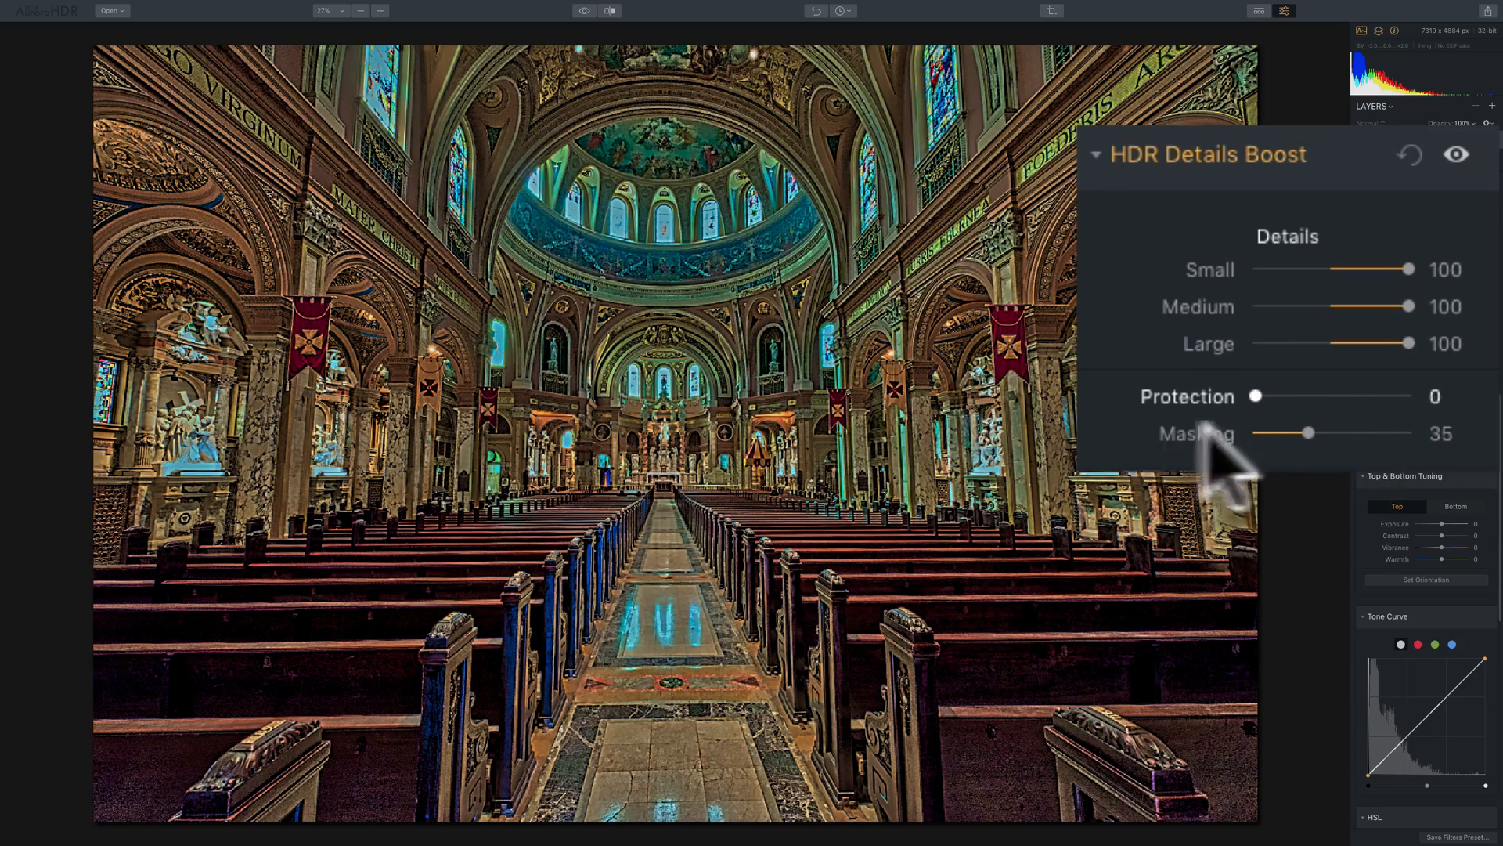
left_click_drag(1254, 395, 1292, 394)
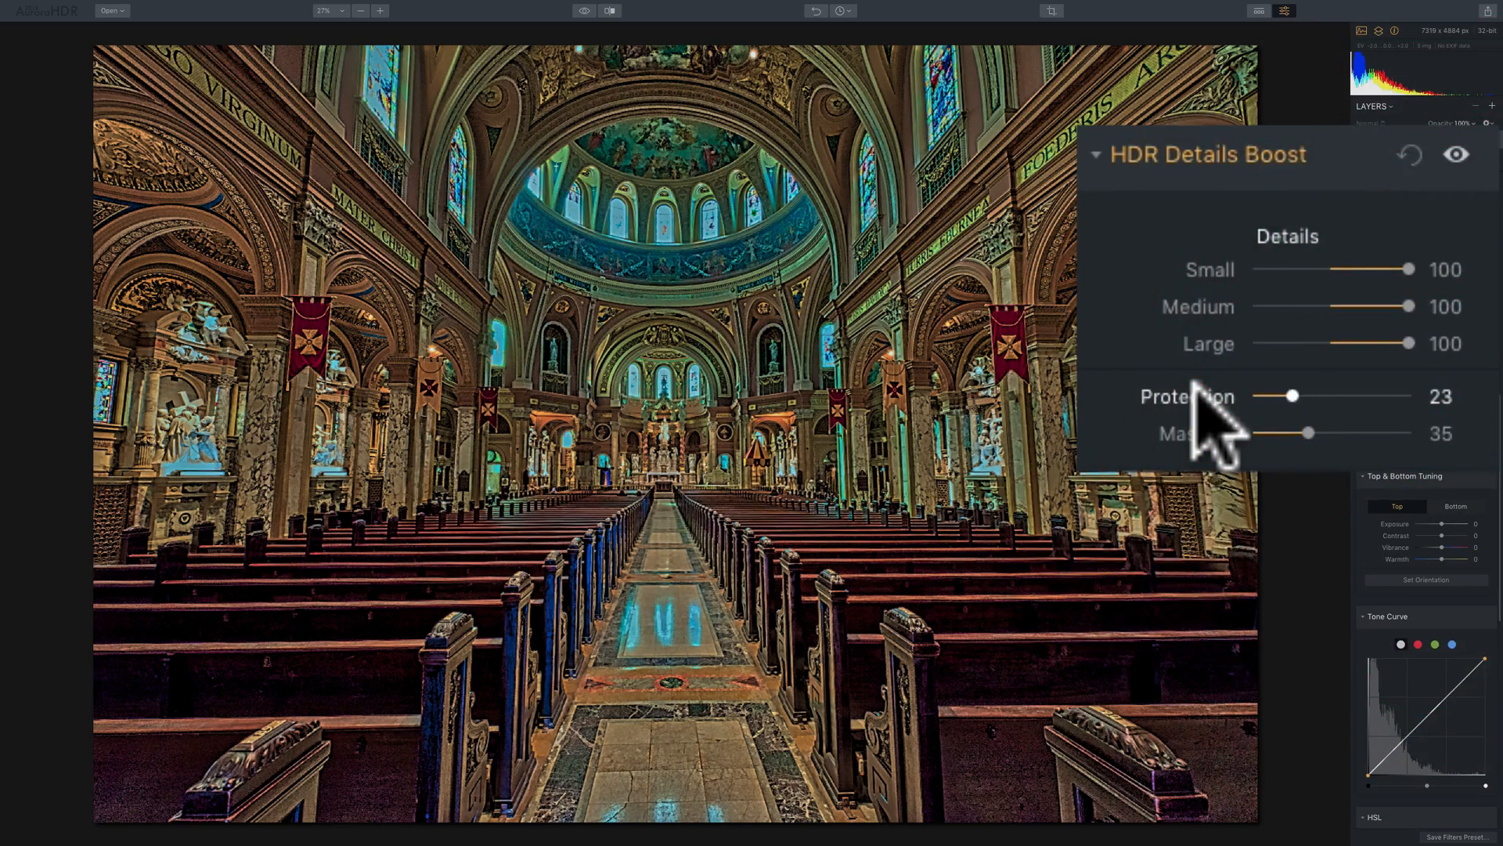
left_click_drag(1293, 395, 1252, 395)
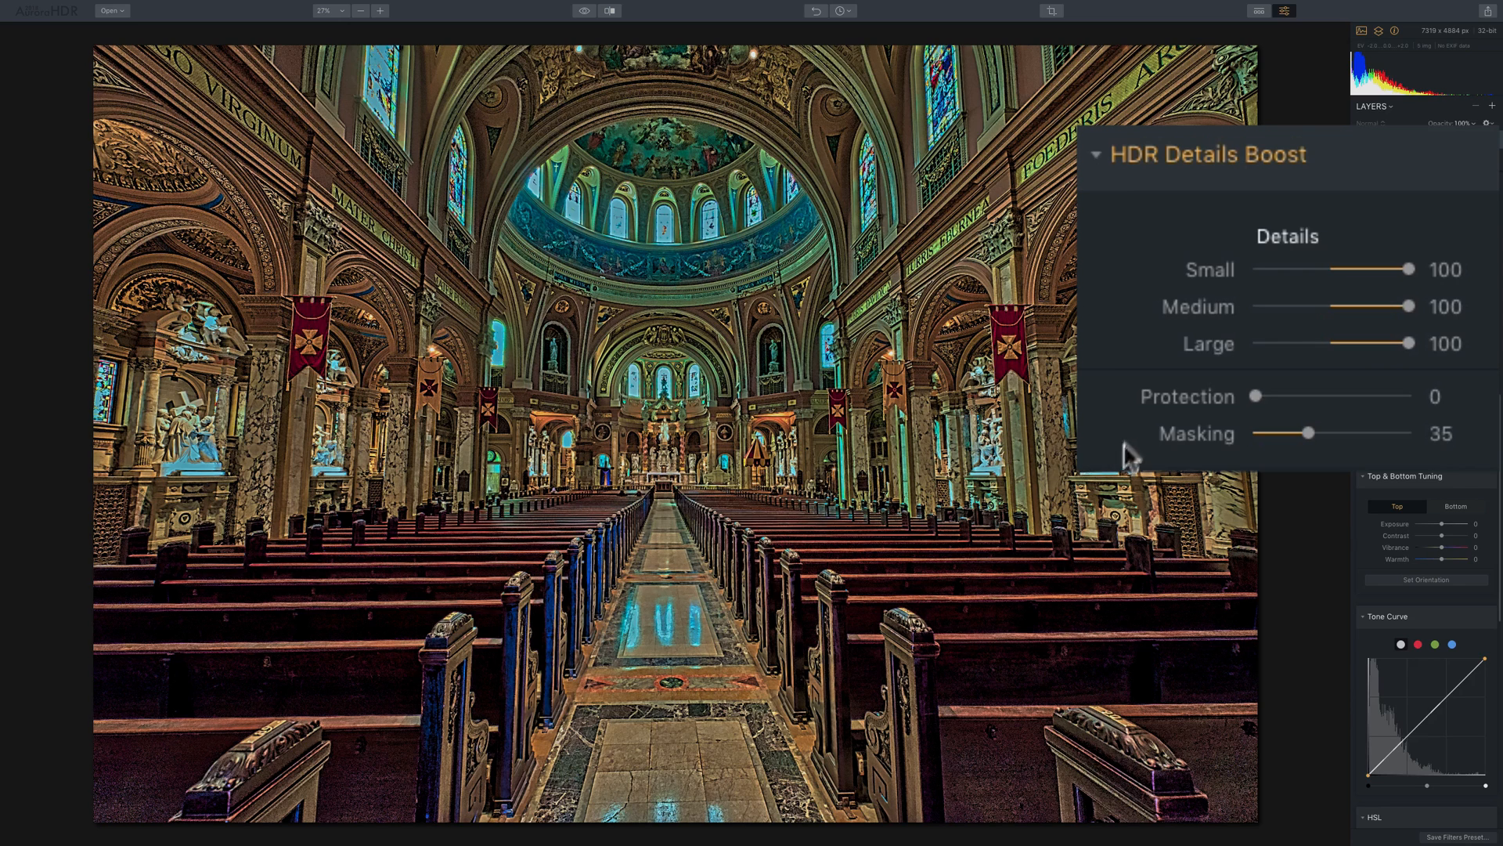
left_click_drag(1253, 394, 1288, 395)
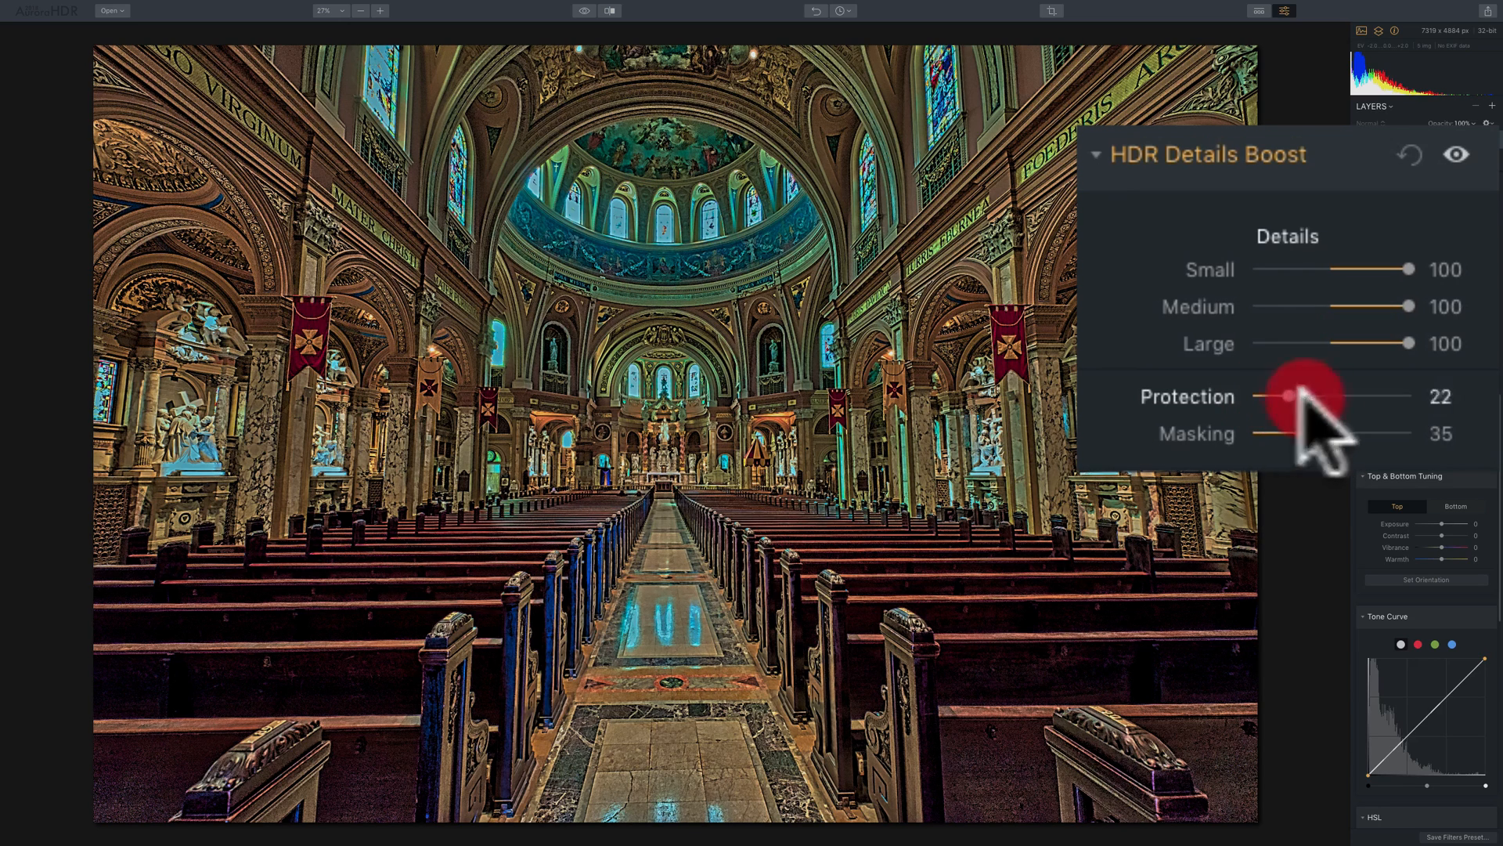
left_click_drag(1289, 396, 1265, 396)
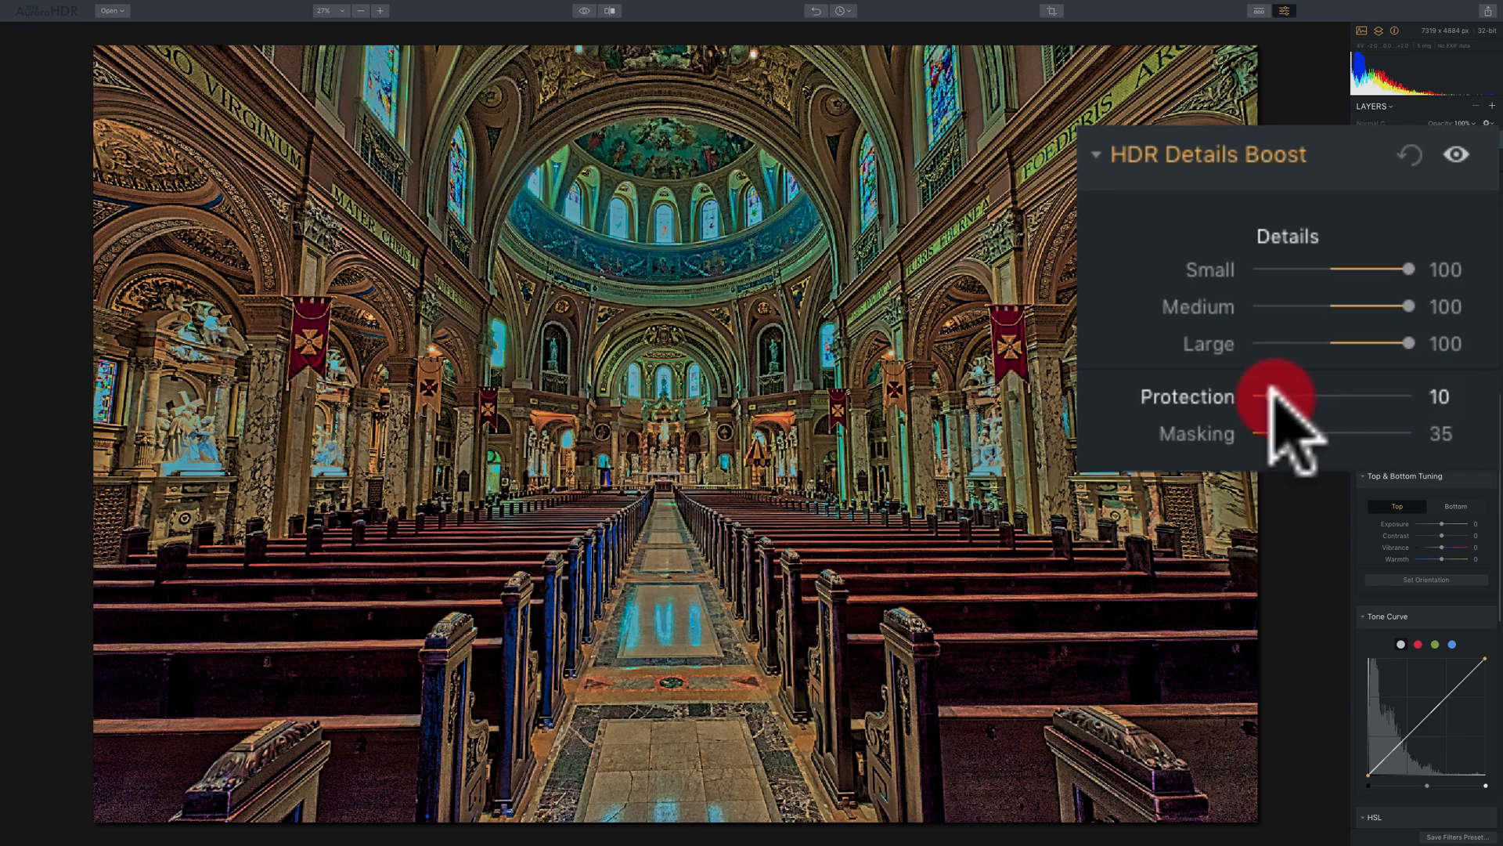
left_click_drag(1265, 396, 1410, 396)
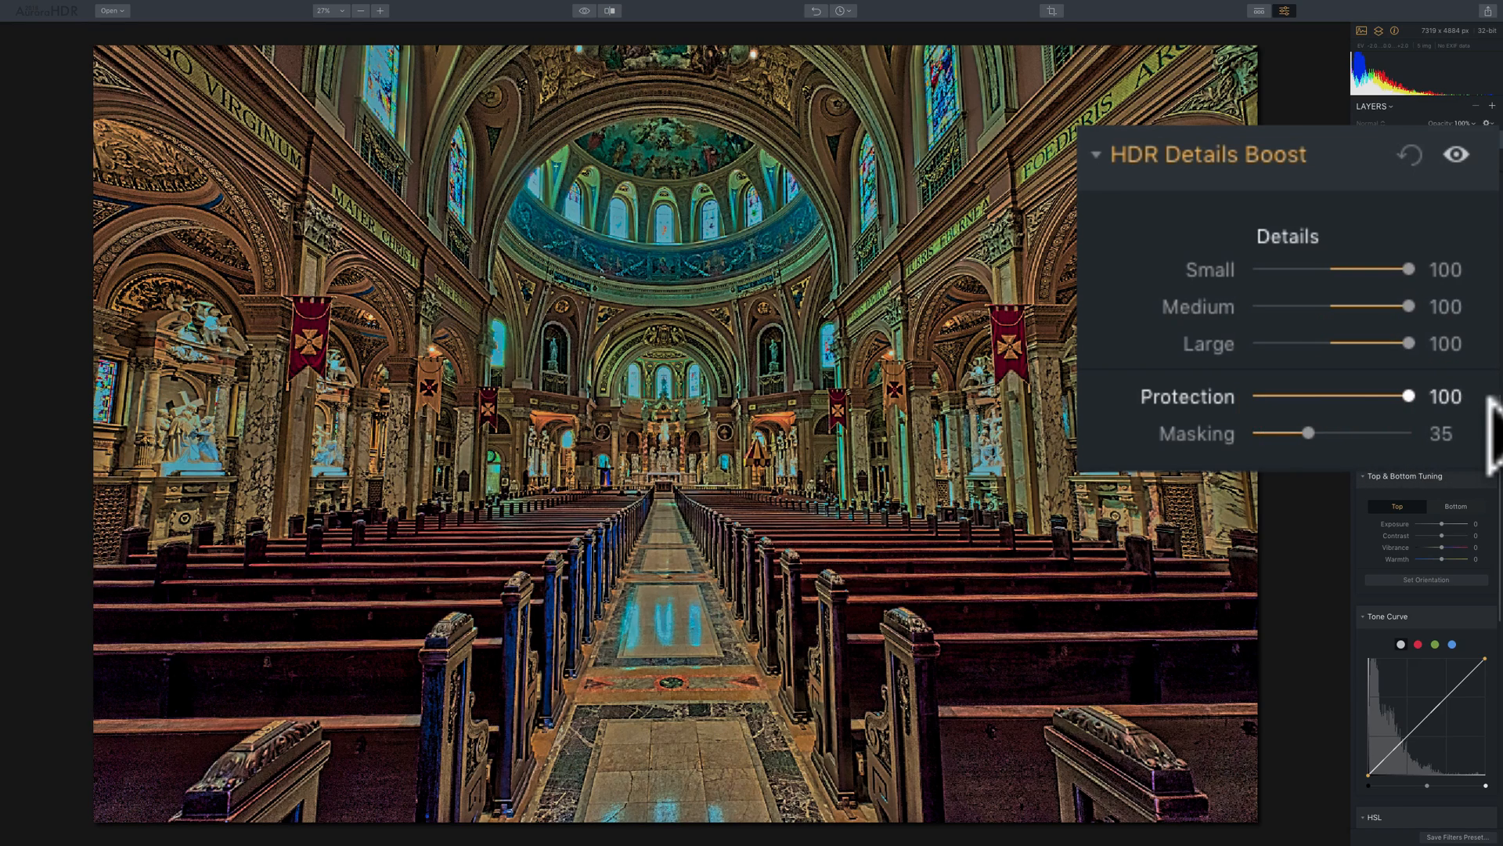
left_click_drag(1406, 394, 1254, 394)
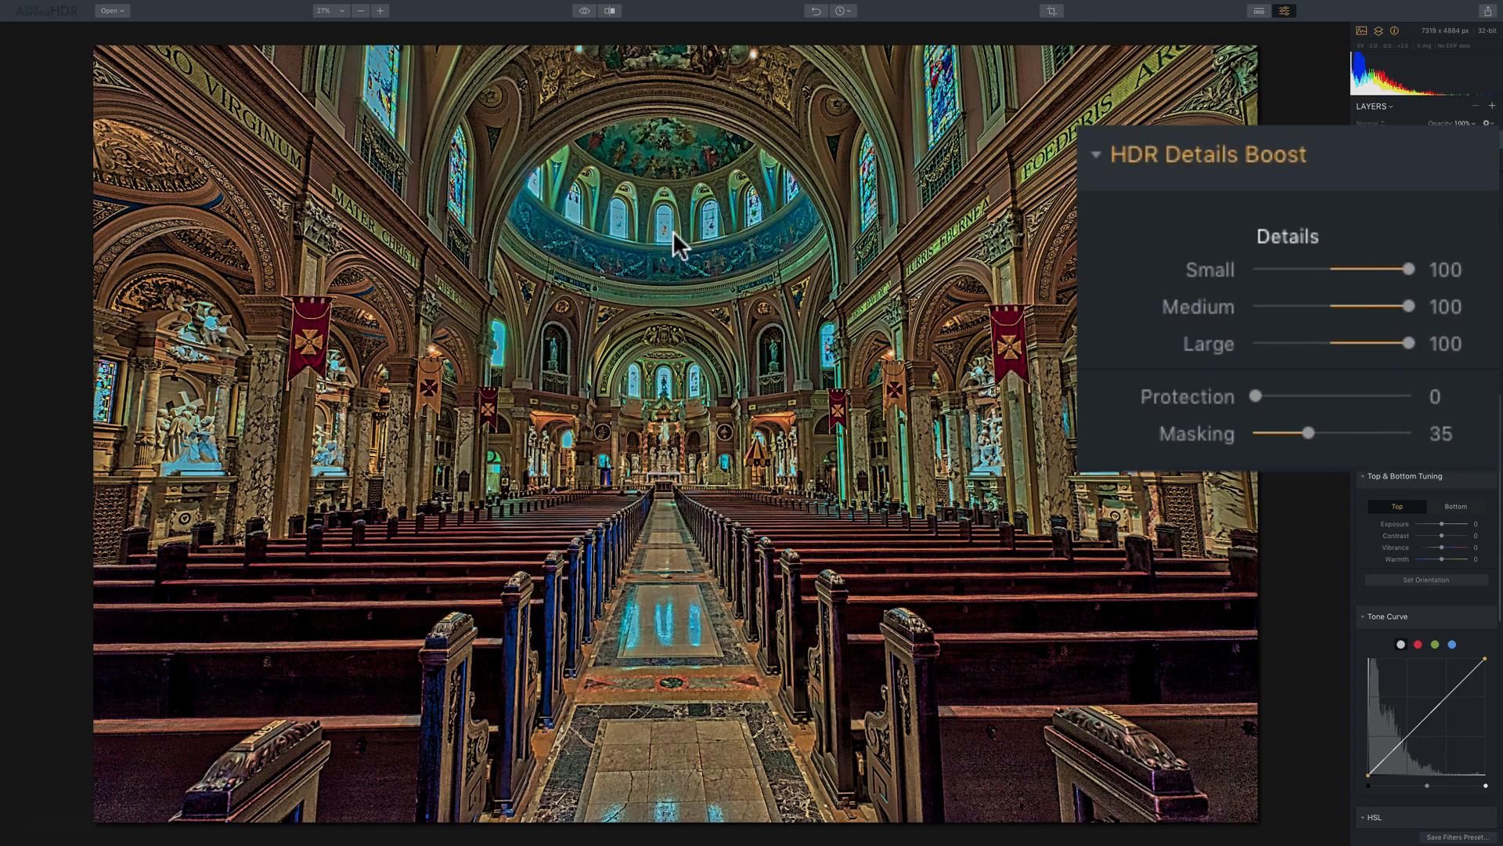
left_click(326, 11)
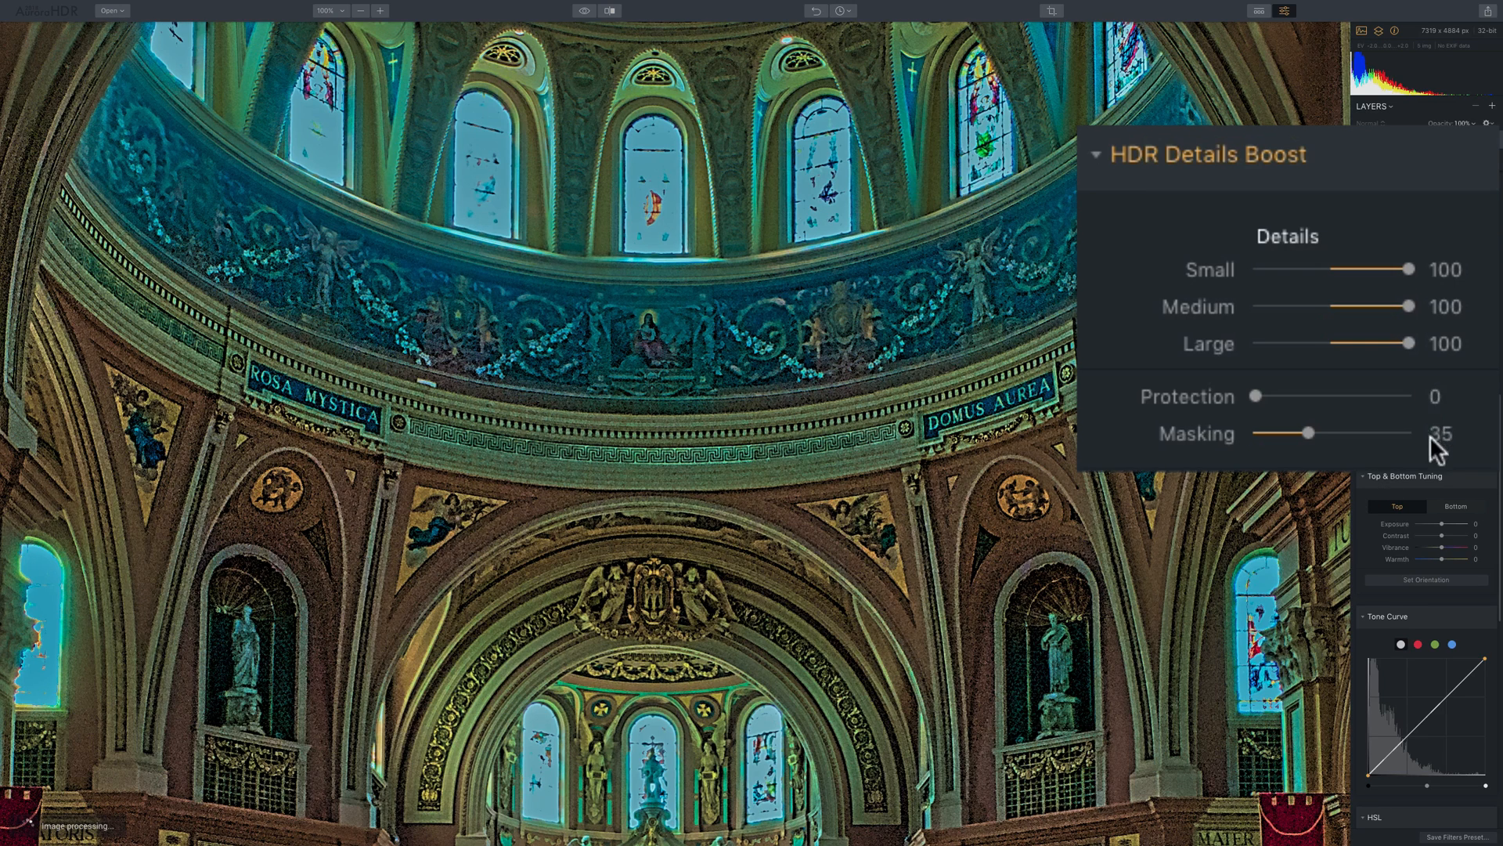
left_click_drag(1256, 395, 1359, 395)
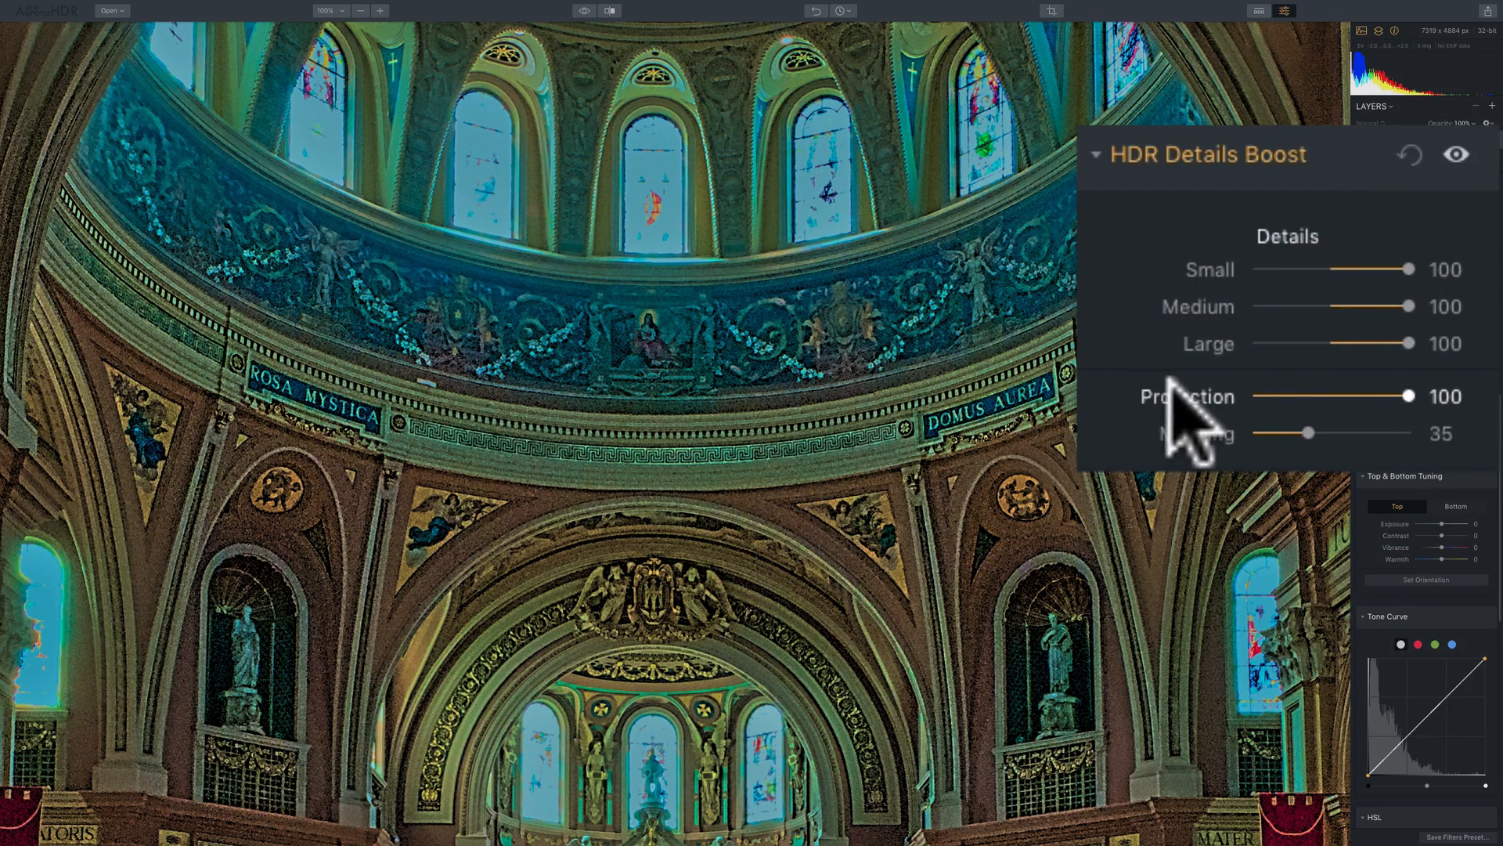
left_click_drag(1406, 397, 1256, 396)
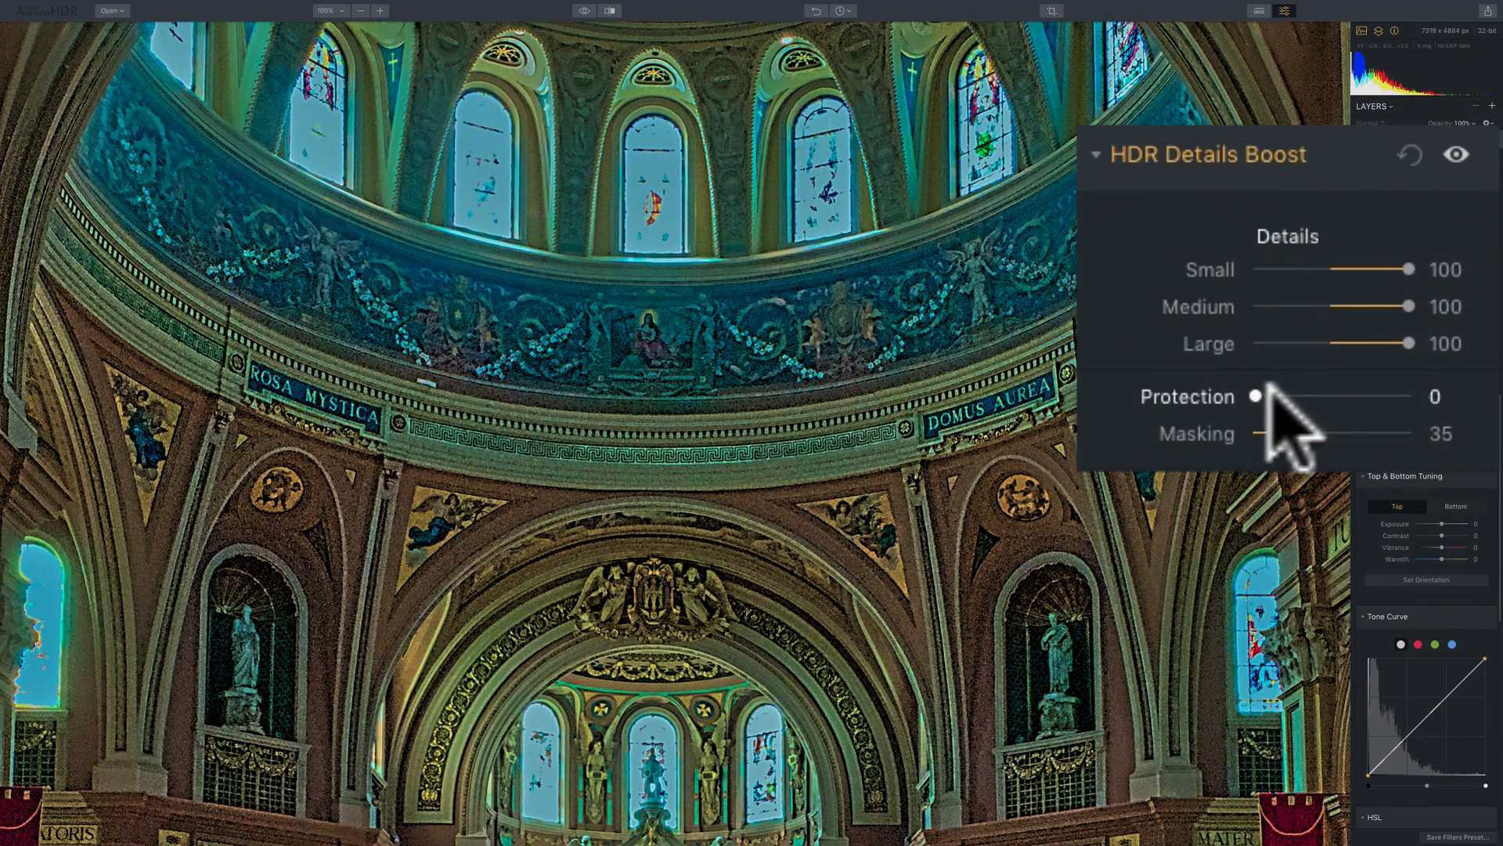
left_click_drag(1256, 397, 1282, 396)
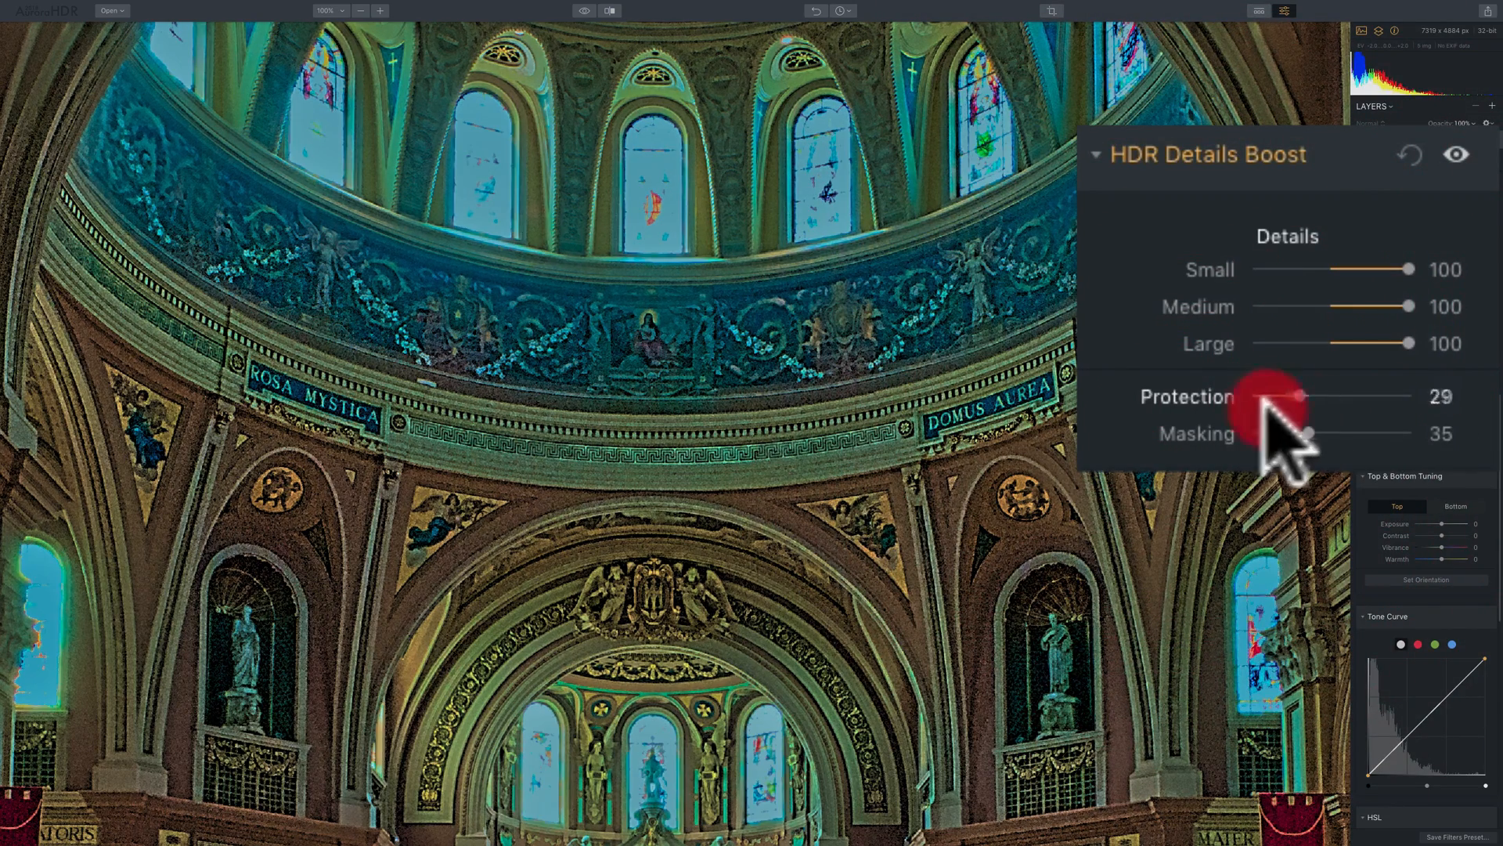
left_click_drag(1269, 396, 1252, 396)
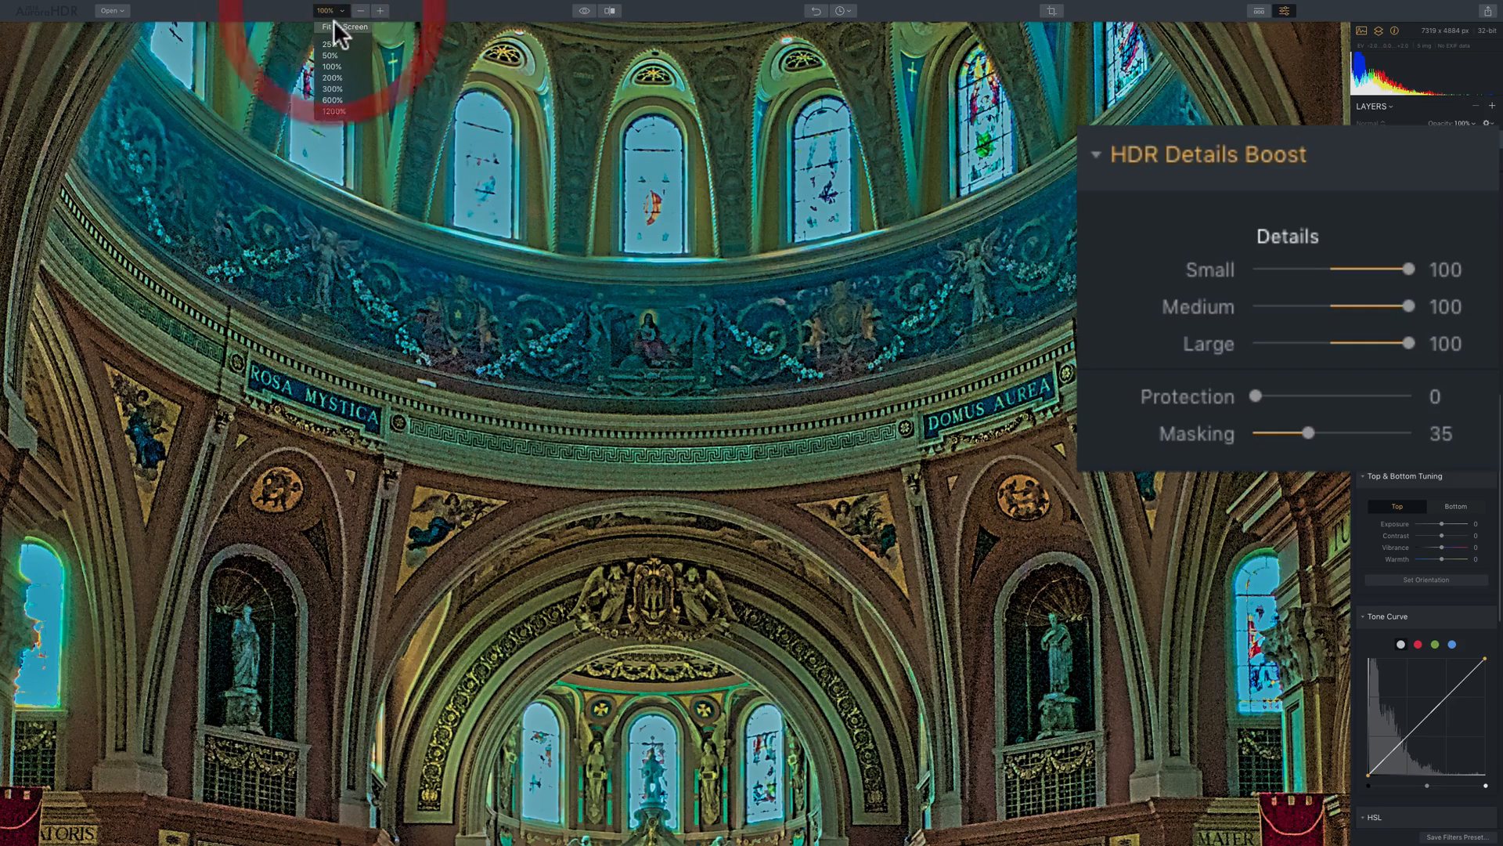
left_click(343, 27)
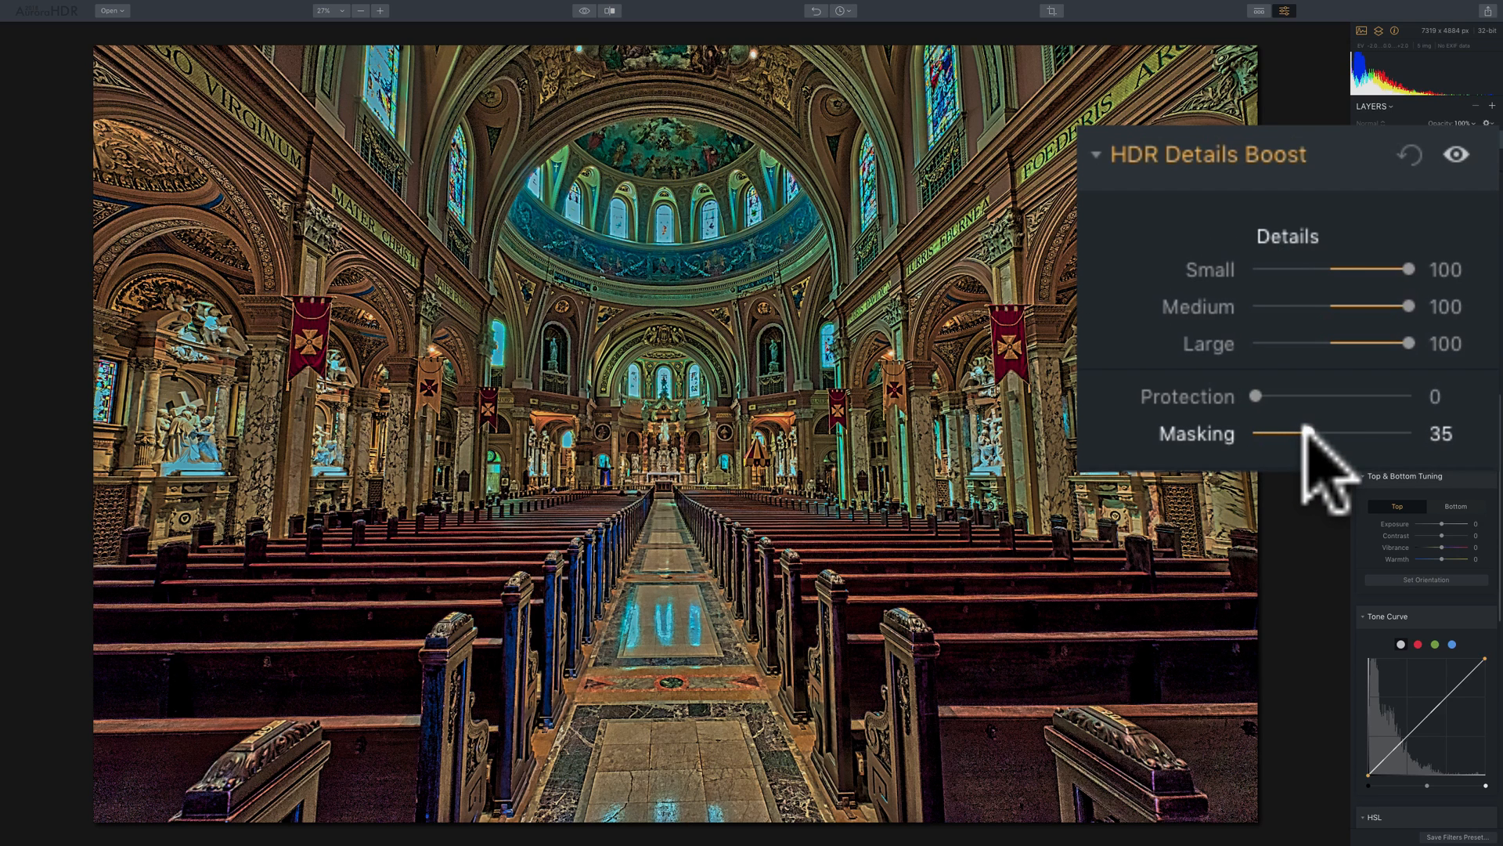
mouse_move(1237, 441)
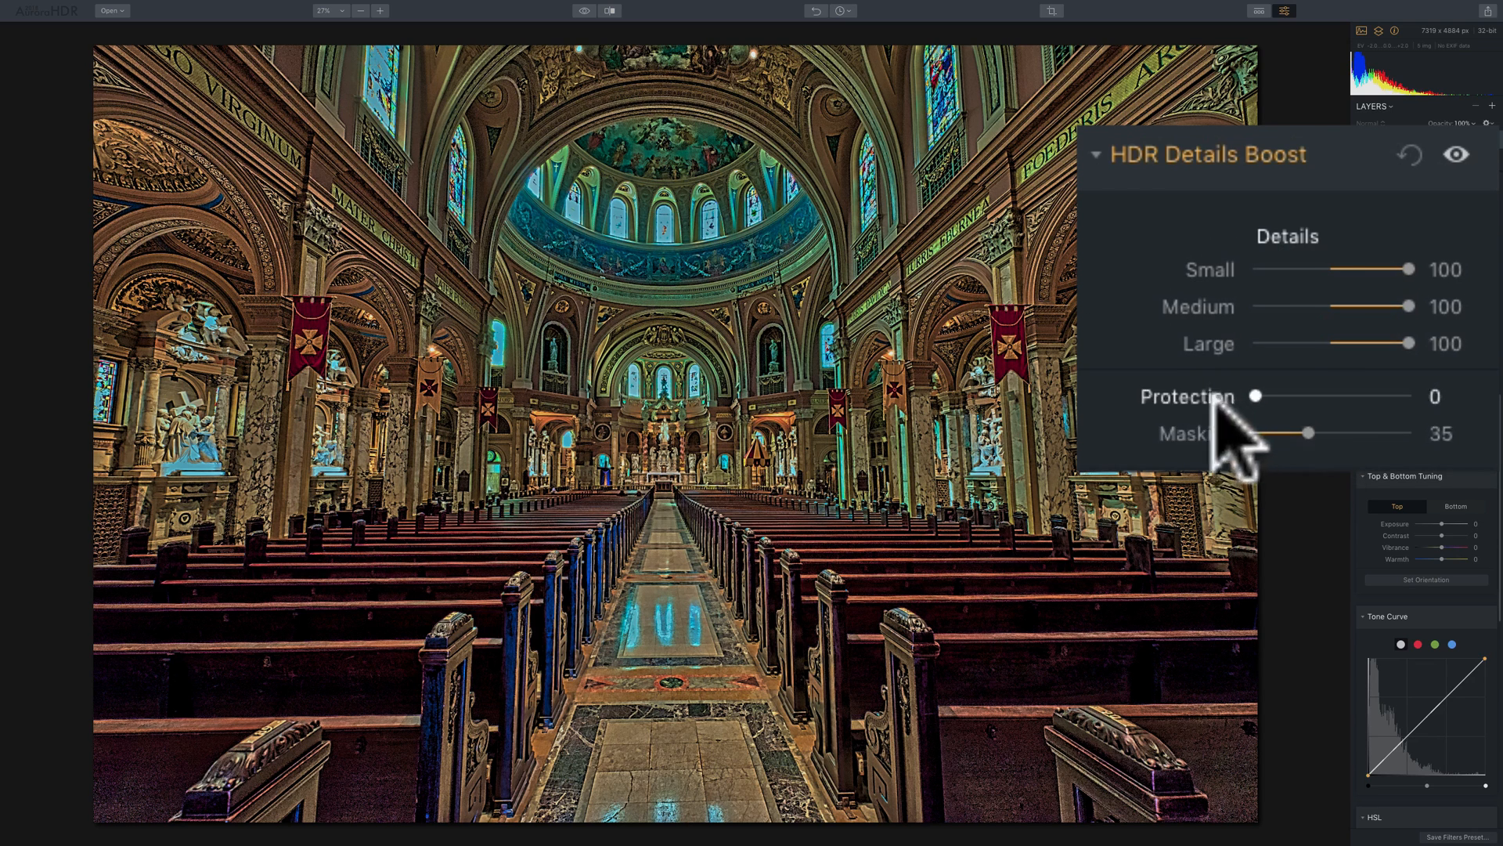
mouse_move(1246, 421)
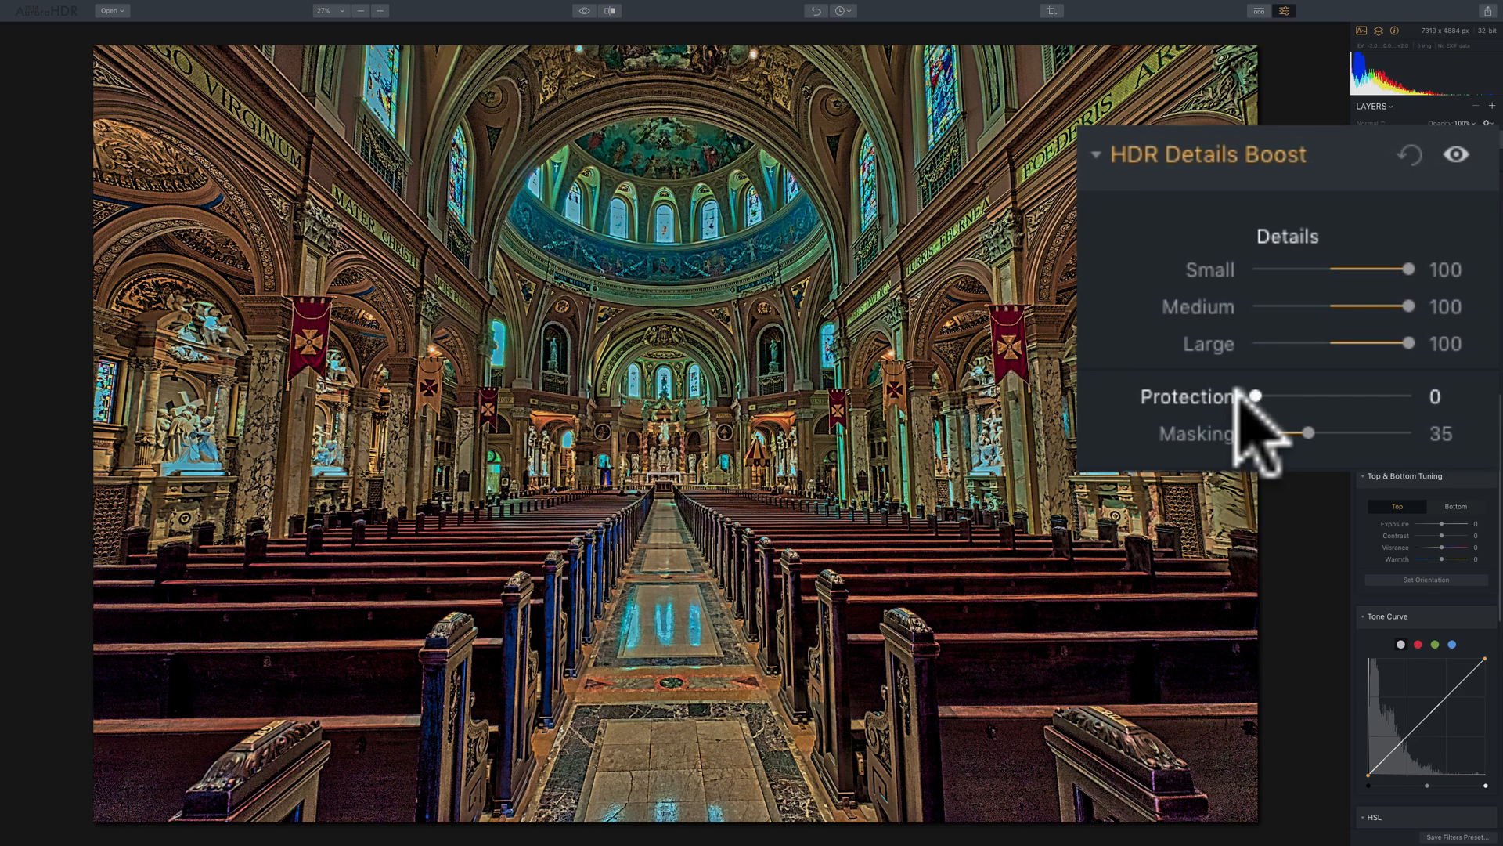
mouse_move(1227, 469)
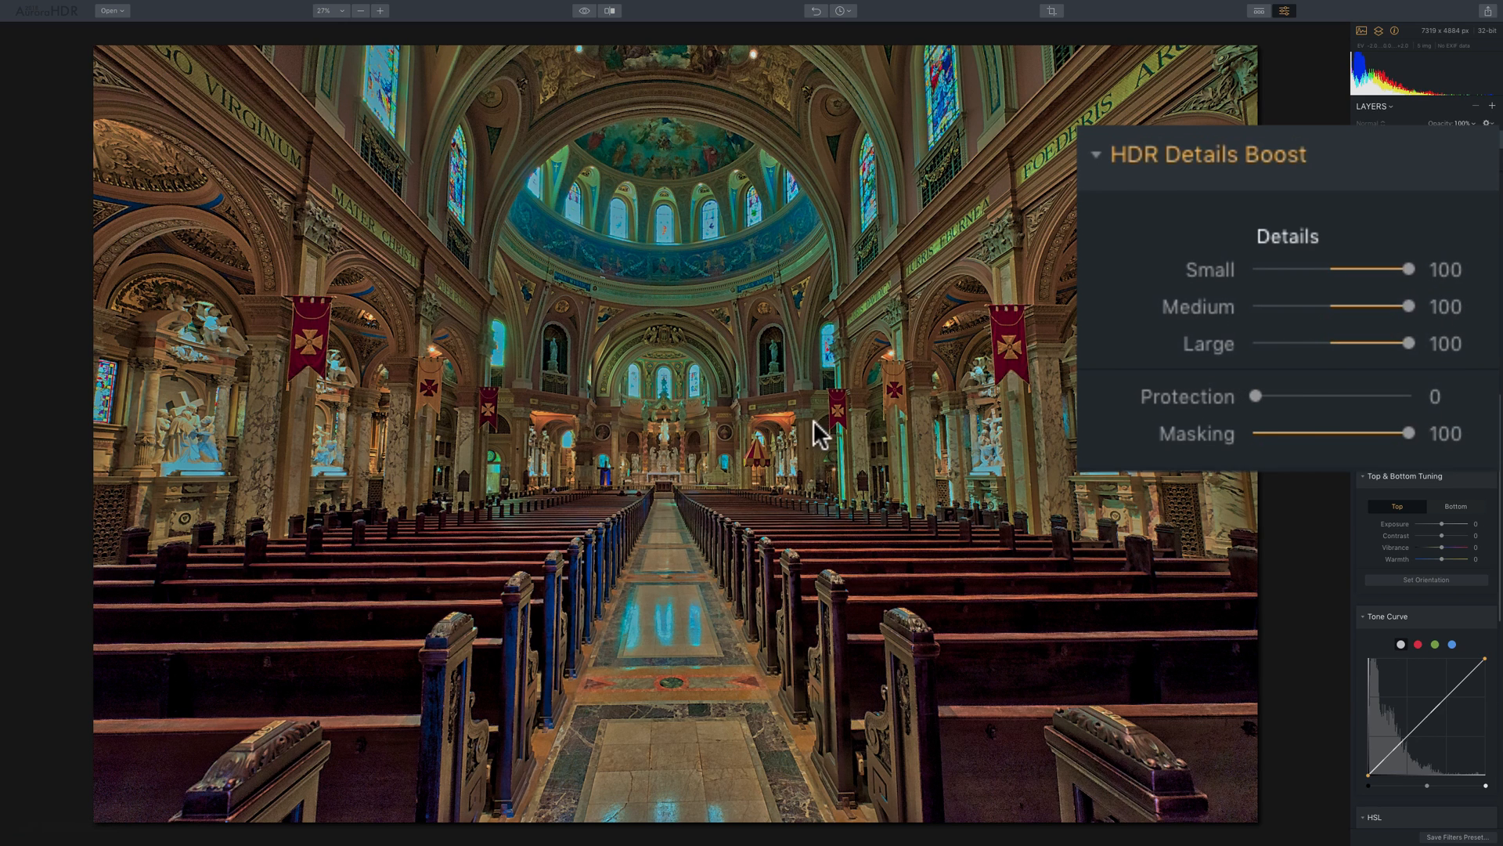
mouse_move(1463, 186)
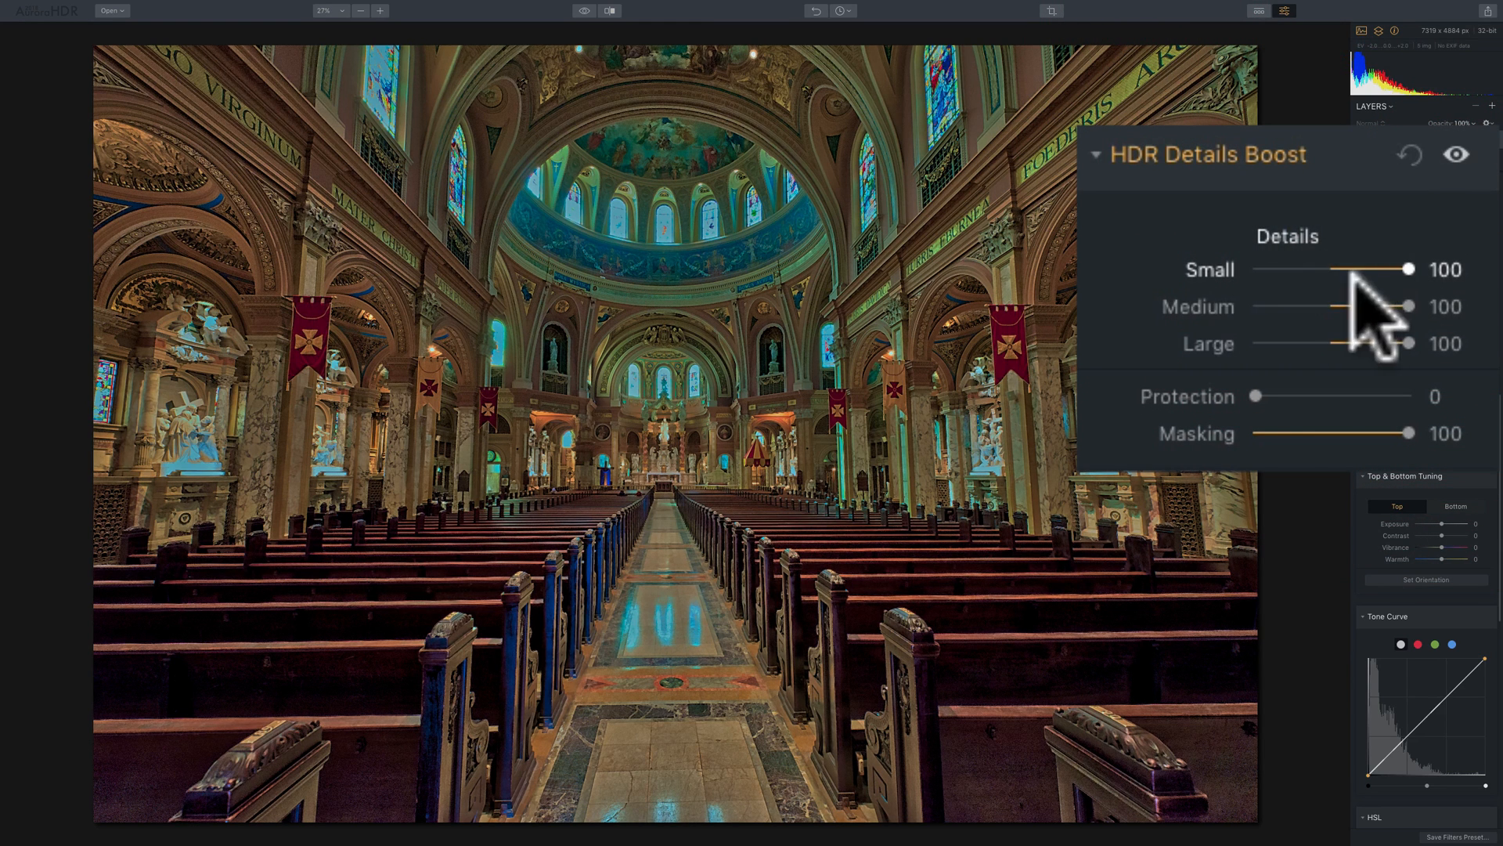
mouse_move(1342, 288)
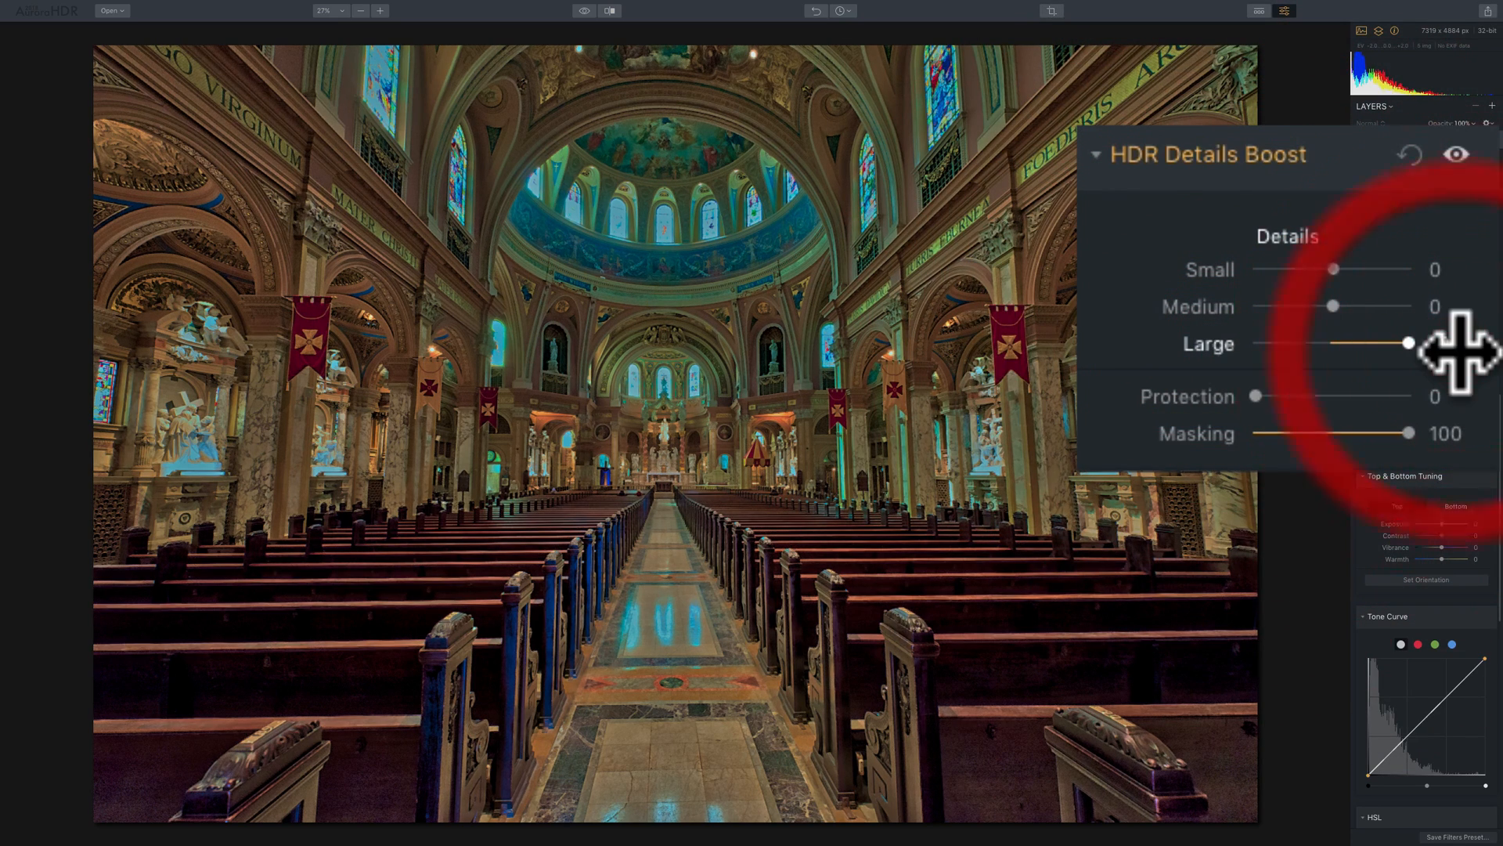
- Keep Large detail at 100 and lower Masking step by step from 100 down to 0
left_click_drag(1405, 343, 1406, 343)
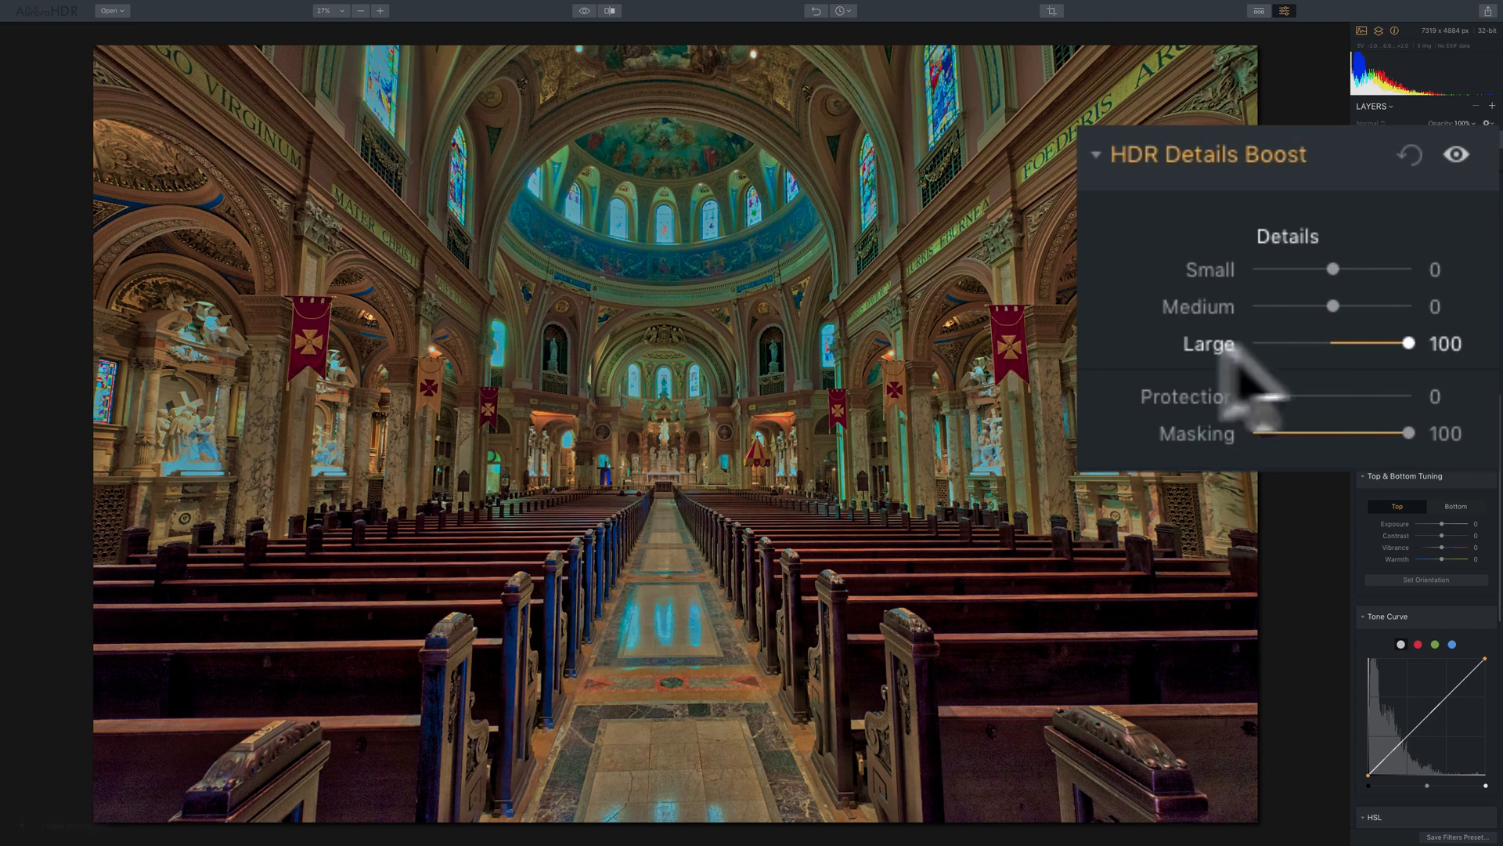
mouse_move(1389, 374)
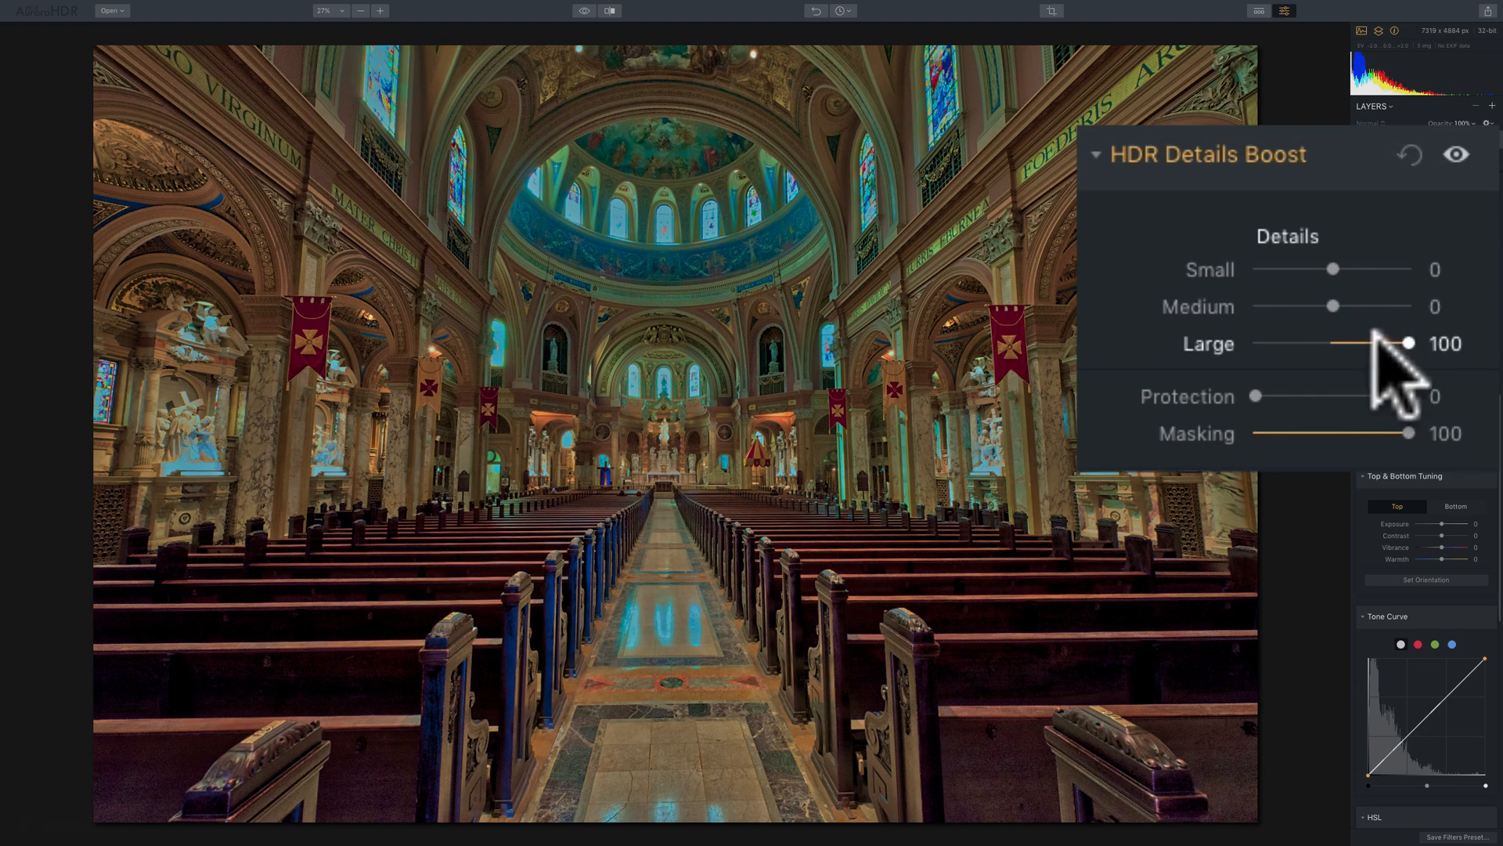
left_click_drag(1406, 432, 1332, 432)
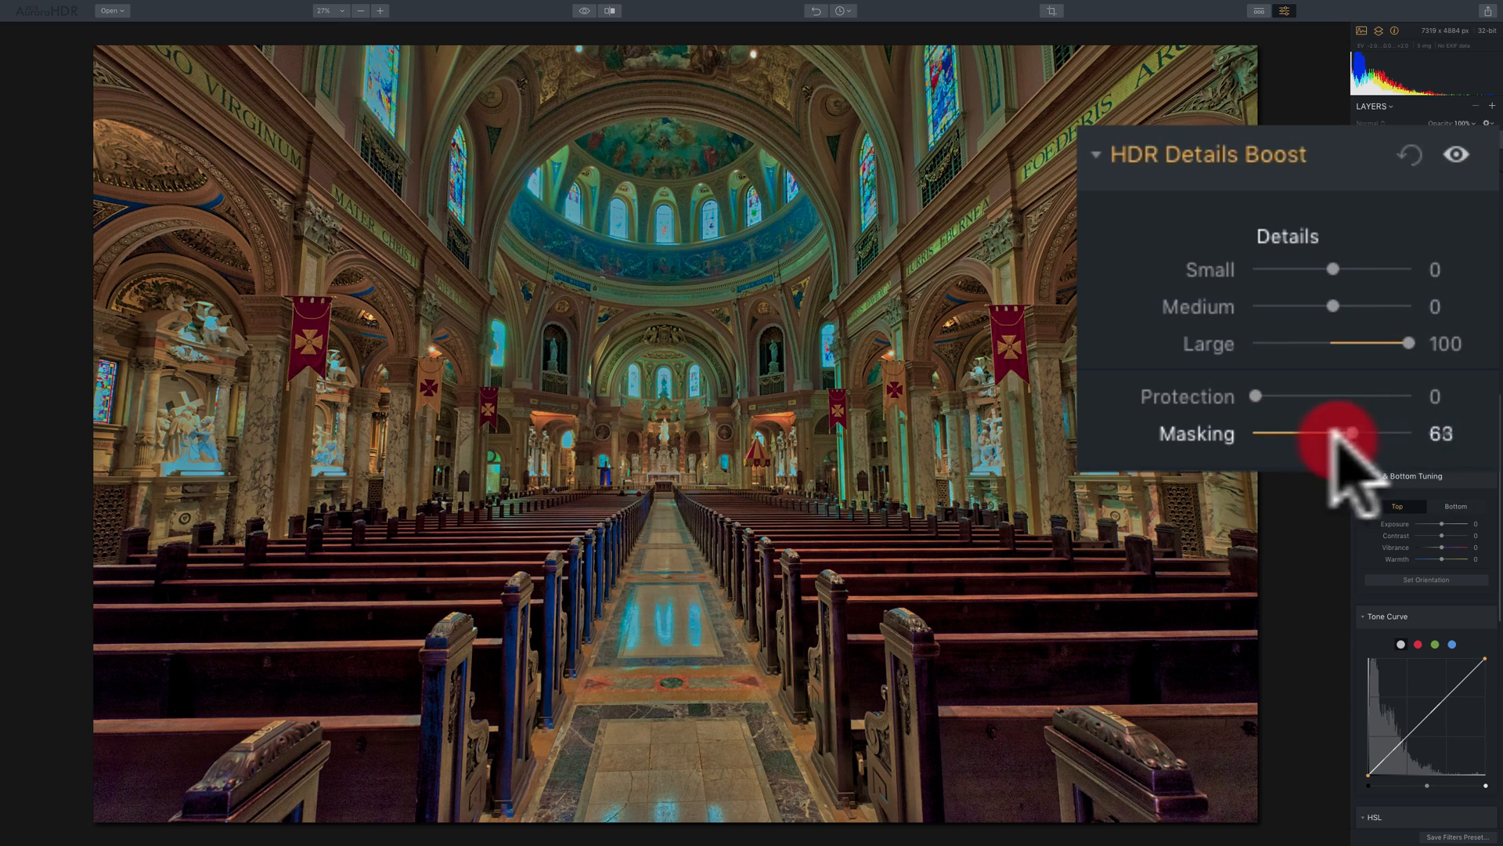
left_click_drag(1332, 434, 1309, 434)
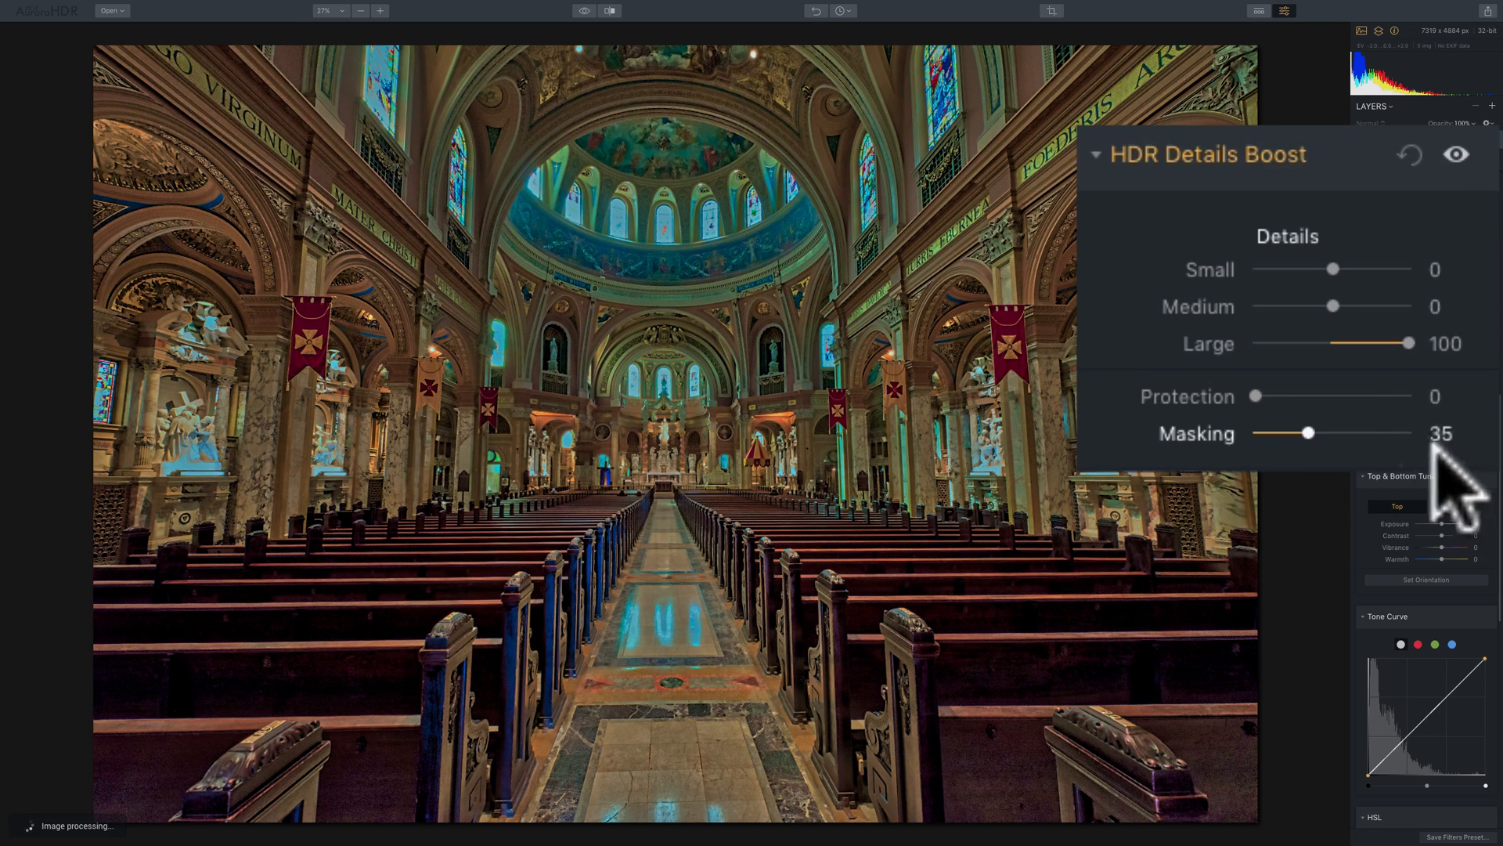
left_click_drag(1309, 432, 1295, 433)
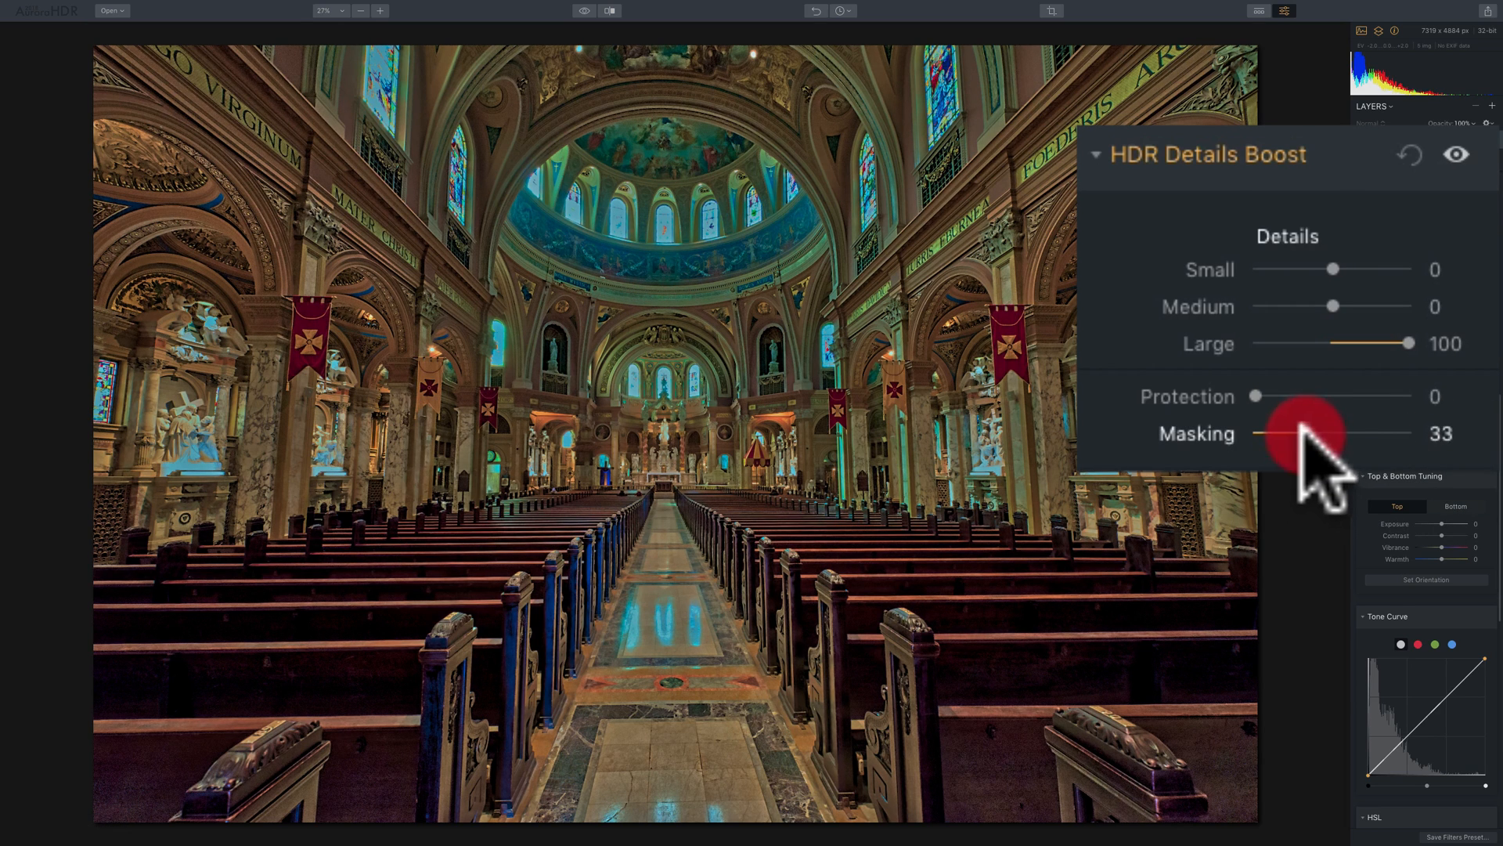
left_click_drag(1304, 433, 1275, 434)
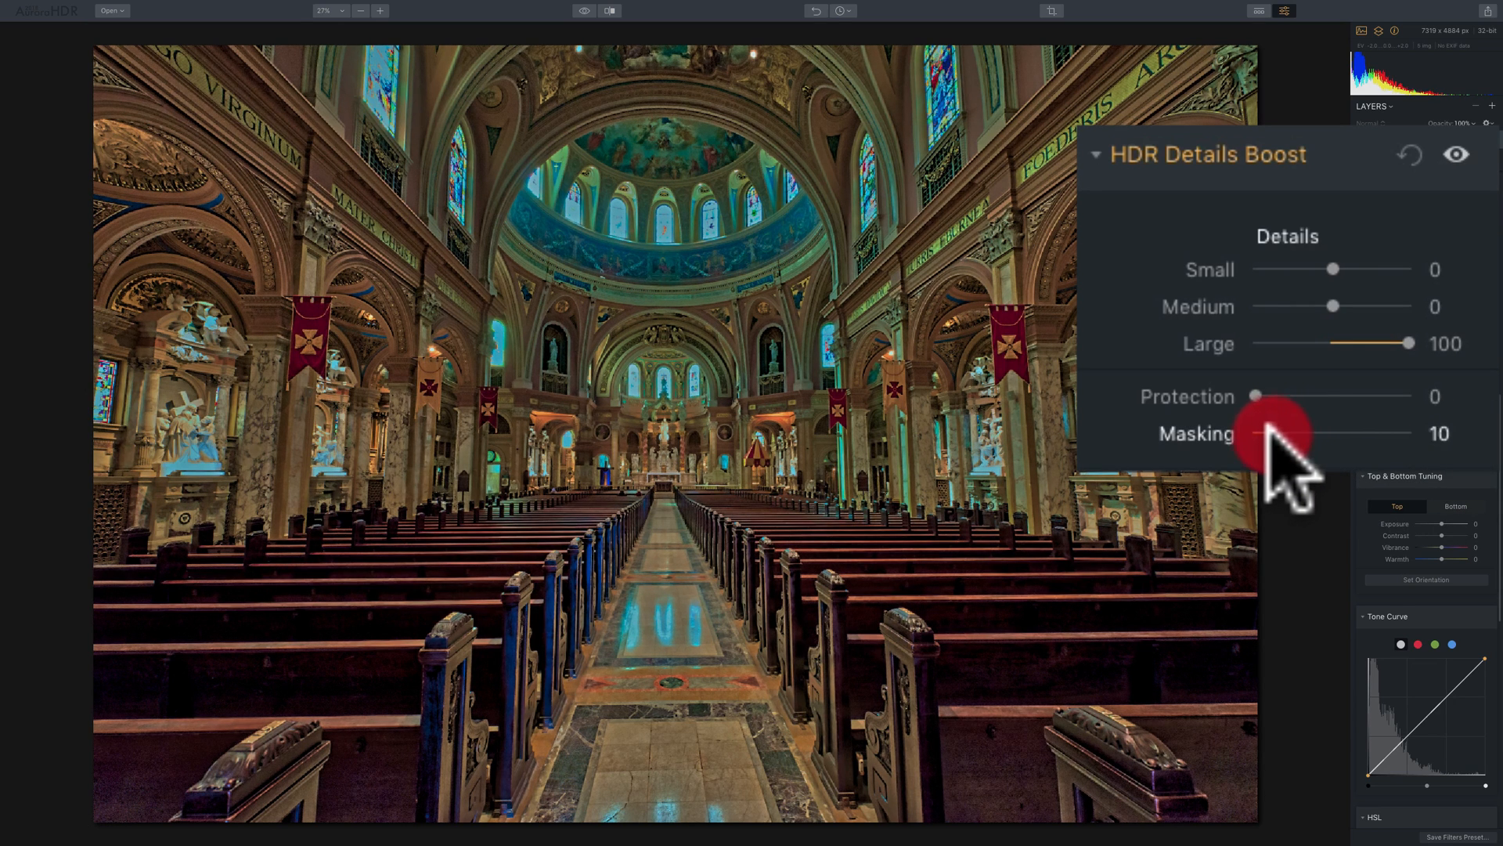
left_click_drag(1274, 434, 1256, 433)
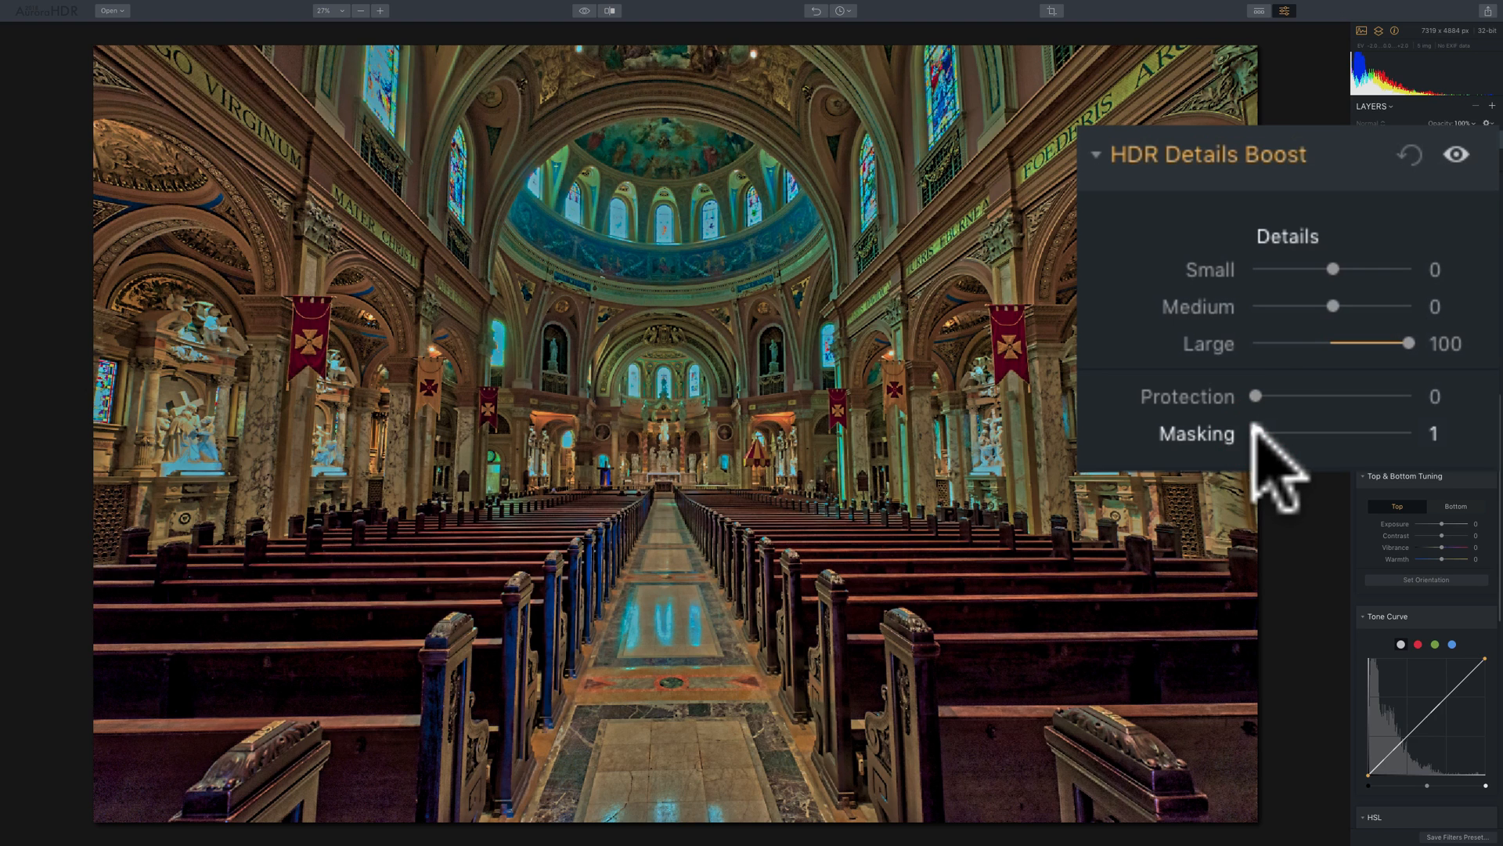
left_click_drag(1259, 434, 1256, 434)
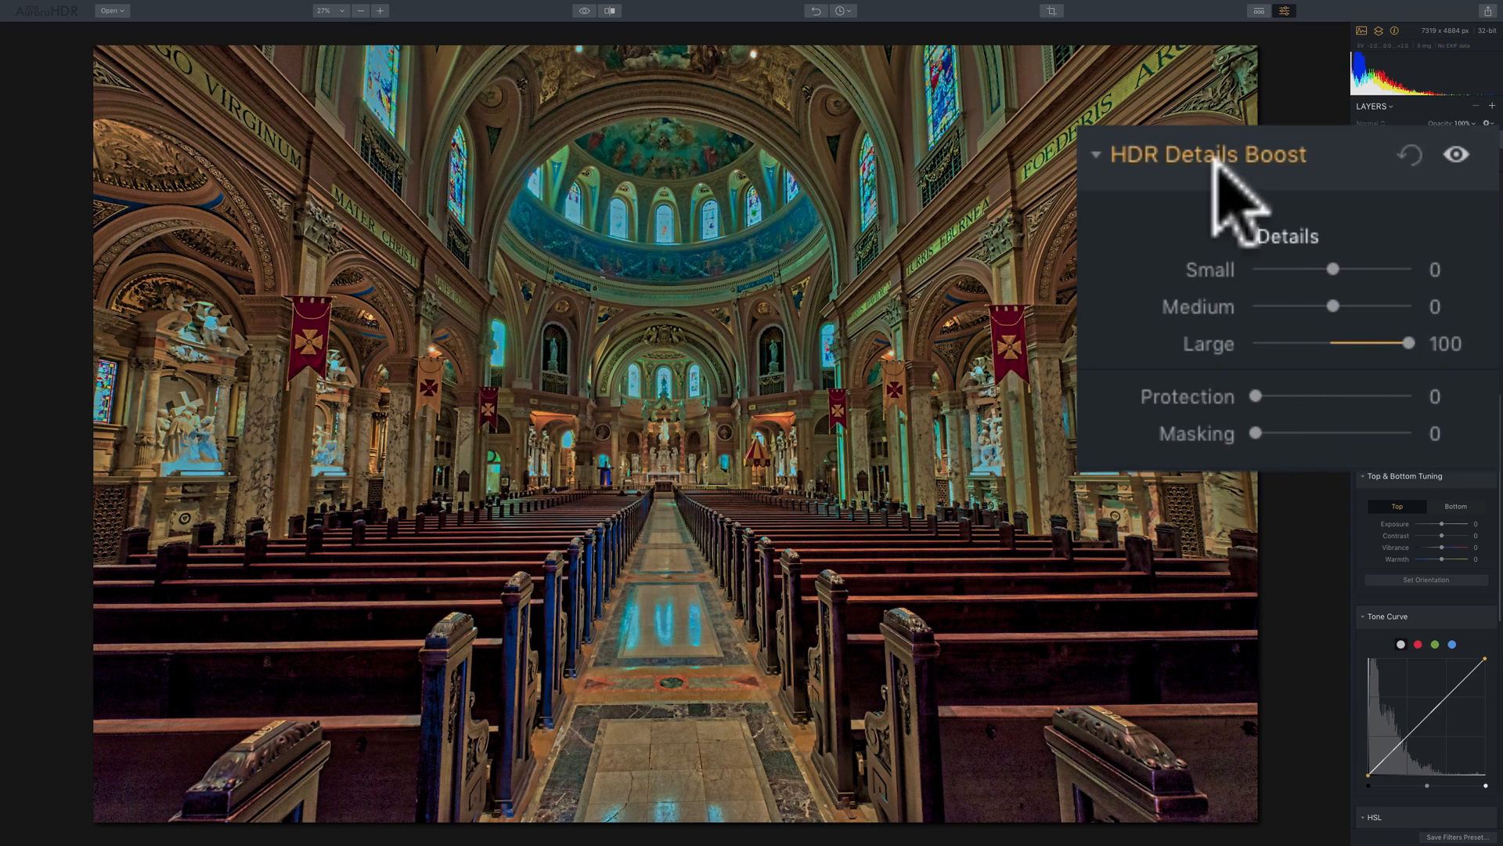
mouse_move(1247, 220)
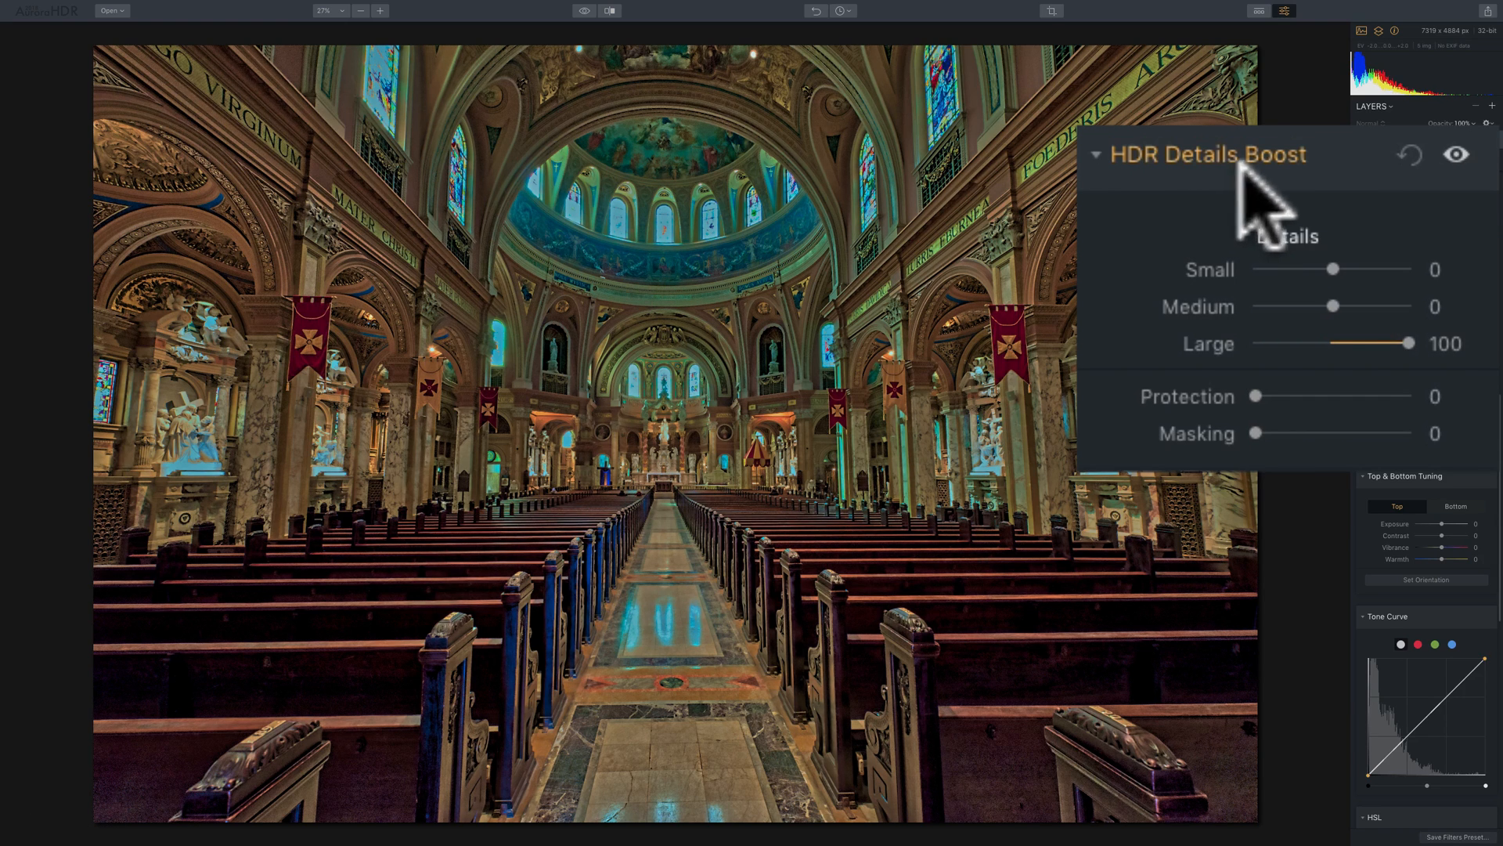